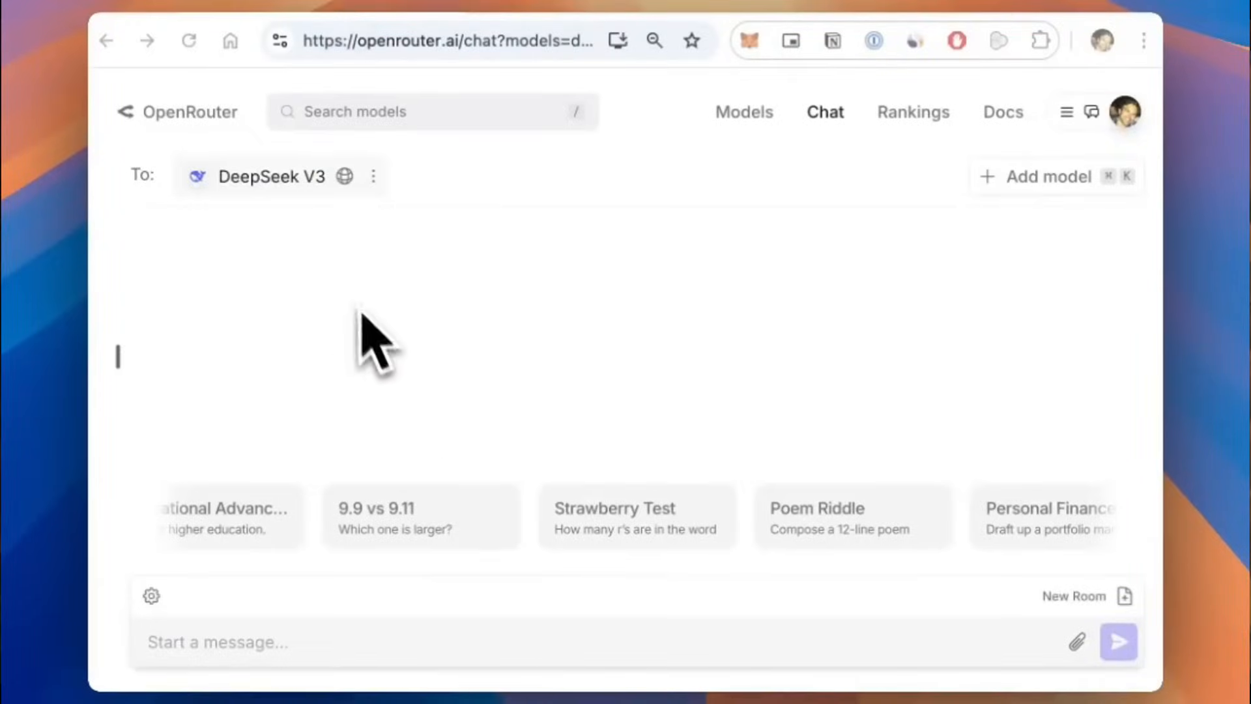
Enable web search for DeepSeek V3 and bring the message box into view.
{"action": "left_click", "coordinate": [1118, 641]}
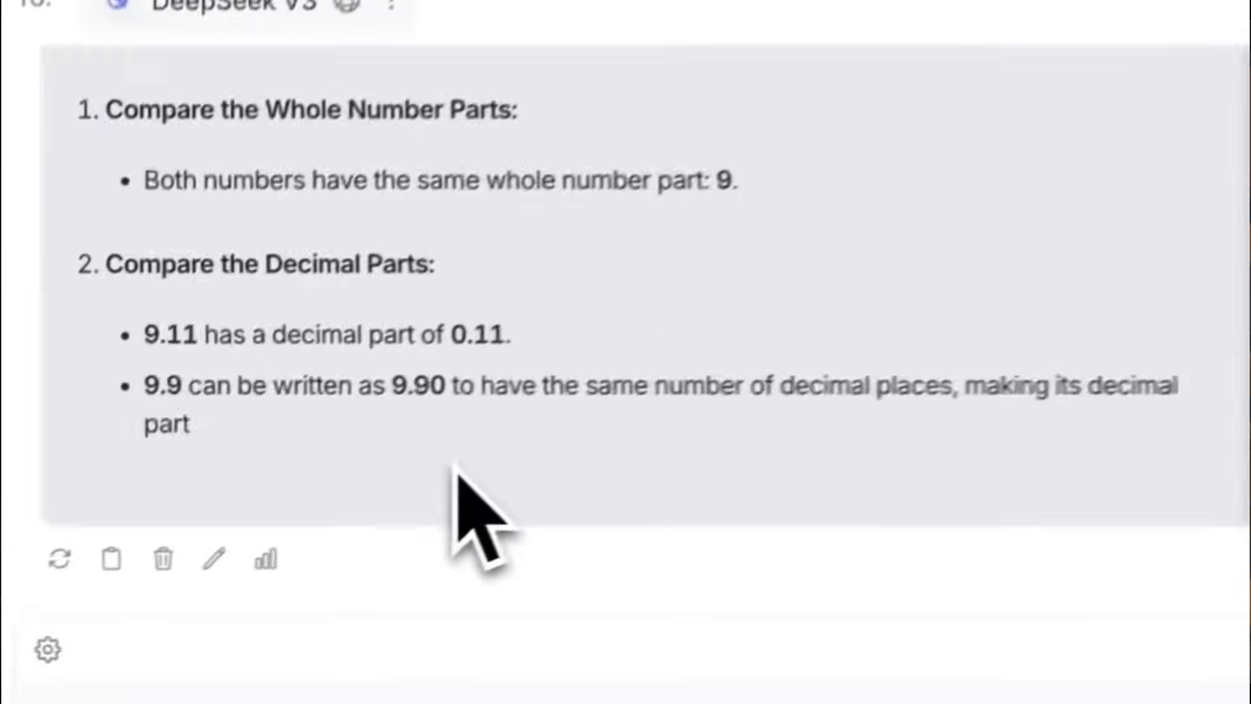
{"action": "scroll", "scroll_direction": "down", "scroll_amount": 3}
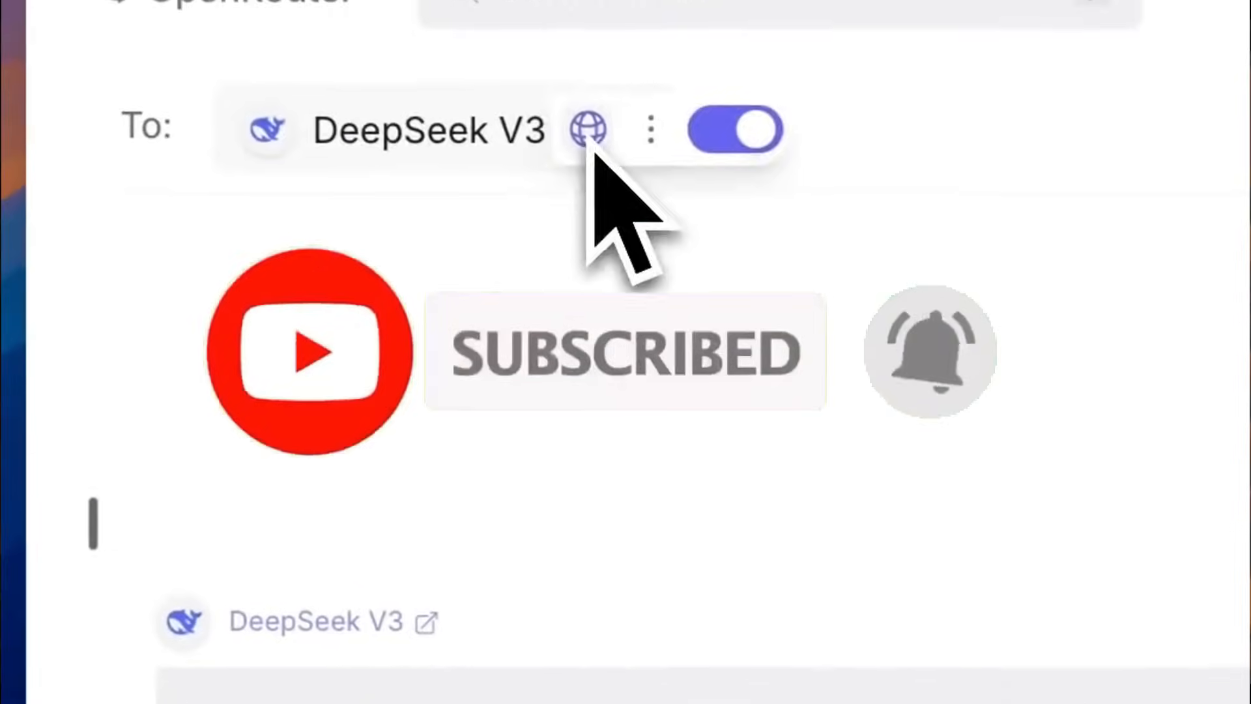
{"action": "scroll", "scroll_direction": "down", "scroll_amount": 3}
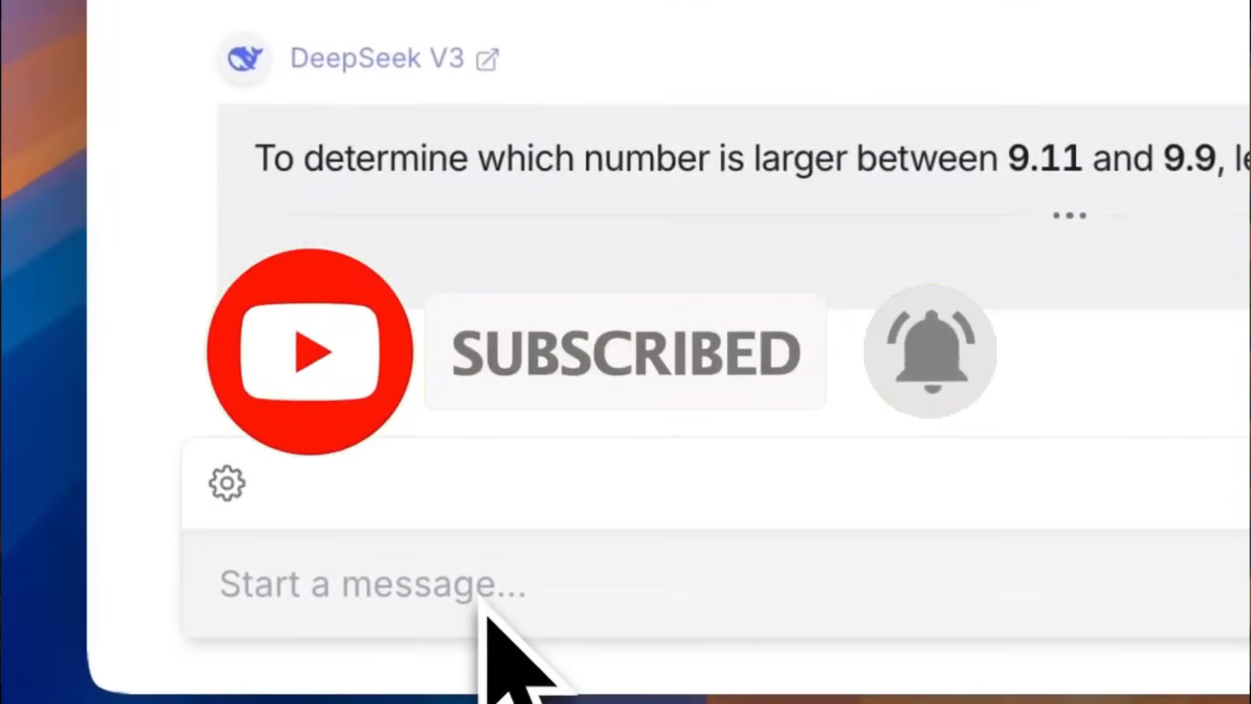
Ask DeepSeek V3 "What is happening in Germany" and send the query.
{"action": "type", "text": "What"}
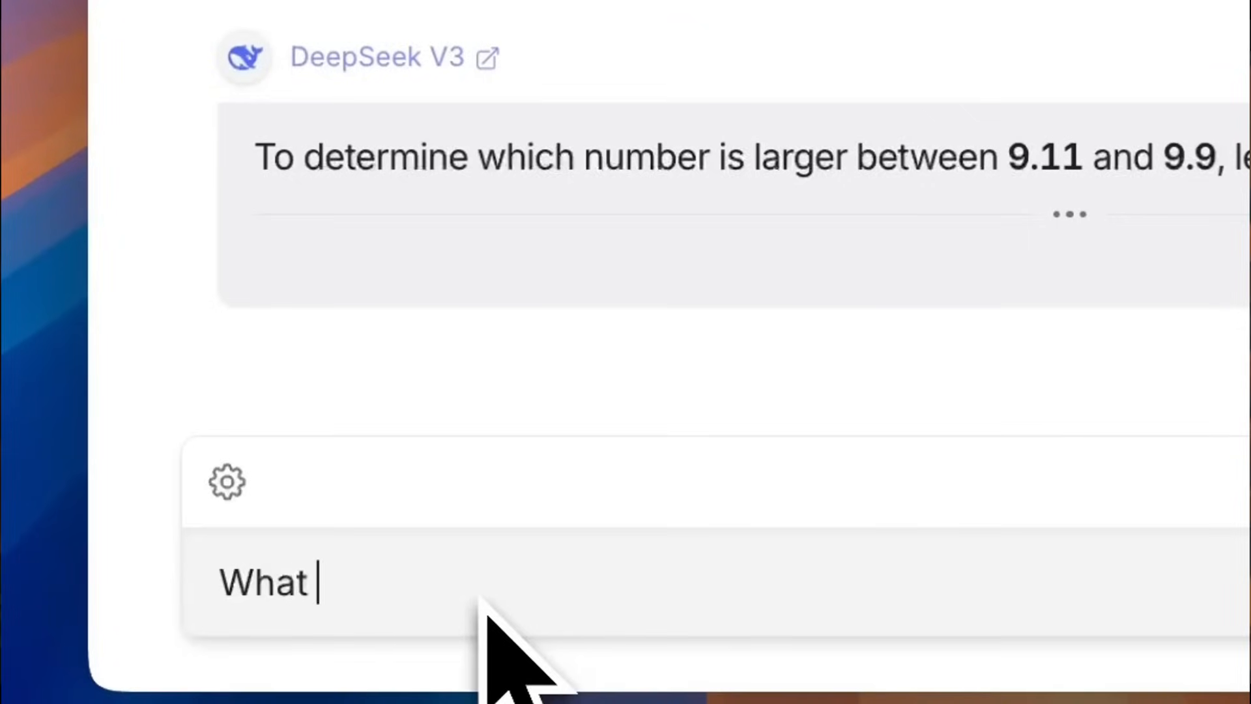
{"action": "type", "text": "is happening in germ"}
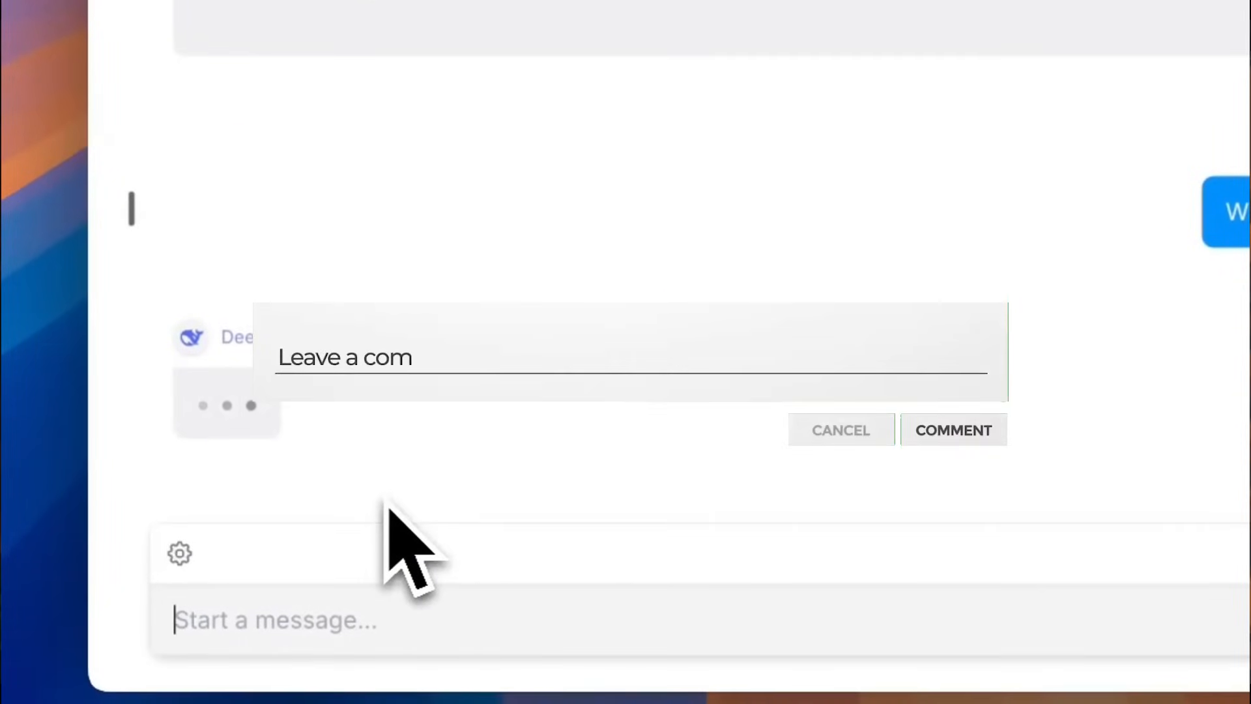
{"action": "type", "text": "ment bellow !"}
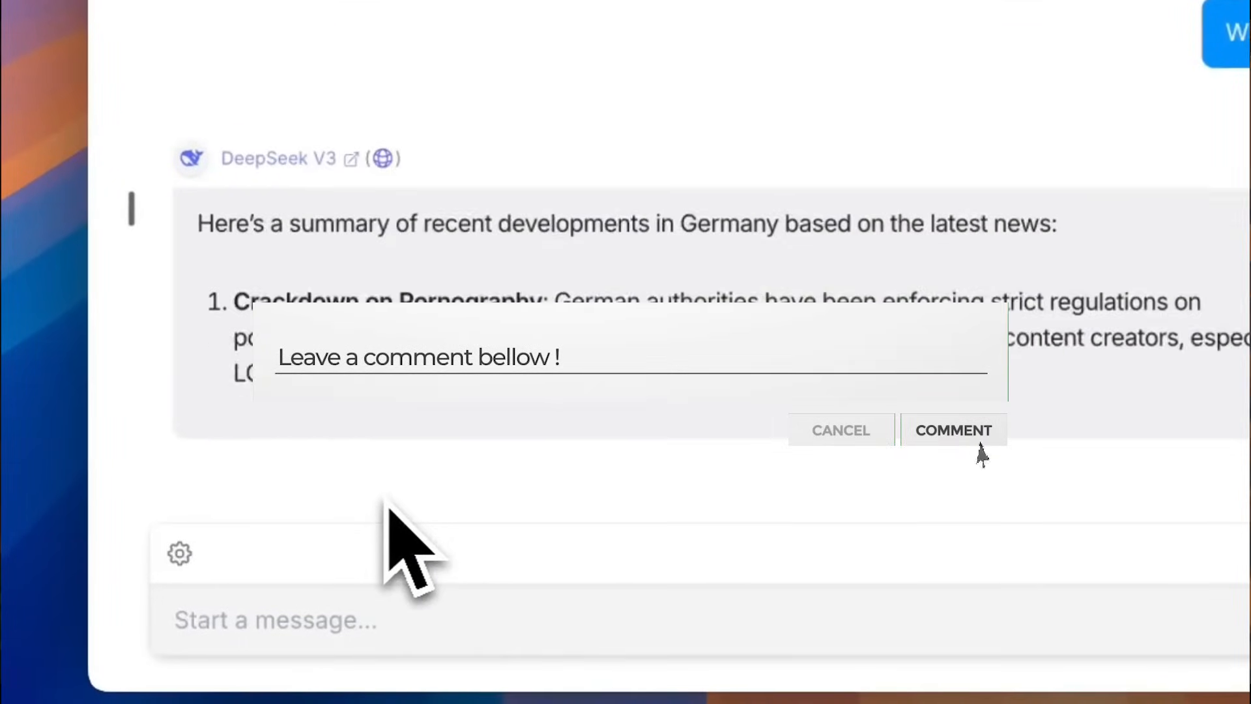
{"action": "left_click", "coordinate": [841, 431]}
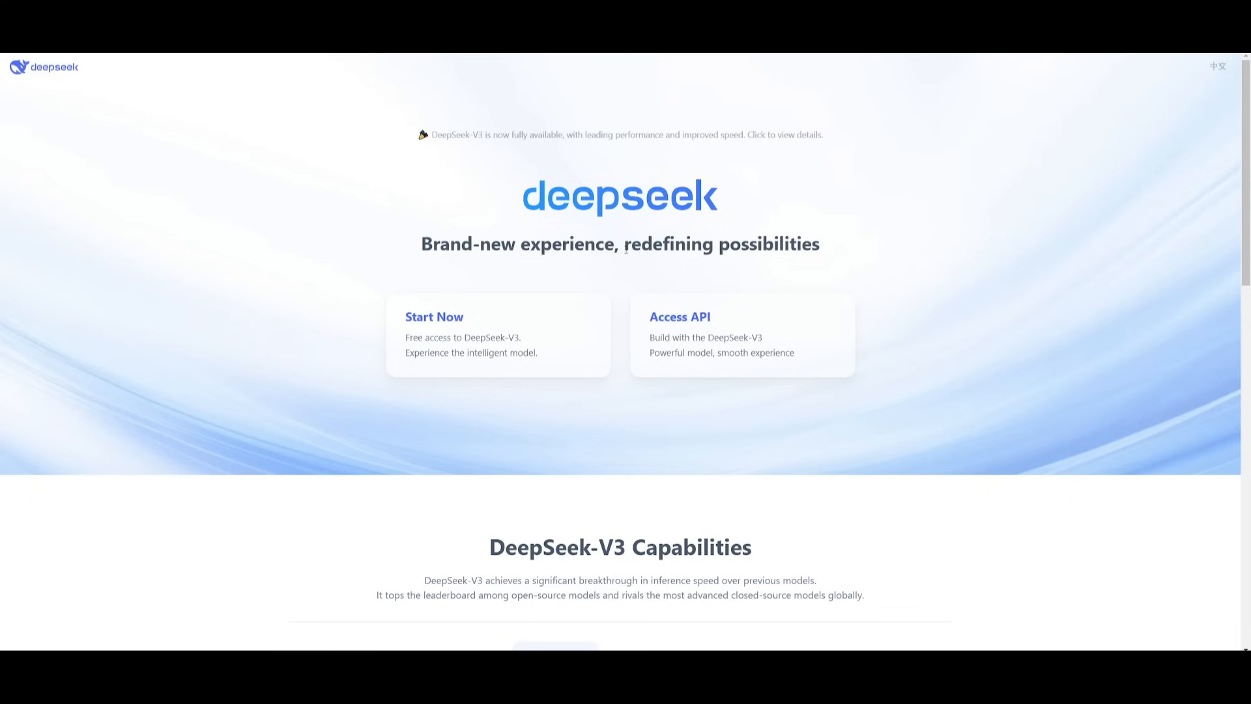
Start a fresh, empty DeepSeek V3 chat from the deepseek.com homepage.
{"action": "left_click", "coordinate": [434, 316]}
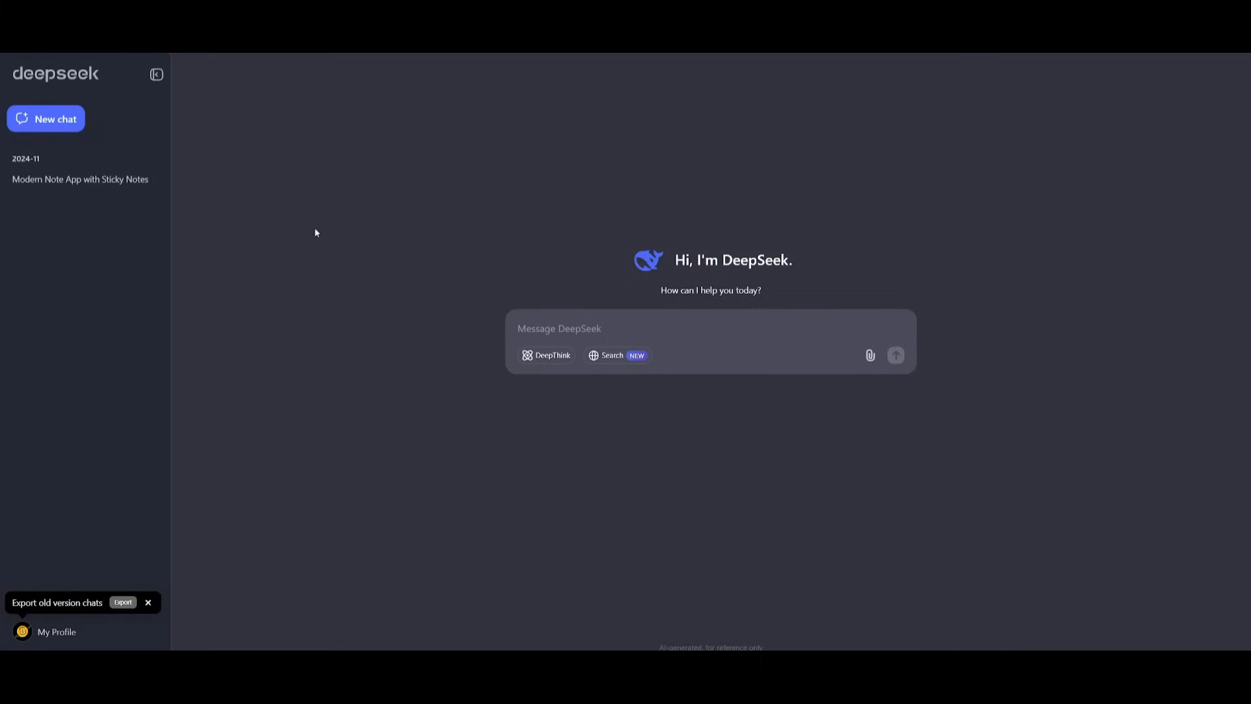
{"action": "mouse_move", "coordinate": [534, 253]}
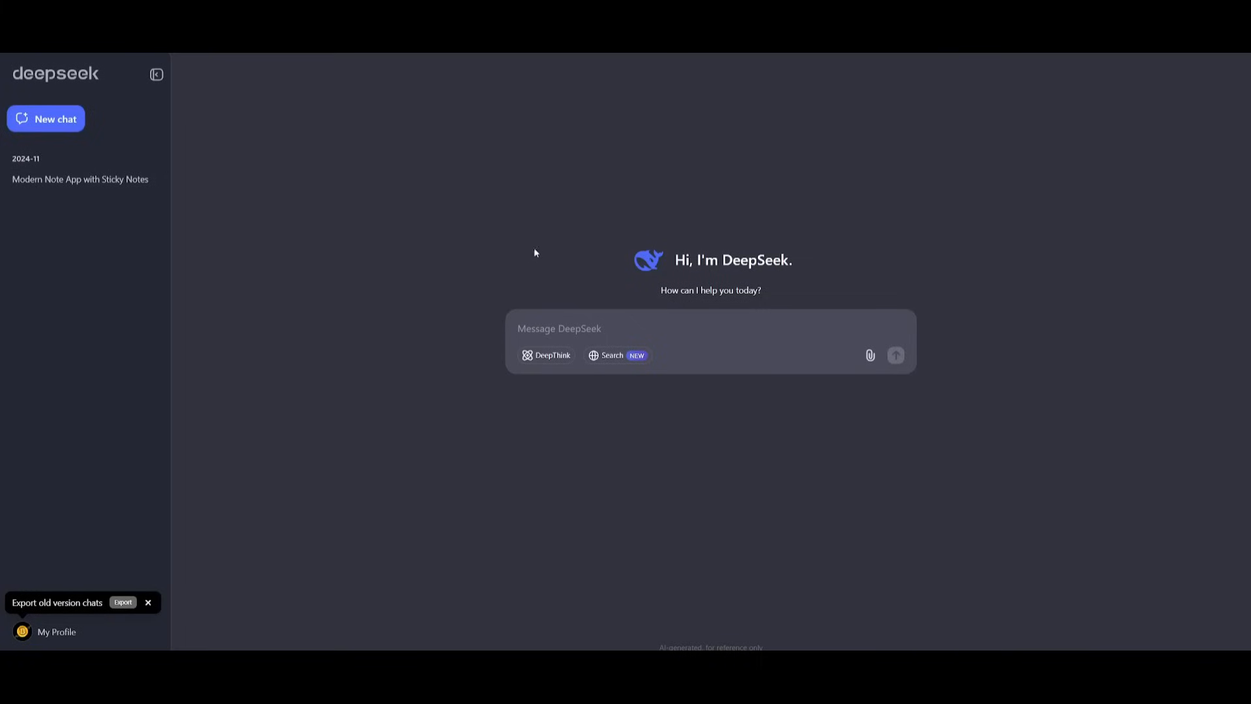
{"action": "mouse_move", "coordinate": [376, 232]}
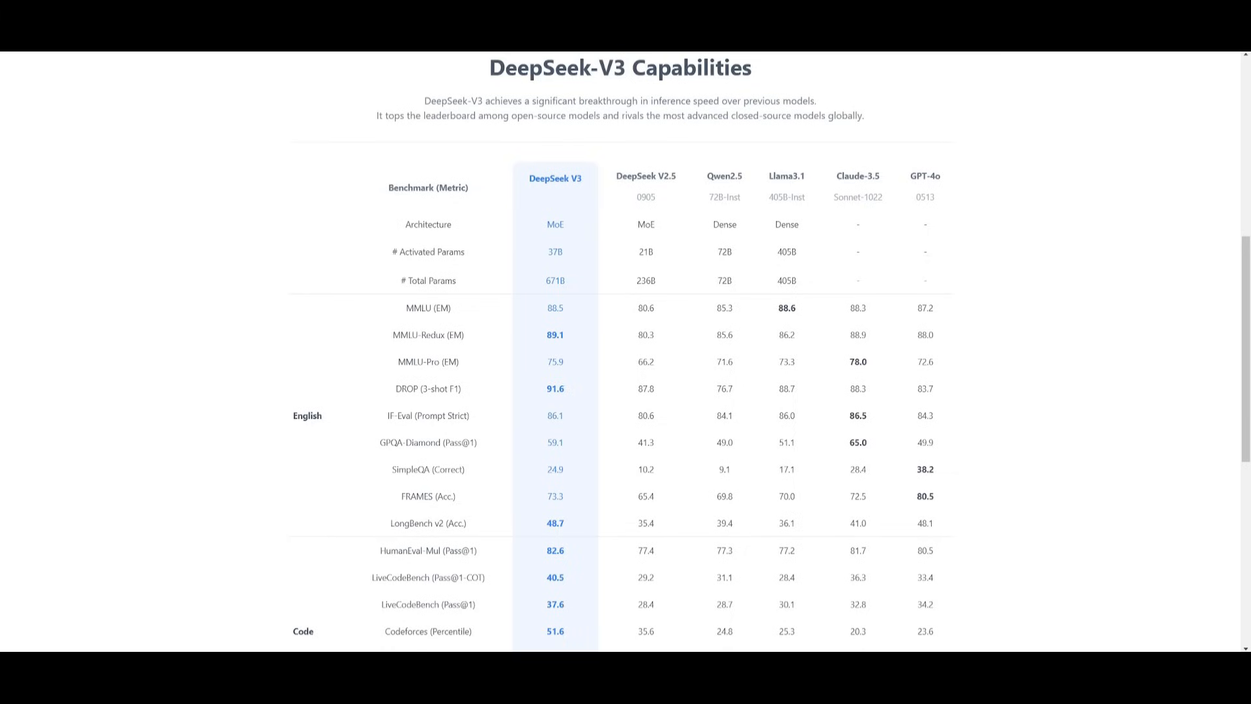
{"action": "mouse_move", "coordinate": [795, 220]}
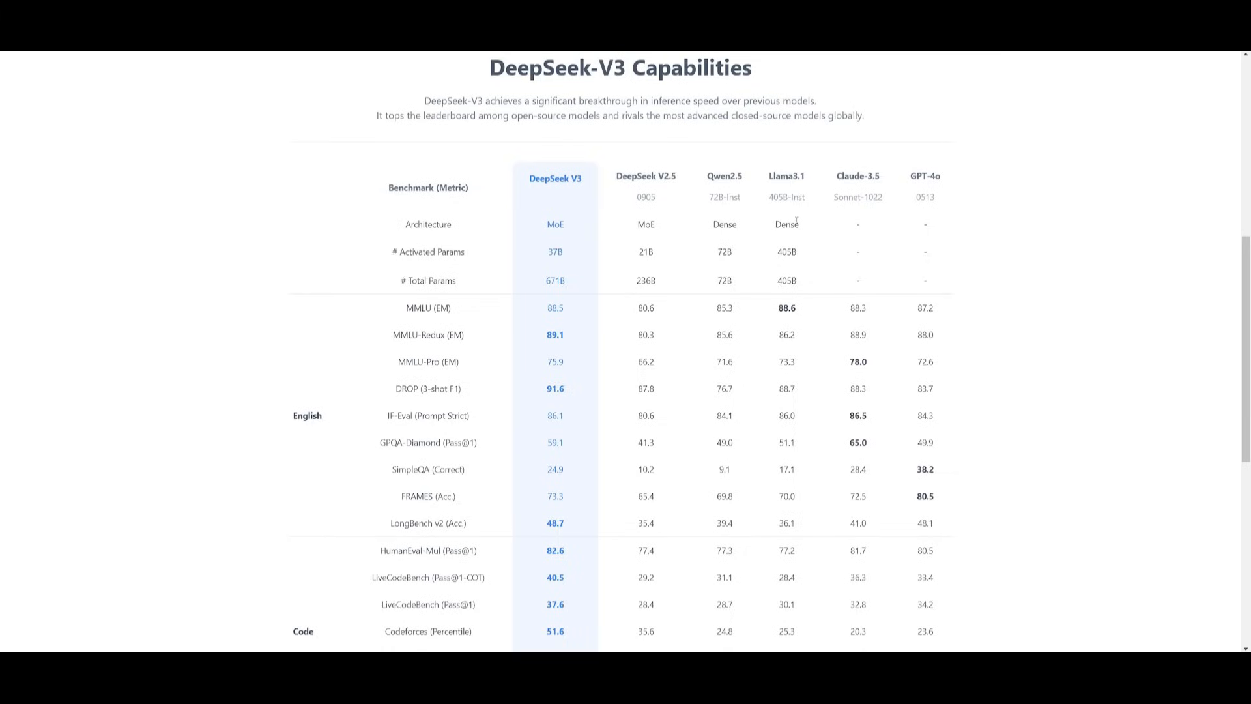
{"action": "mouse_move", "coordinate": [719, 154]}
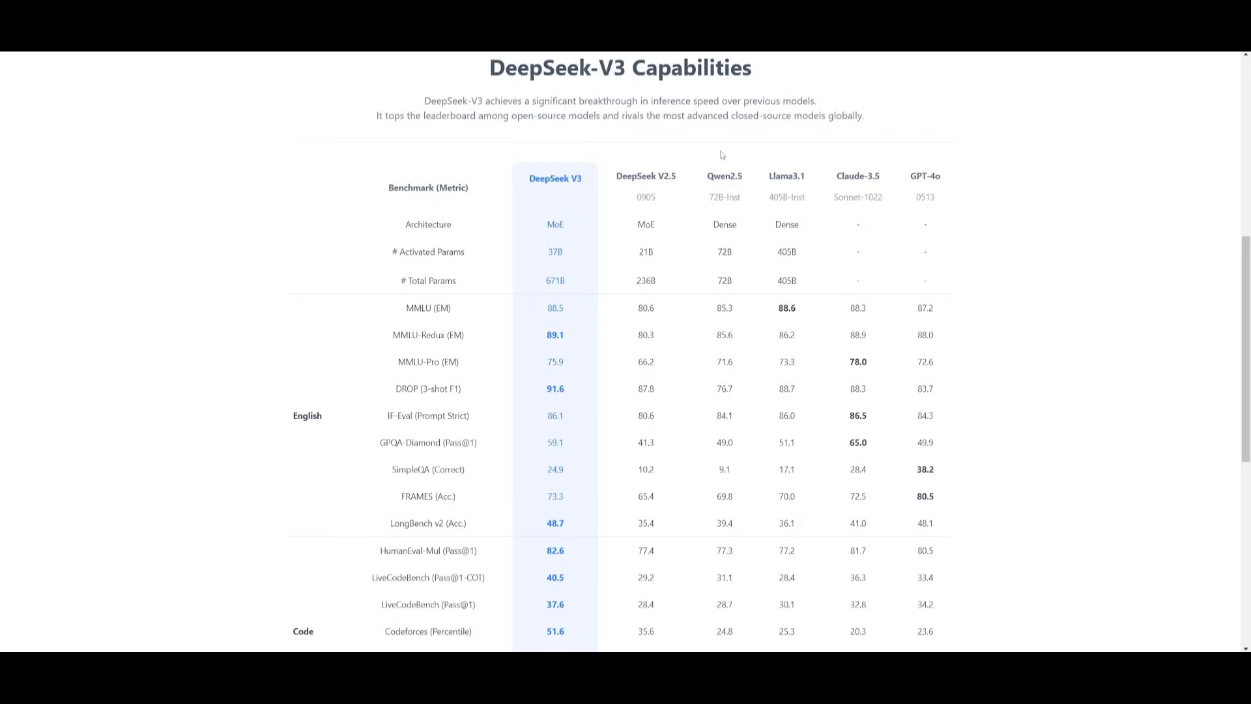
{"action": "mouse_move", "coordinate": [907, 176]}
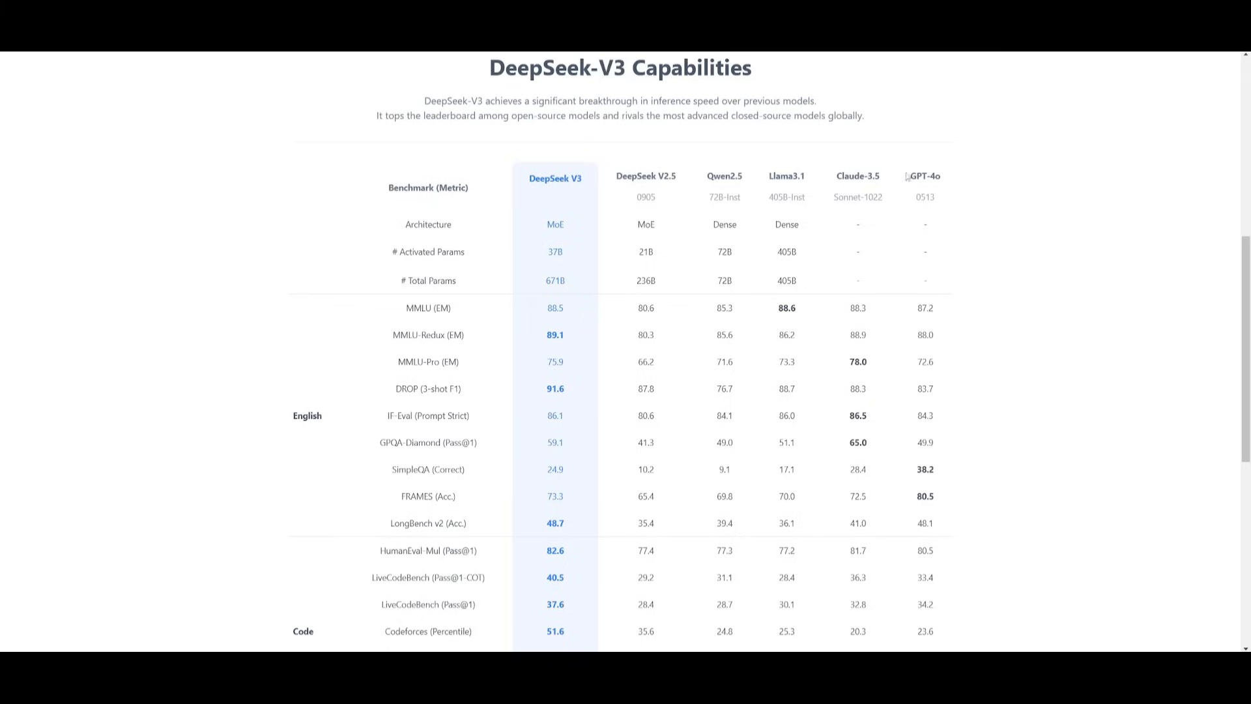
{"action": "mouse_move", "coordinate": [928, 174]}
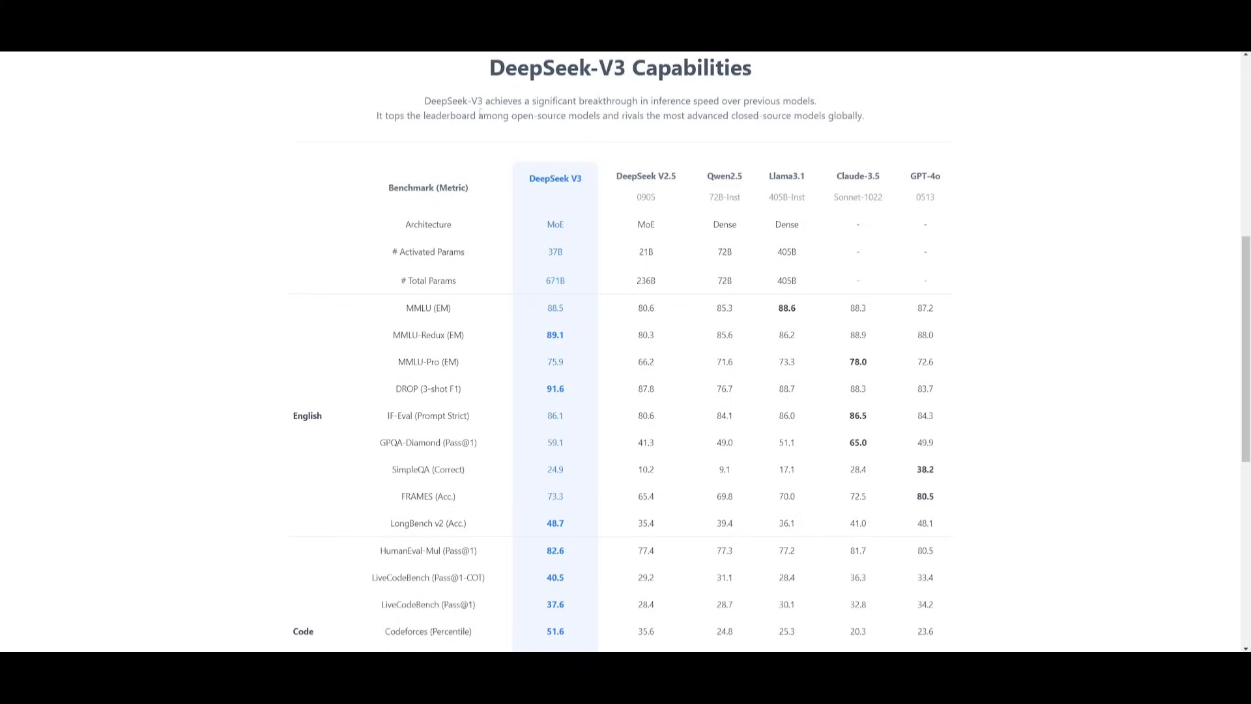
{"action": "mouse_move", "coordinate": [563, 194]}
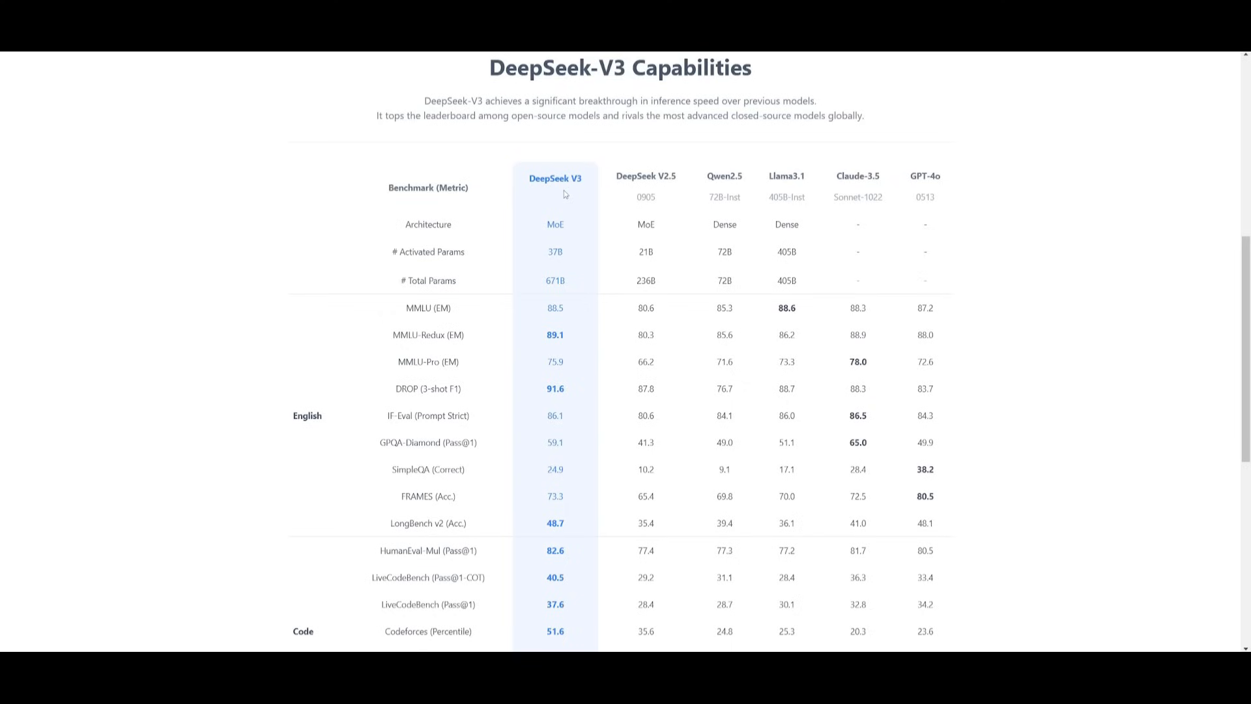
{"action": "scroll", "scroll_direction": "down", "scroll_amount": 3}
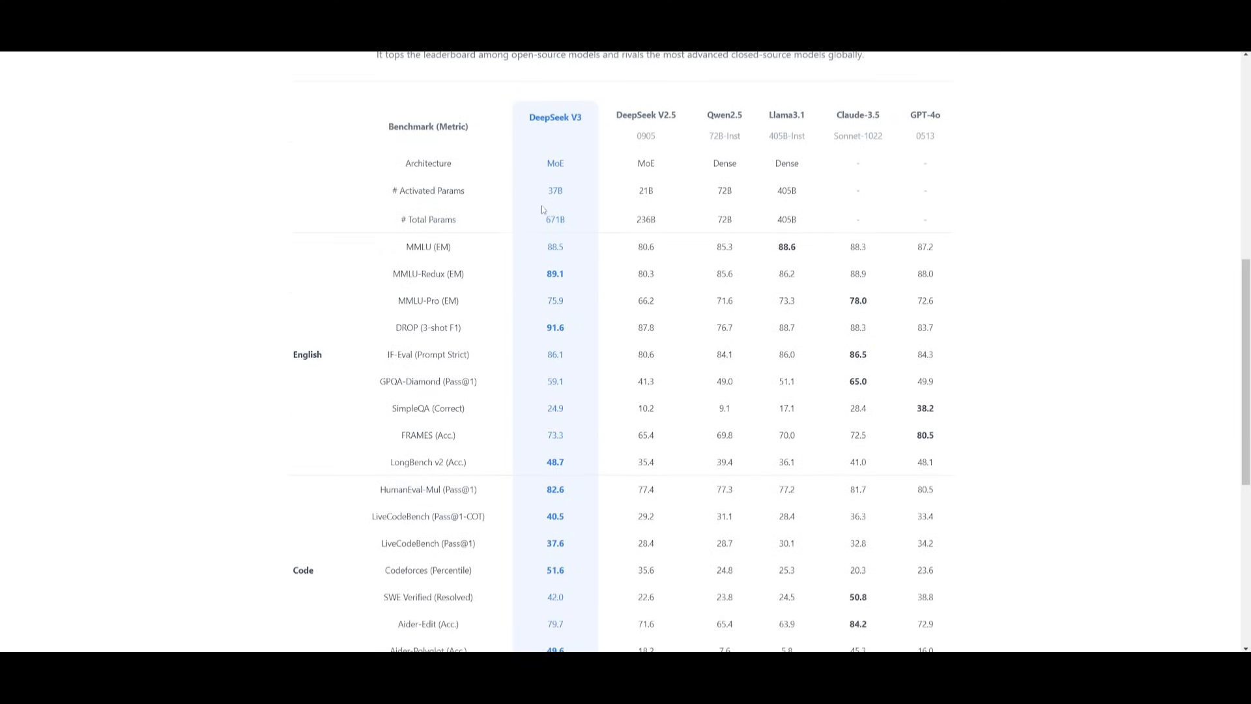
{"action": "scroll", "scroll_direction": "down", "scroll_amount": 3}
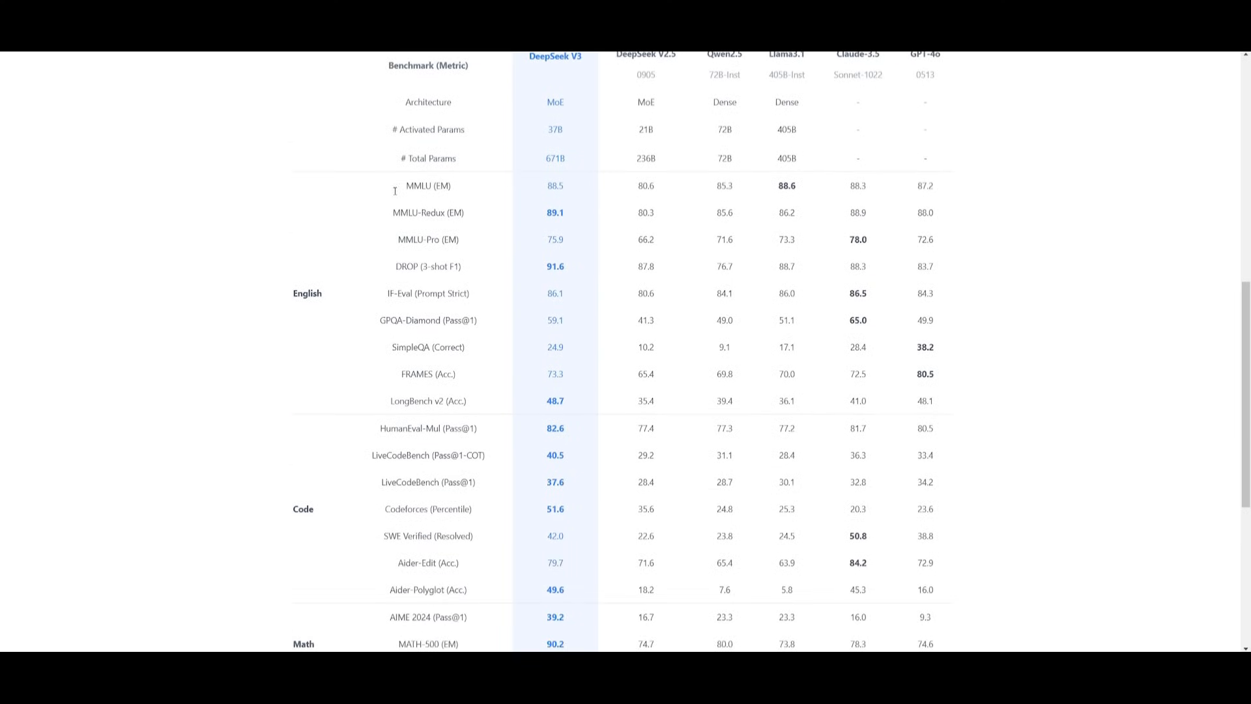
{"action": "mouse_move", "coordinate": [837, 336]}
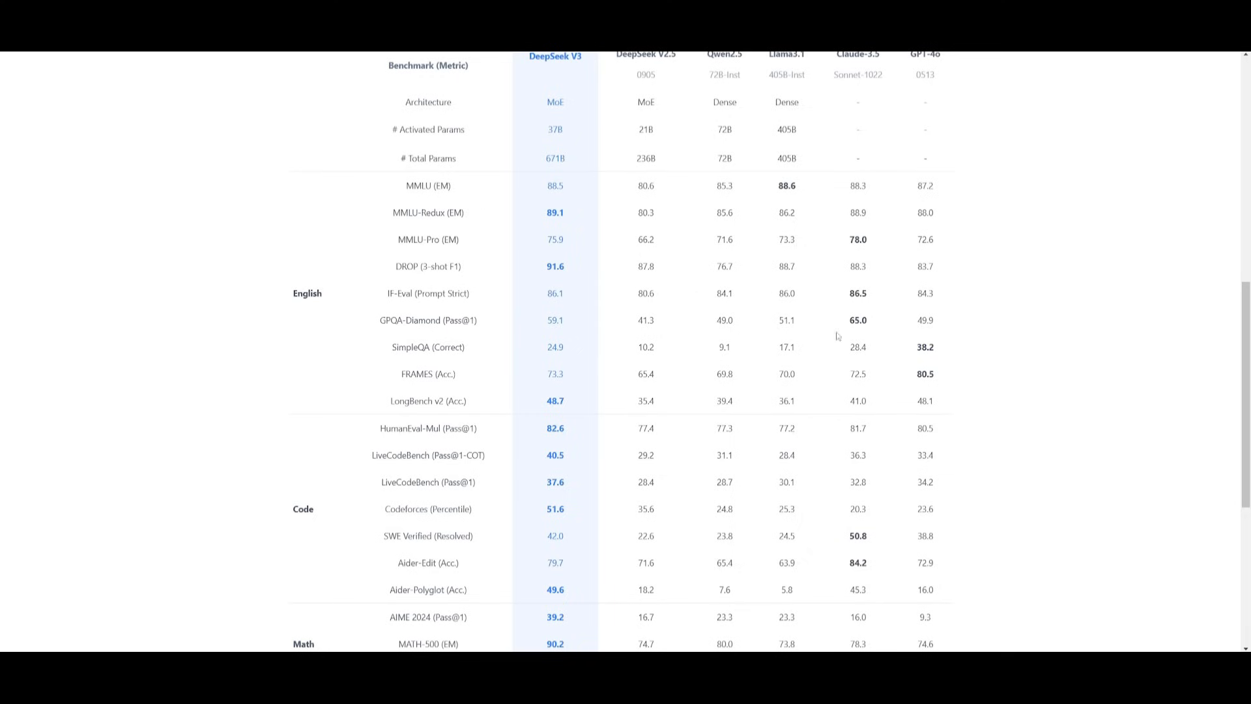
{"action": "scroll", "scroll_direction": "up", "scroll_amount": 3}
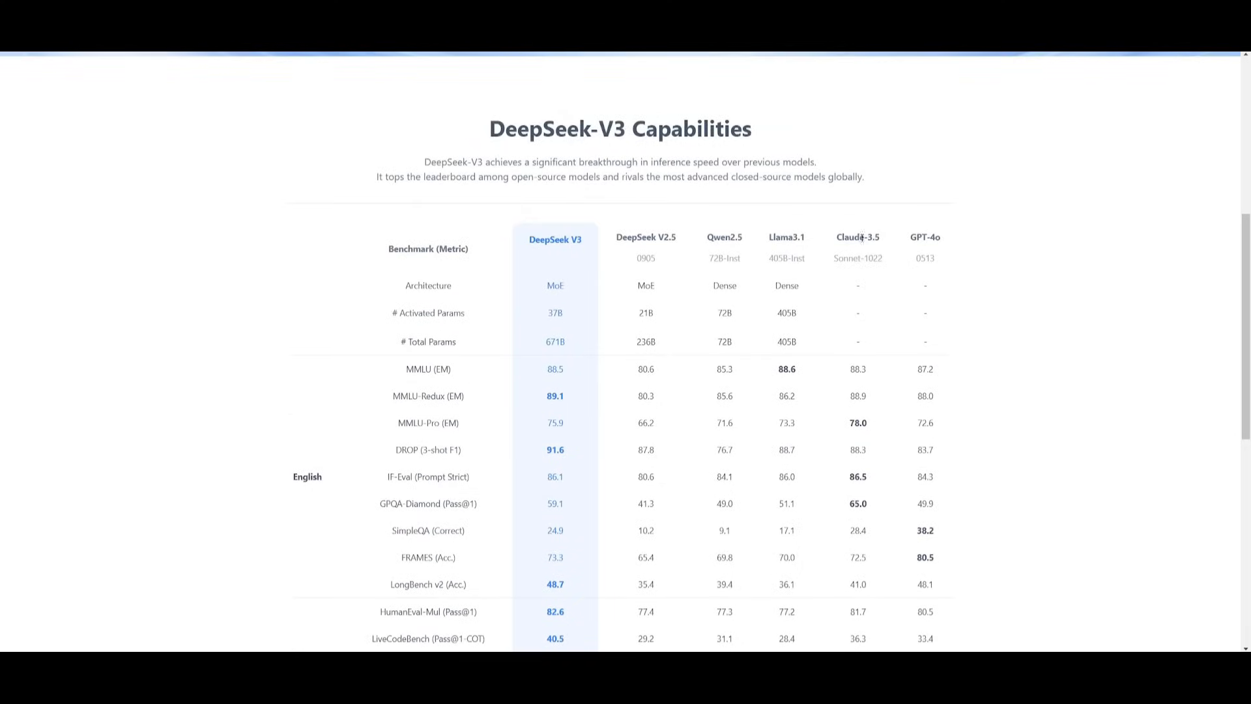
{"action": "scroll", "scroll_direction": "down", "scroll_amount": 3}
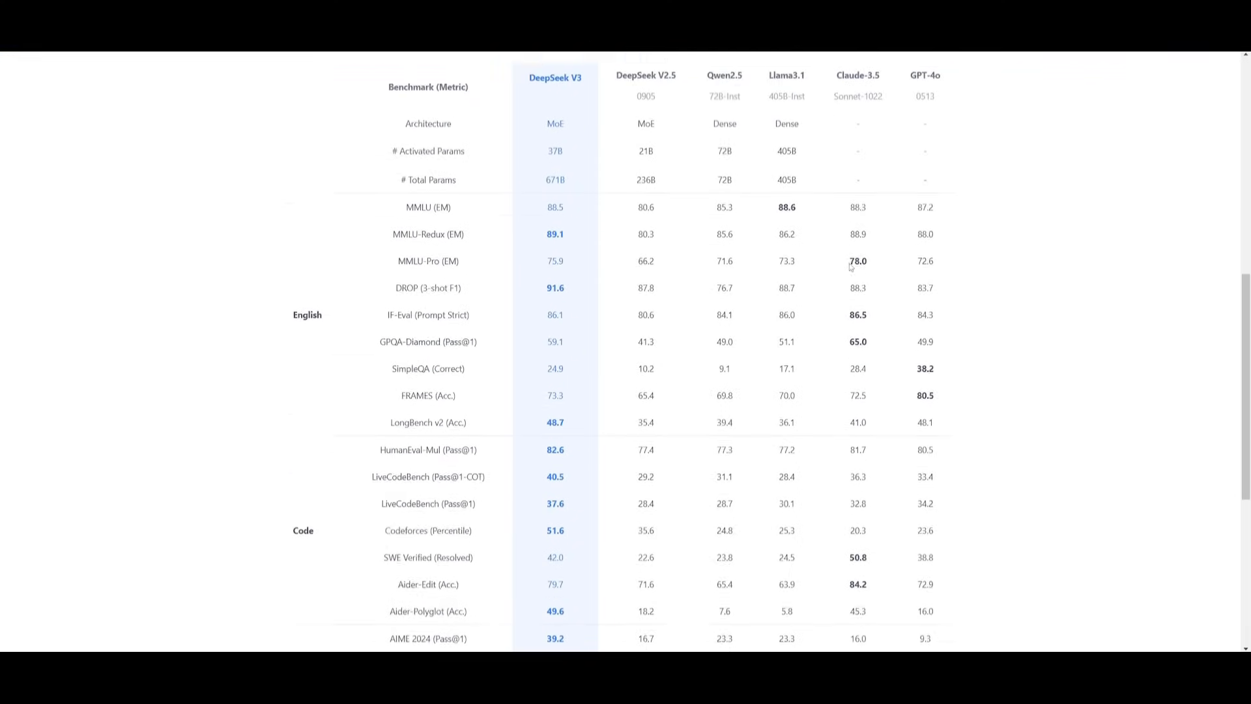
{"action": "scroll", "scroll_direction": "down", "scroll_amount": 3}
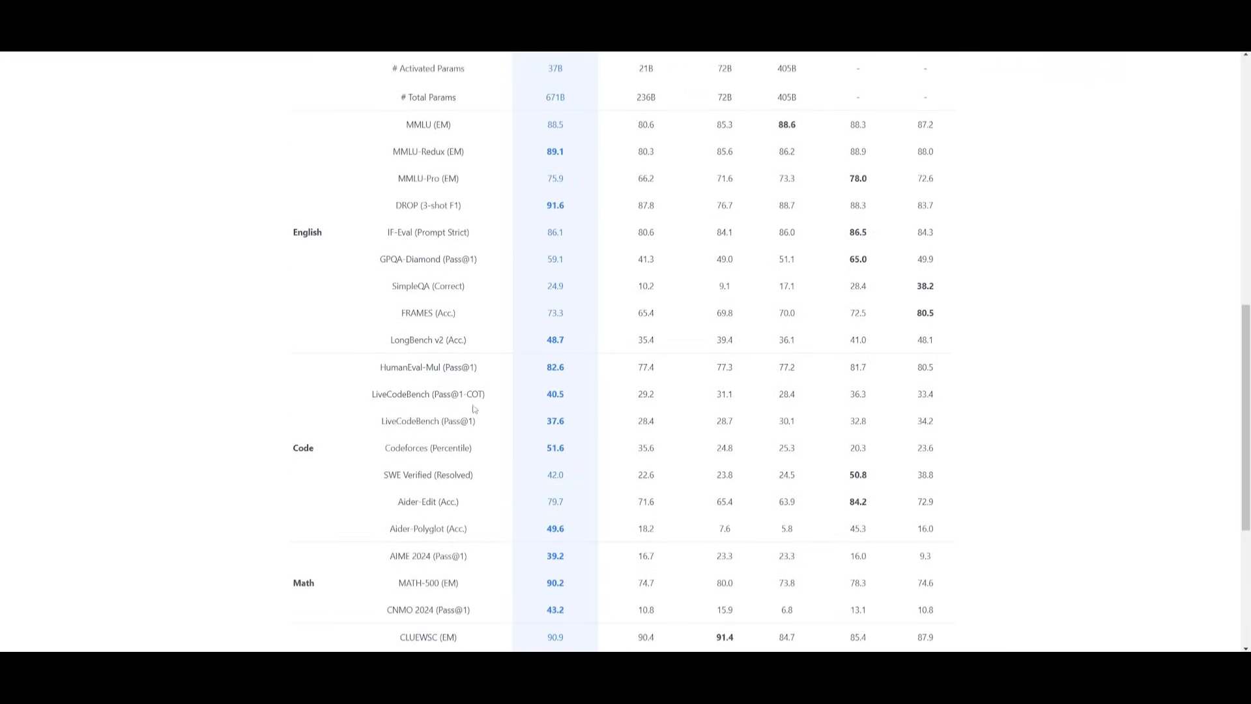
{"action": "scroll", "scroll_direction": "down", "scroll_amount": 3}
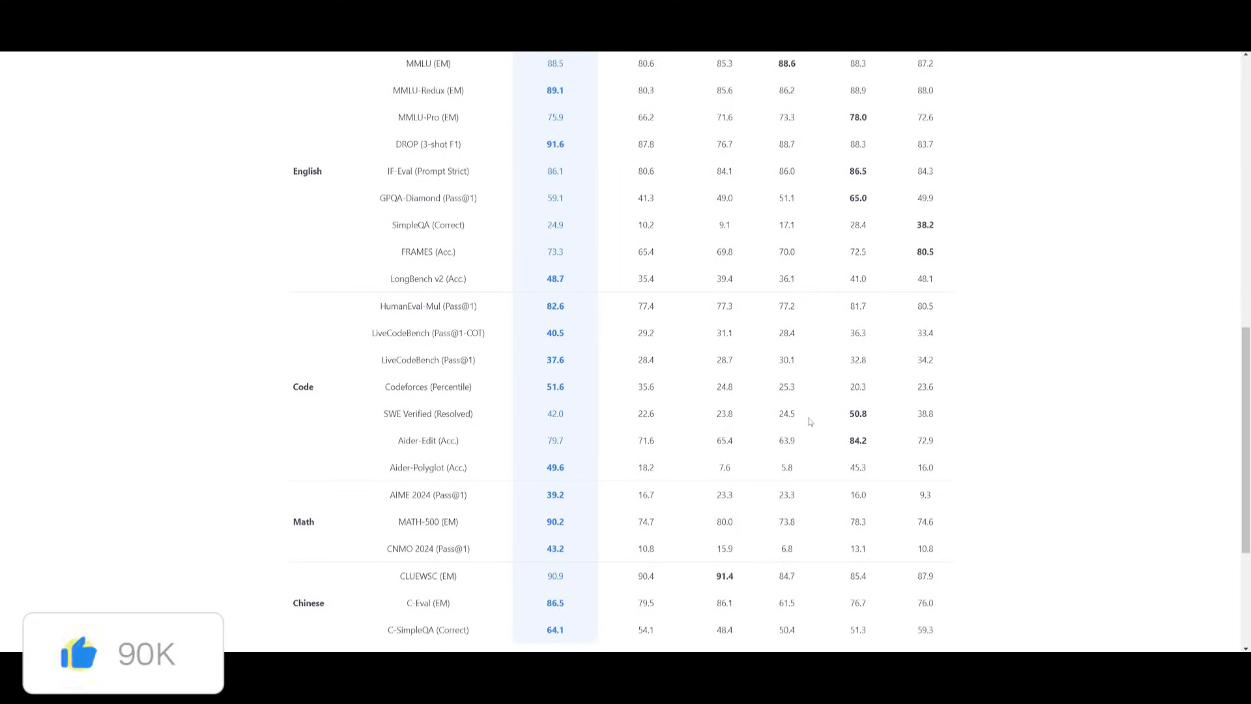
{"action": "mouse_move", "coordinate": [453, 412]}
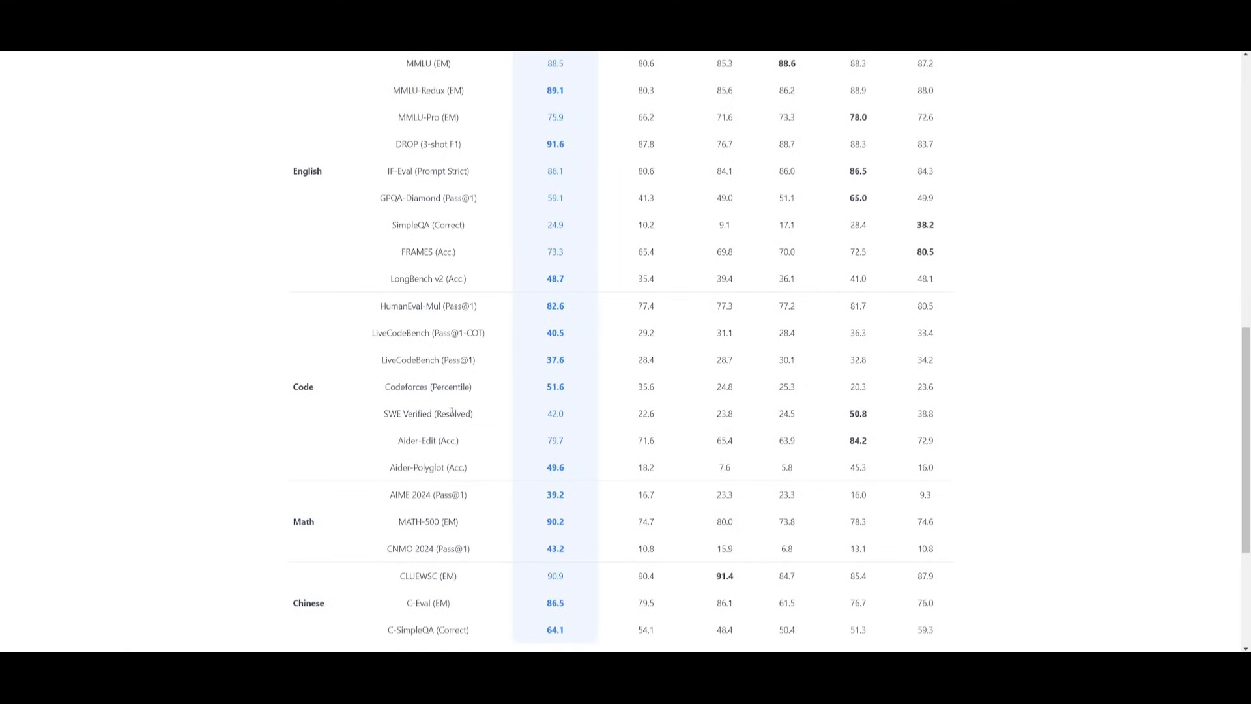
{"action": "mouse_move", "coordinate": [415, 439]}
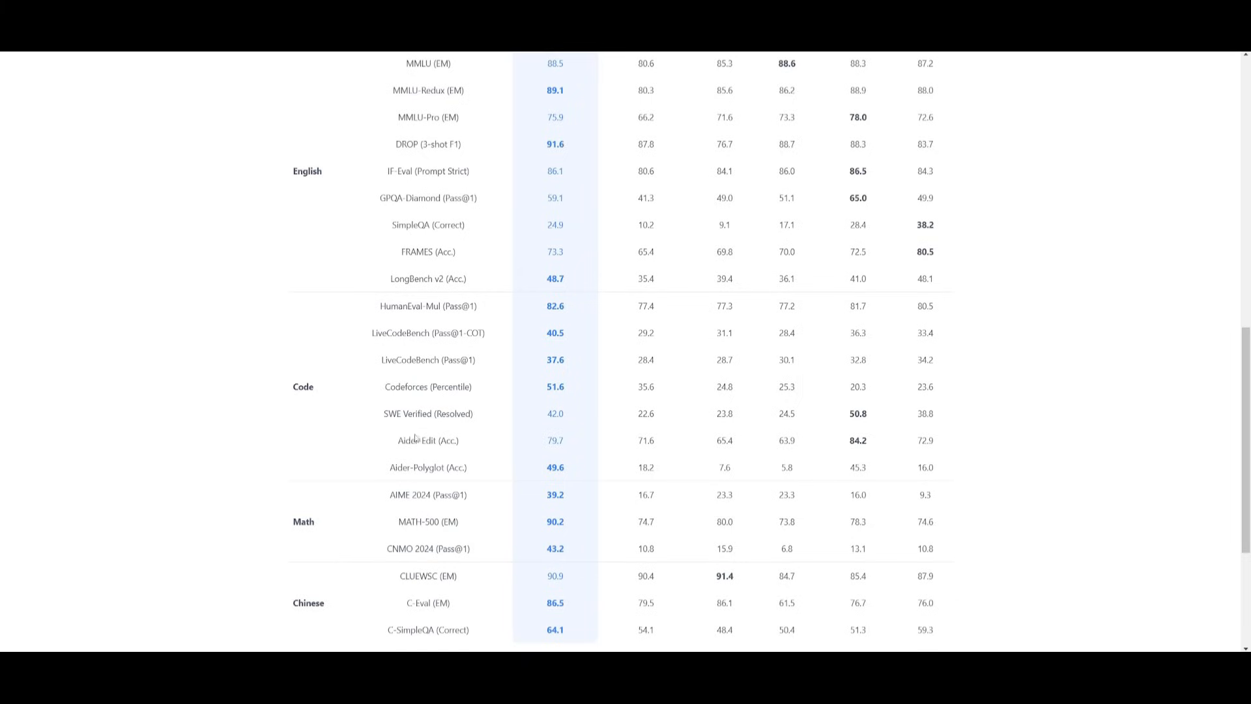
{"action": "mouse_move", "coordinate": [405, 353]}
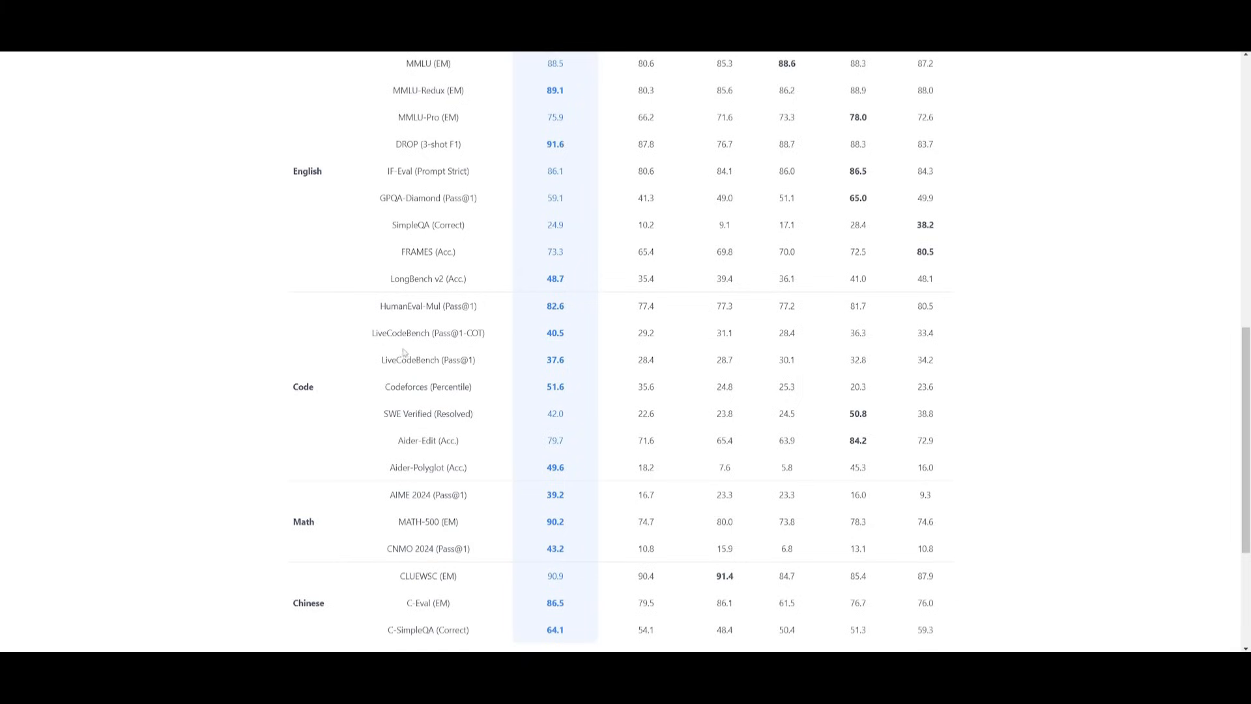
{"action": "mouse_move", "coordinate": [401, 335]}
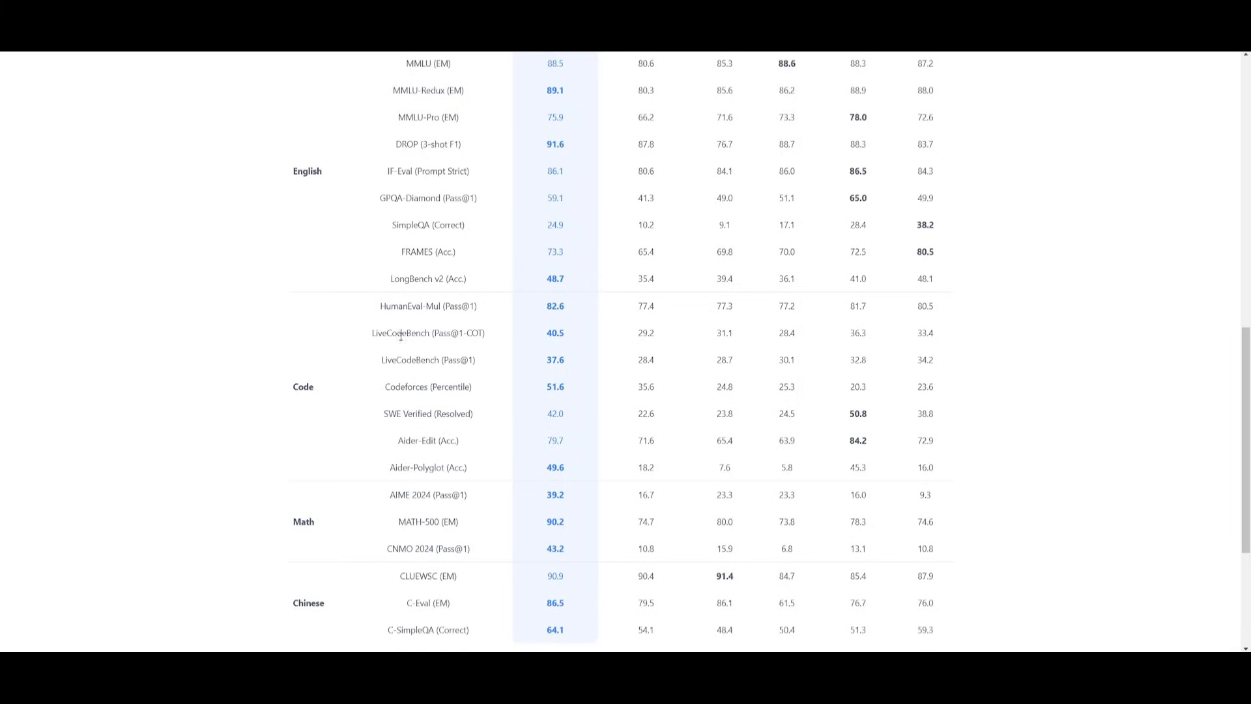
{"action": "mouse_move", "coordinate": [913, 308]}
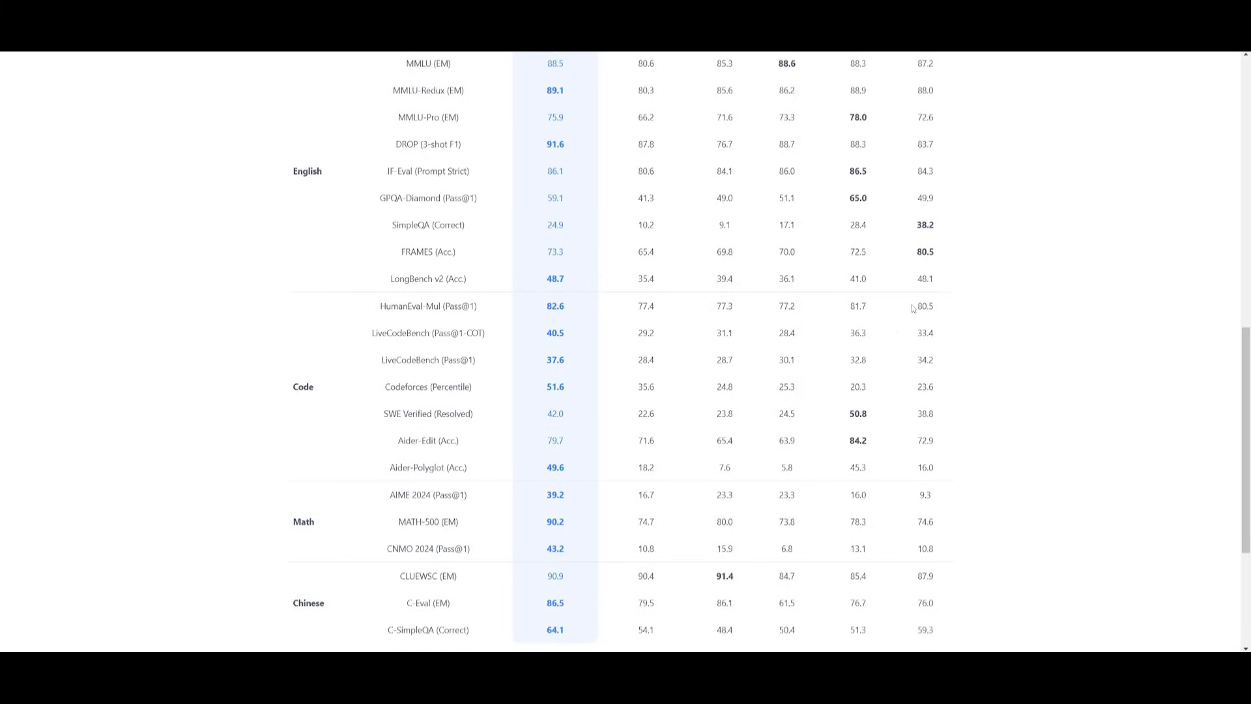
{"action": "mouse_move", "coordinate": [407, 256]}
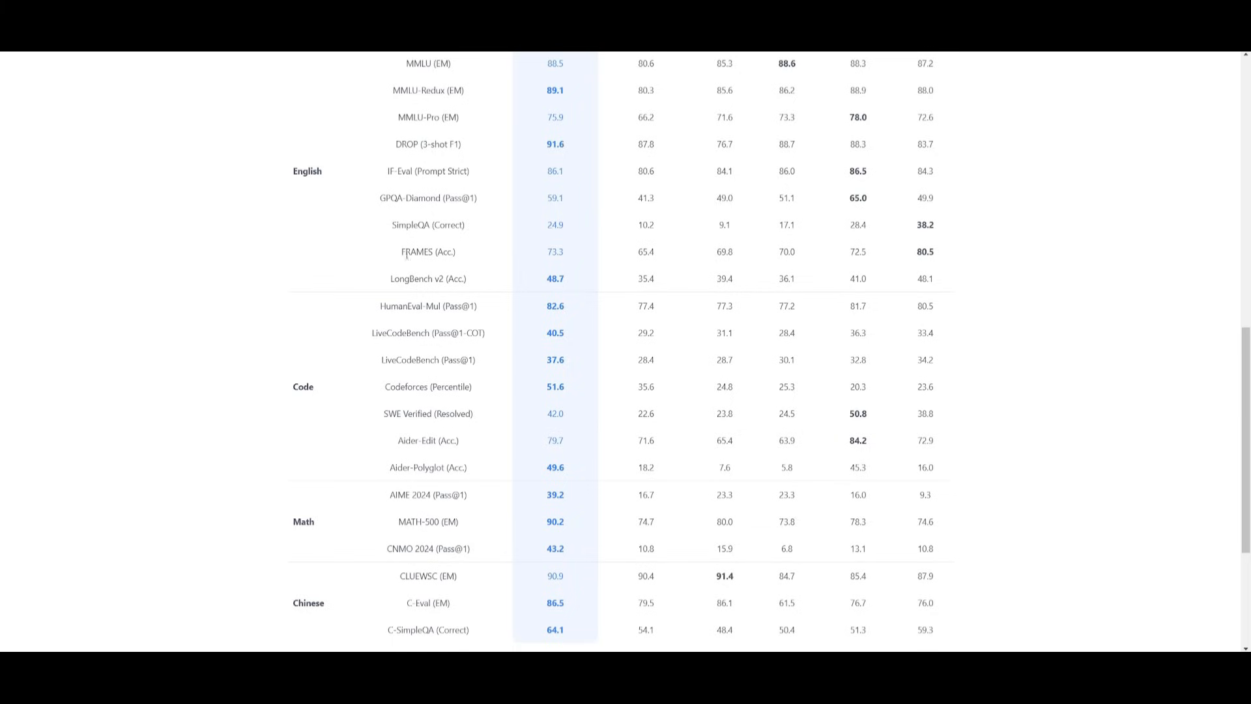
{"action": "mouse_move", "coordinate": [908, 310]}
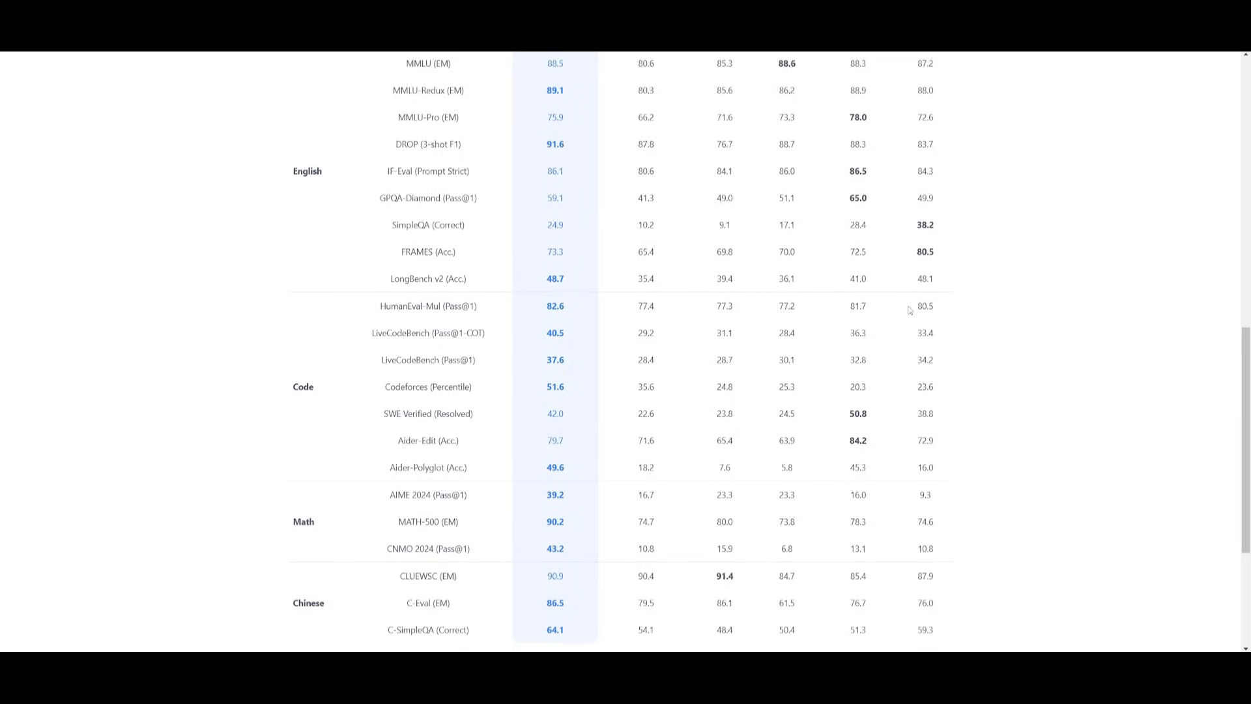
{"action": "mouse_move", "coordinate": [609, 239]}
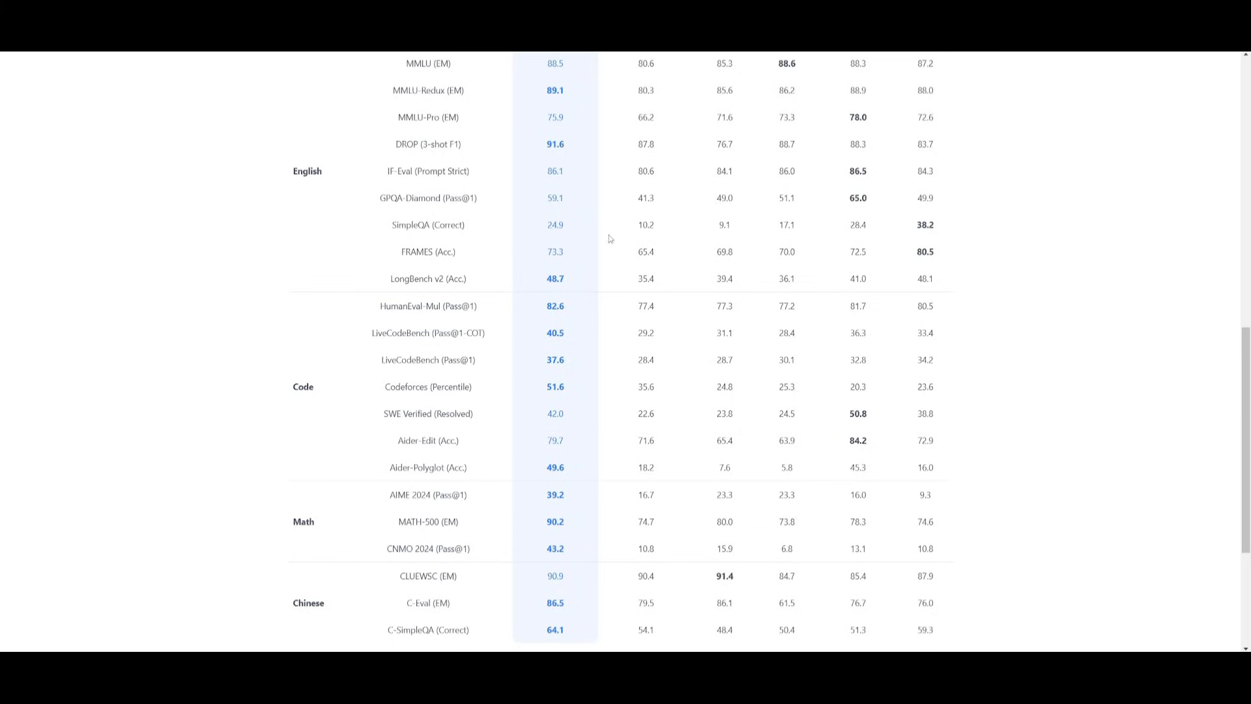
{"action": "scroll", "scroll_direction": "down", "scroll_amount": 3}
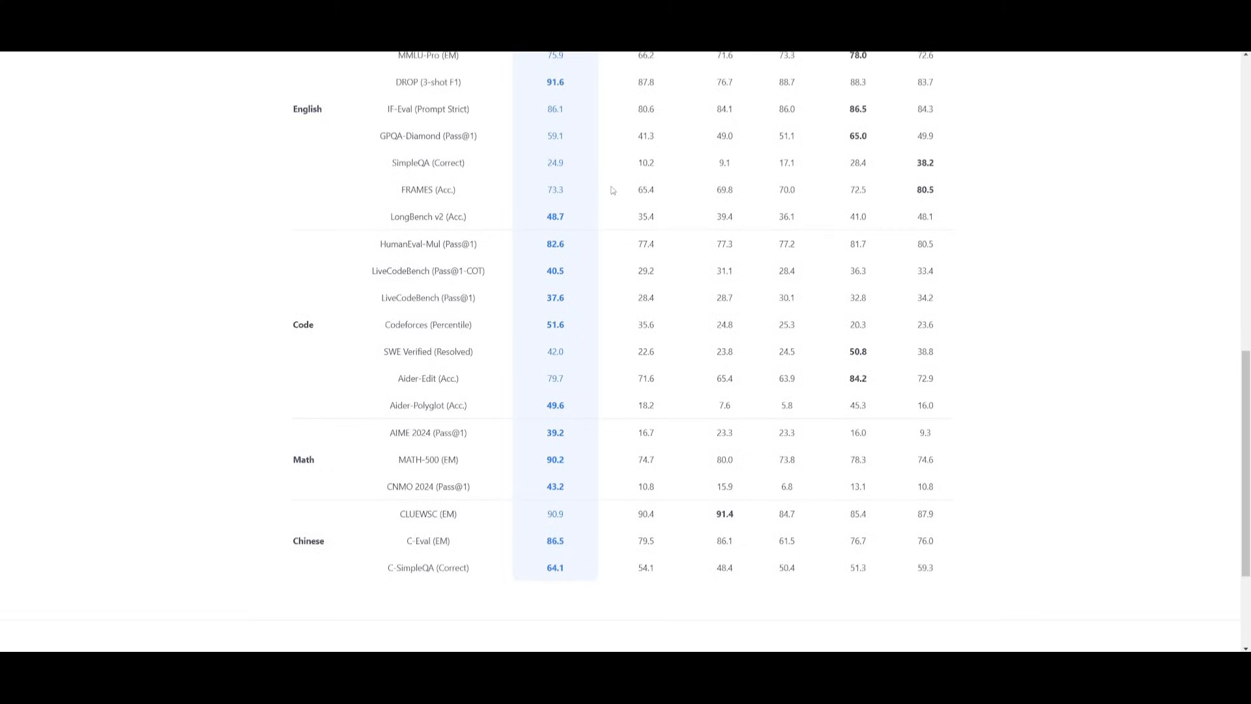
{"action": "scroll", "scroll_direction": "down", "scroll_amount": 3}
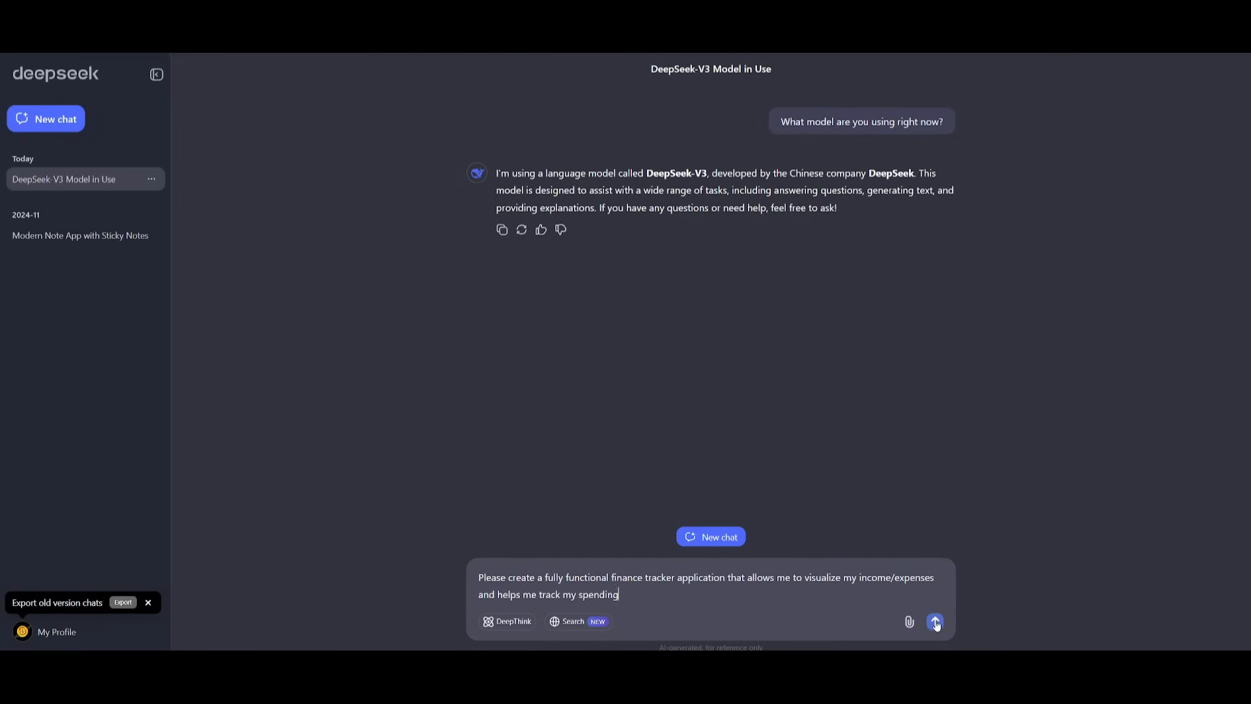
Send the finance tracker request and review the Flask, SQLite and Chart.js code it returns.
{"action": "left_click", "coordinate": [935, 621]}
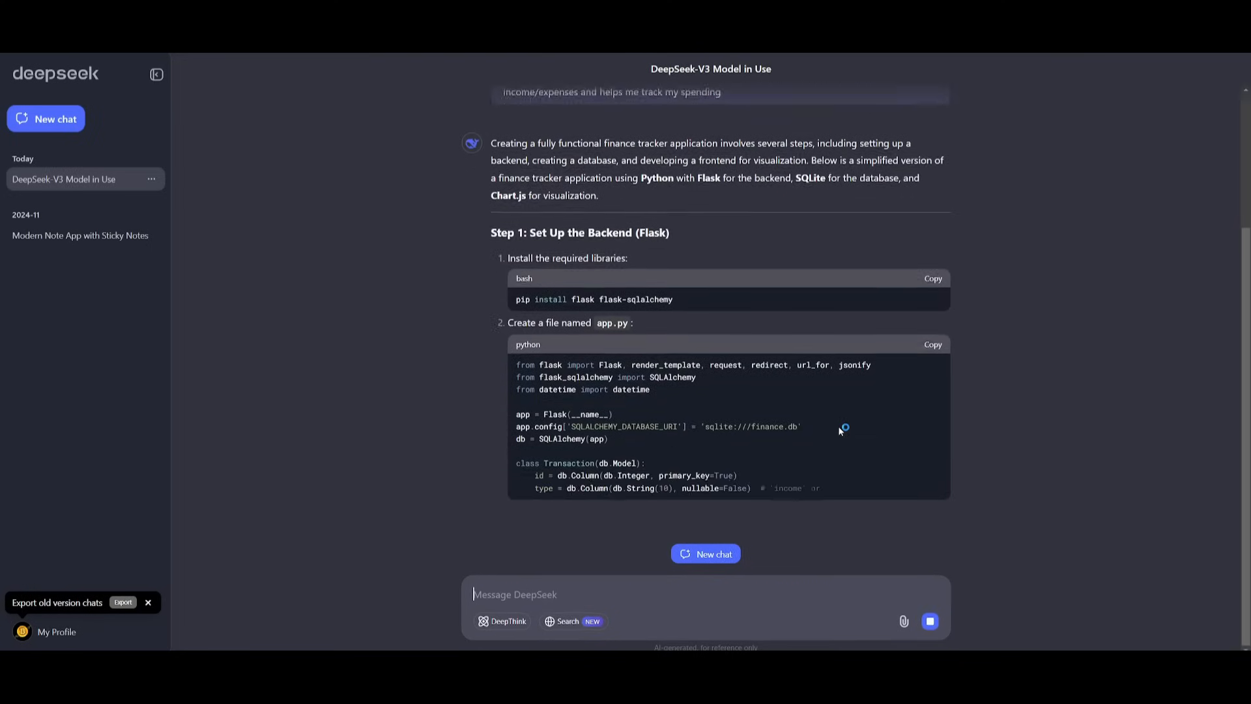
{"action": "scroll", "scroll_direction": "down", "scroll_amount": 3}
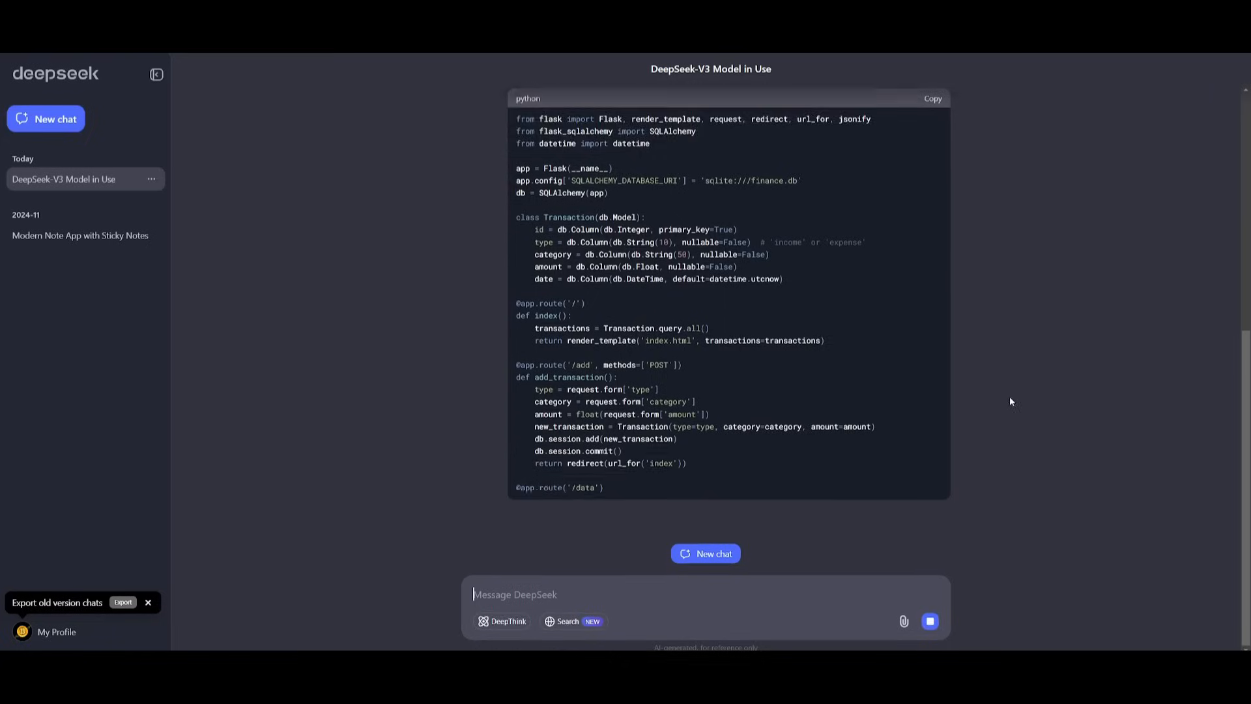
{"action": "scroll", "scroll_direction": "down", "scroll_amount": 3}
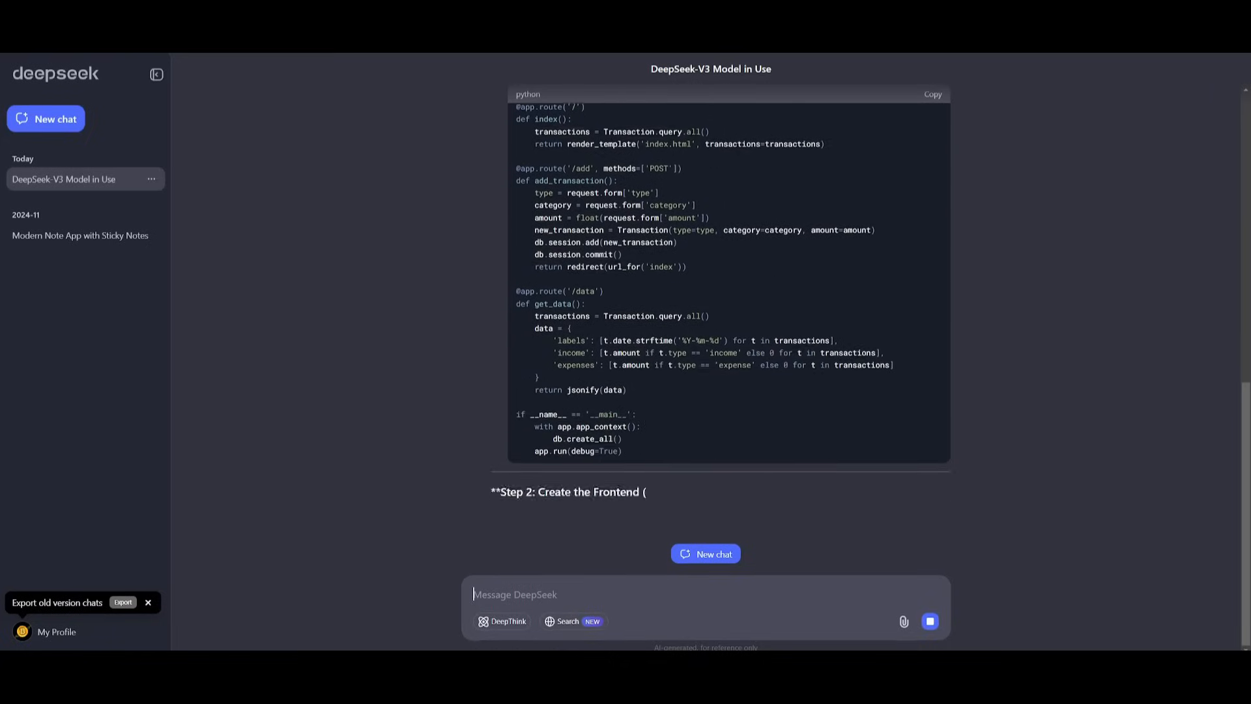
{"action": "scroll", "scroll_direction": "down", "scroll_amount": 3}
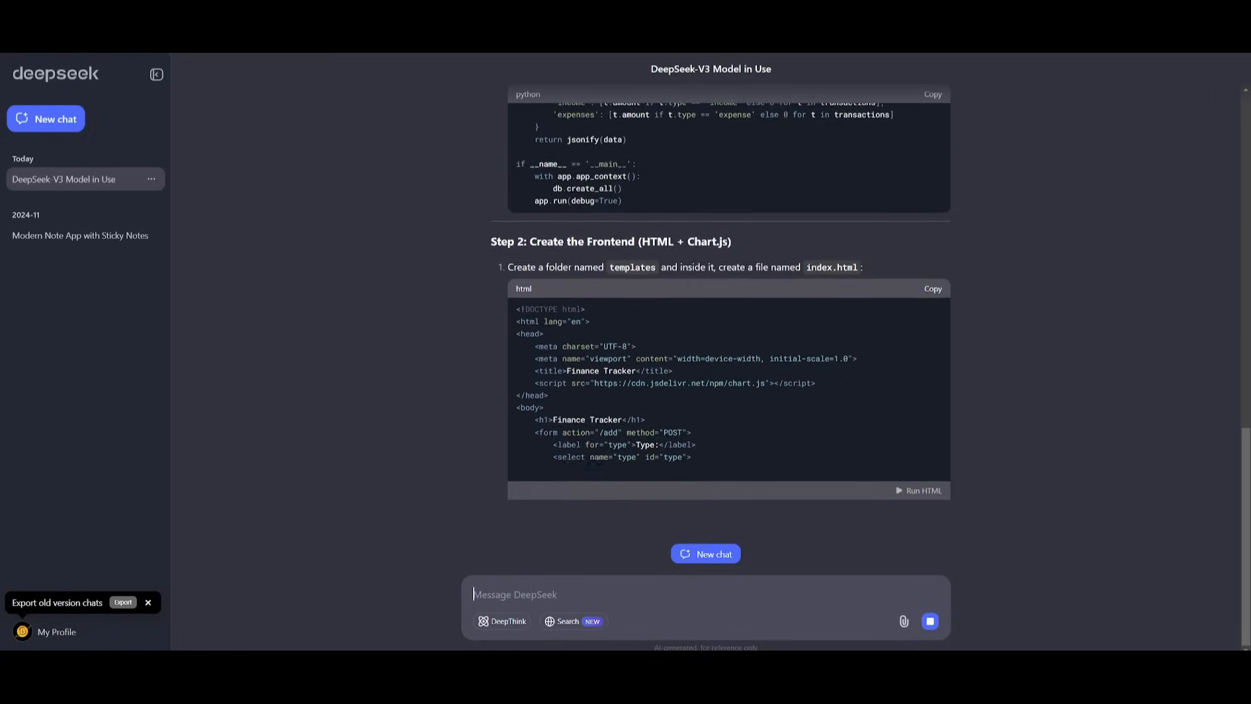
{"action": "scroll", "scroll_direction": "down", "scroll_amount": 3}
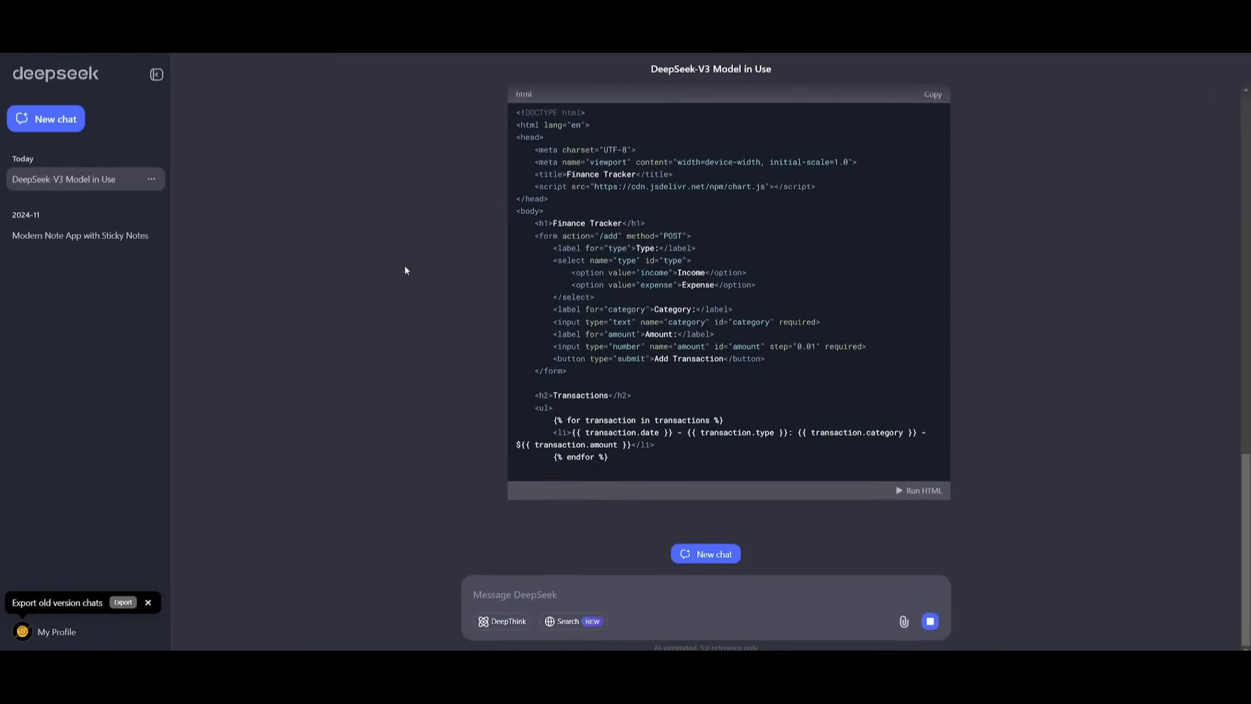
{"action": "scroll", "scroll_direction": "down", "scroll_amount": 3}
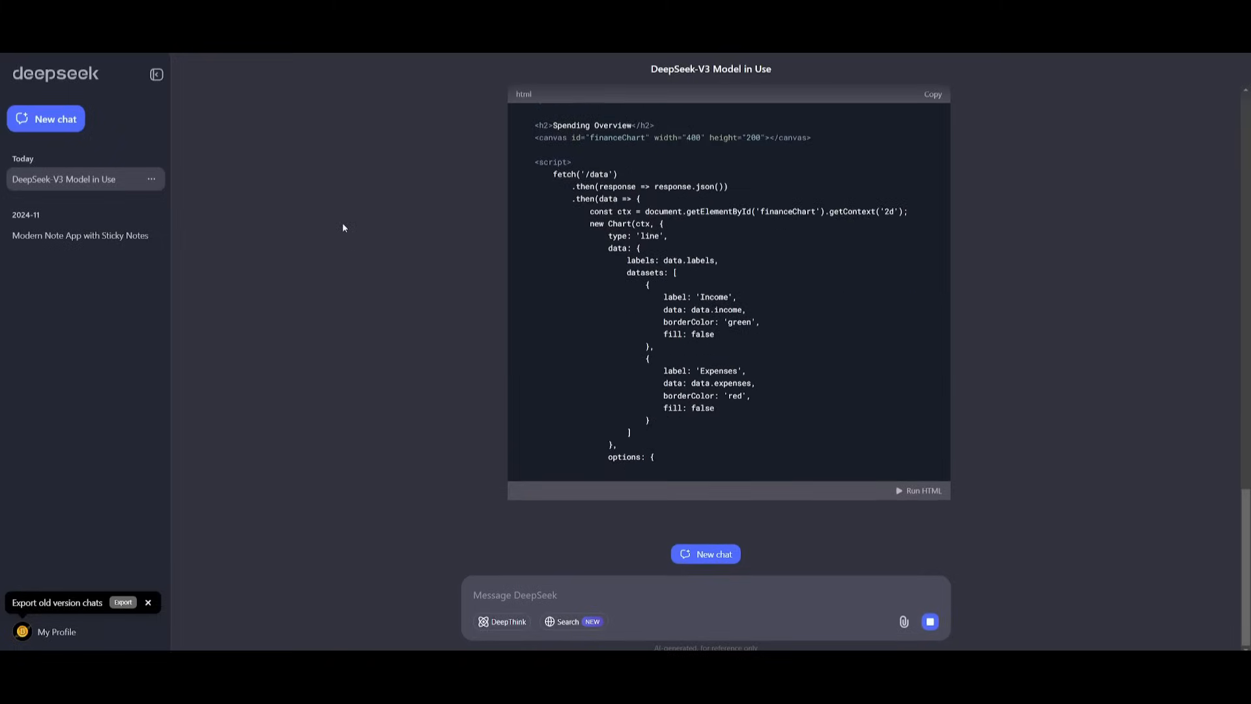
{"action": "scroll", "scroll_direction": "down", "scroll_amount": 3}
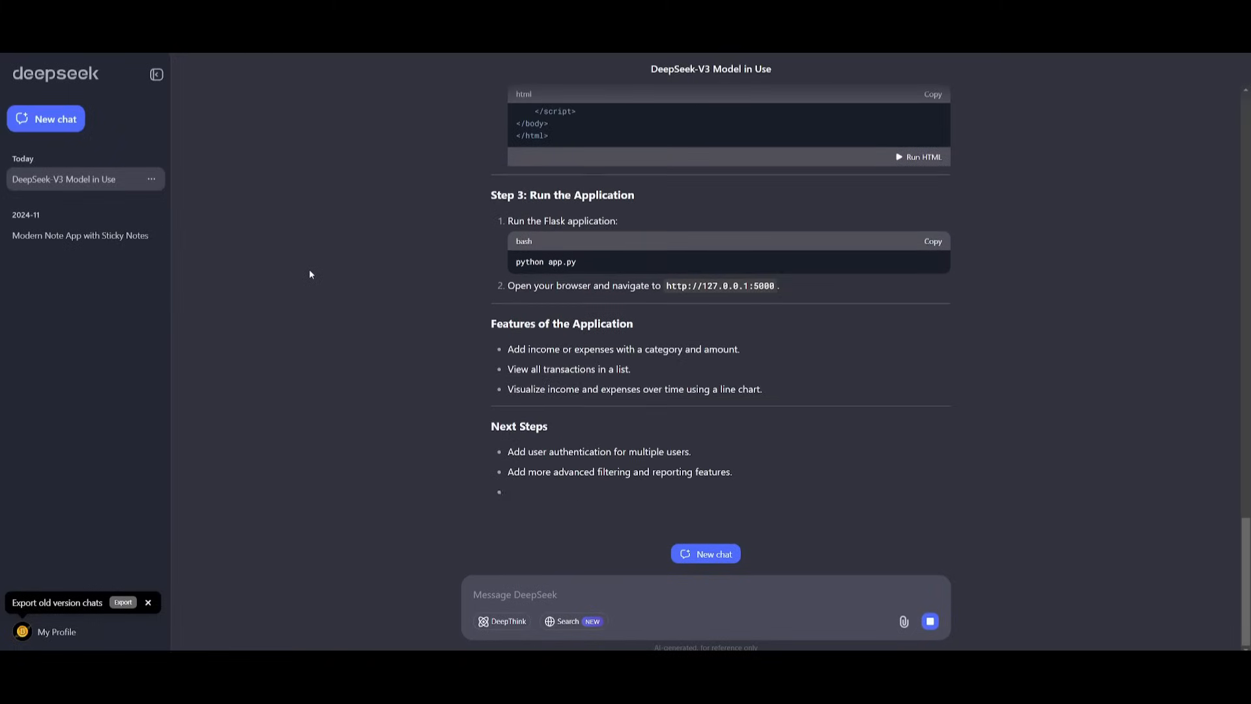
{"action": "scroll", "scroll_direction": "up", "scroll_amount": 3}
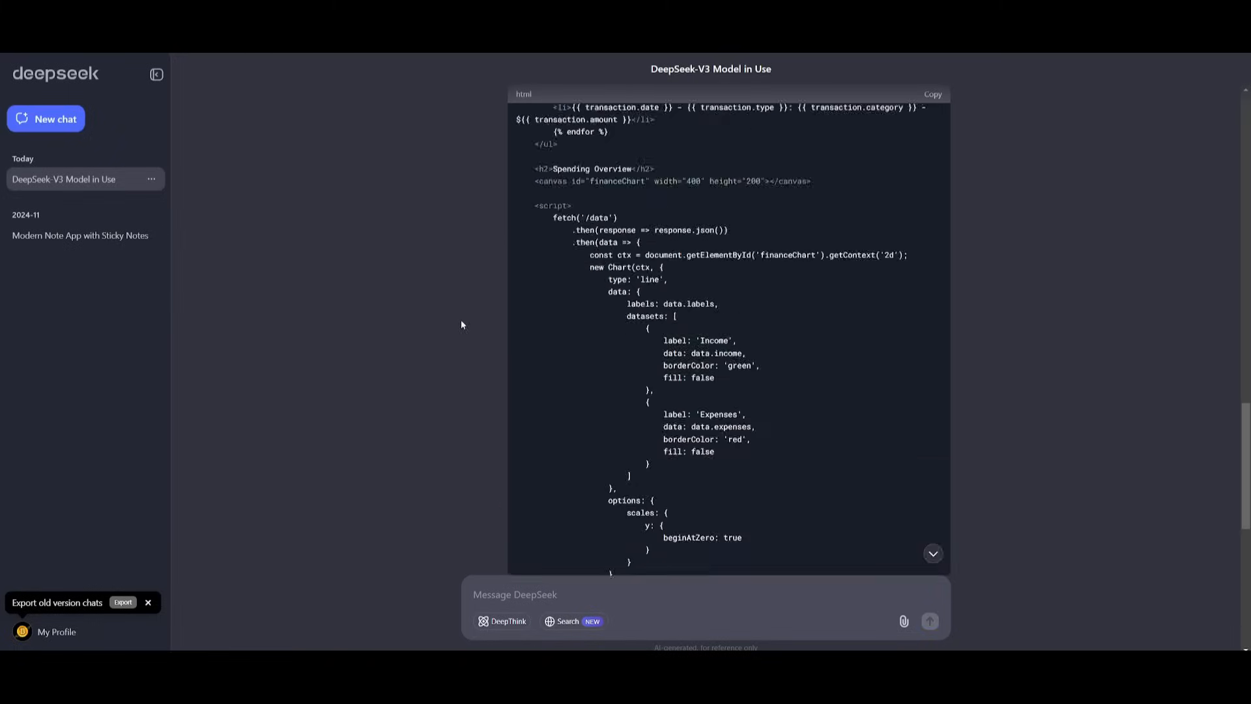
{"action": "scroll", "scroll_direction": "up", "scroll_amount": 3}
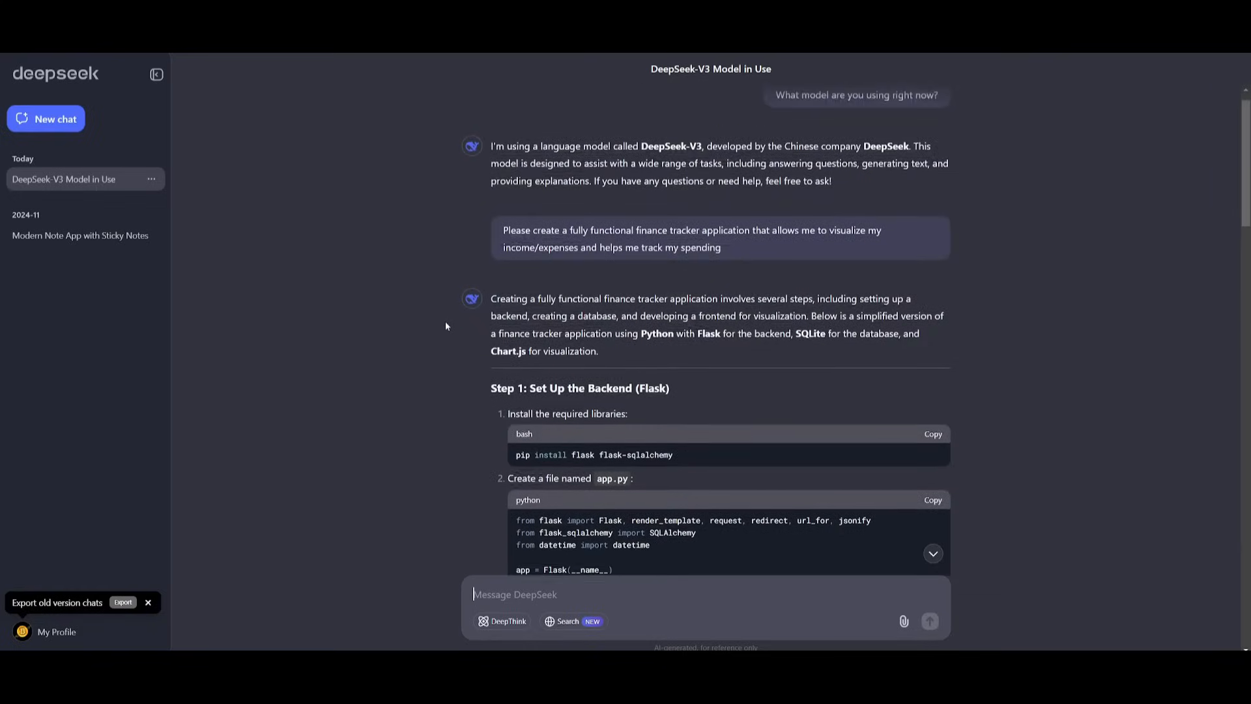
{"action": "scroll", "scroll_direction": "up", "scroll_amount": 3}
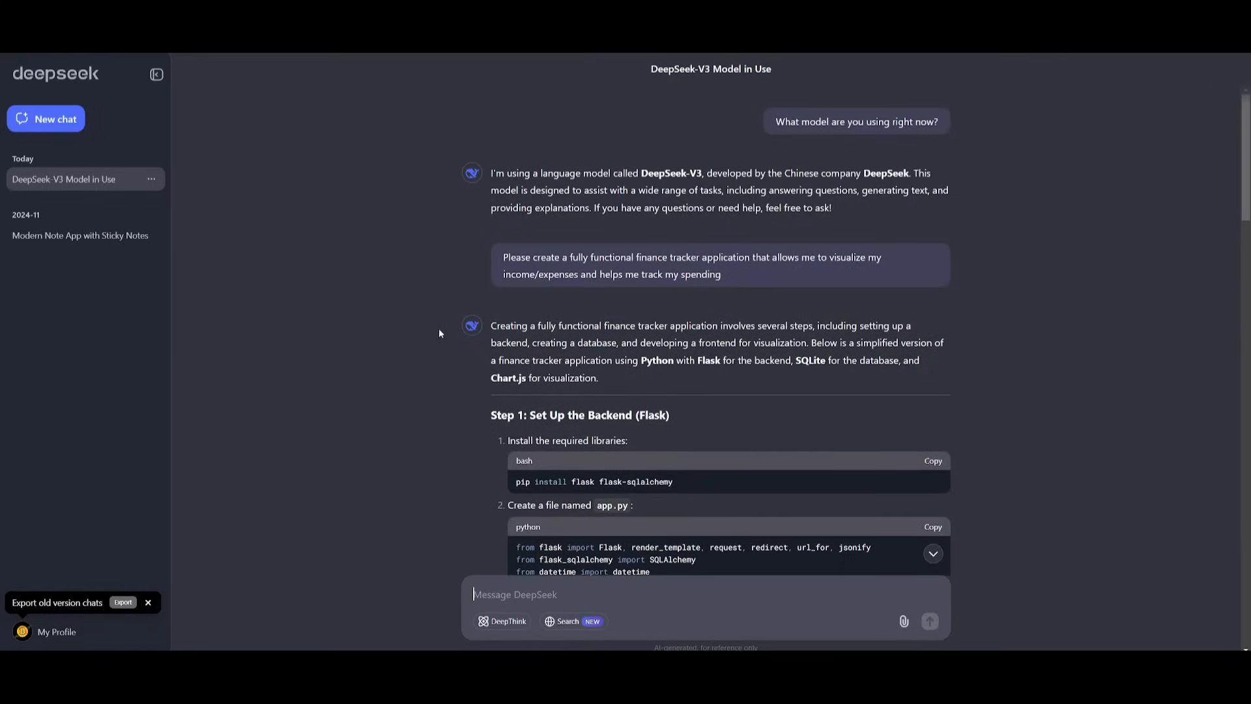
{"action": "mouse_move", "coordinate": [369, 321]}
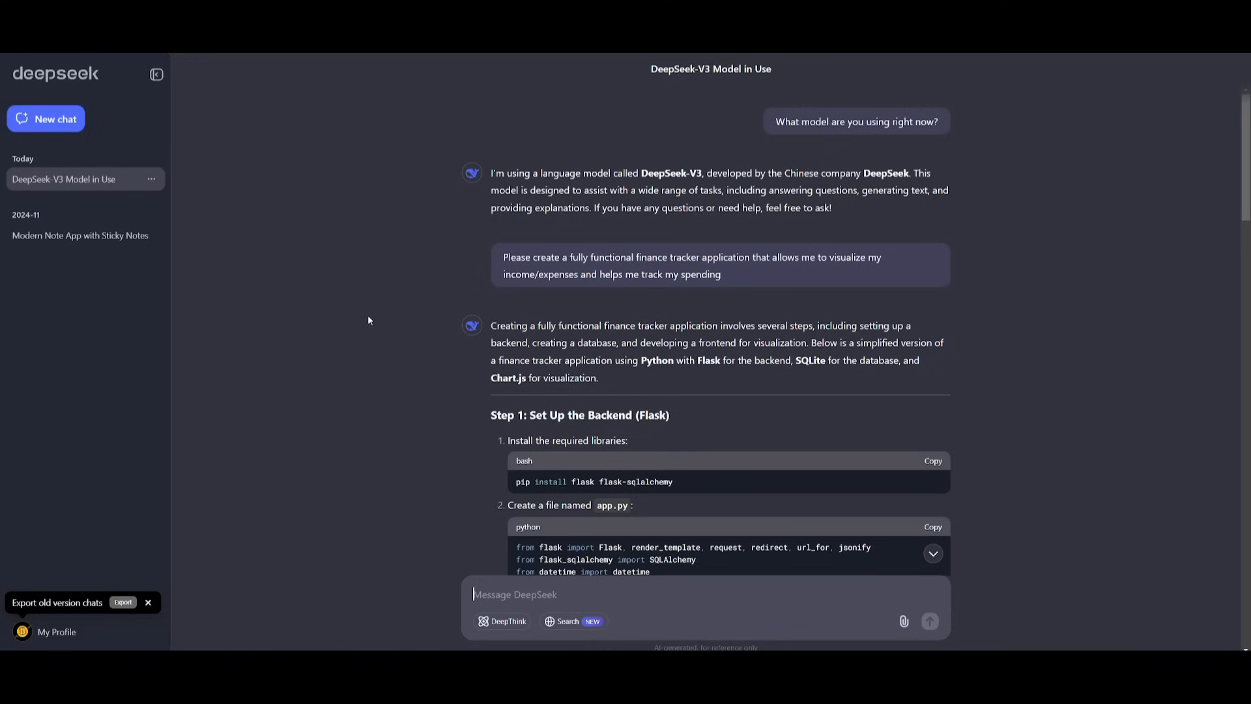
{"action": "mouse_move", "coordinate": [369, 320]}
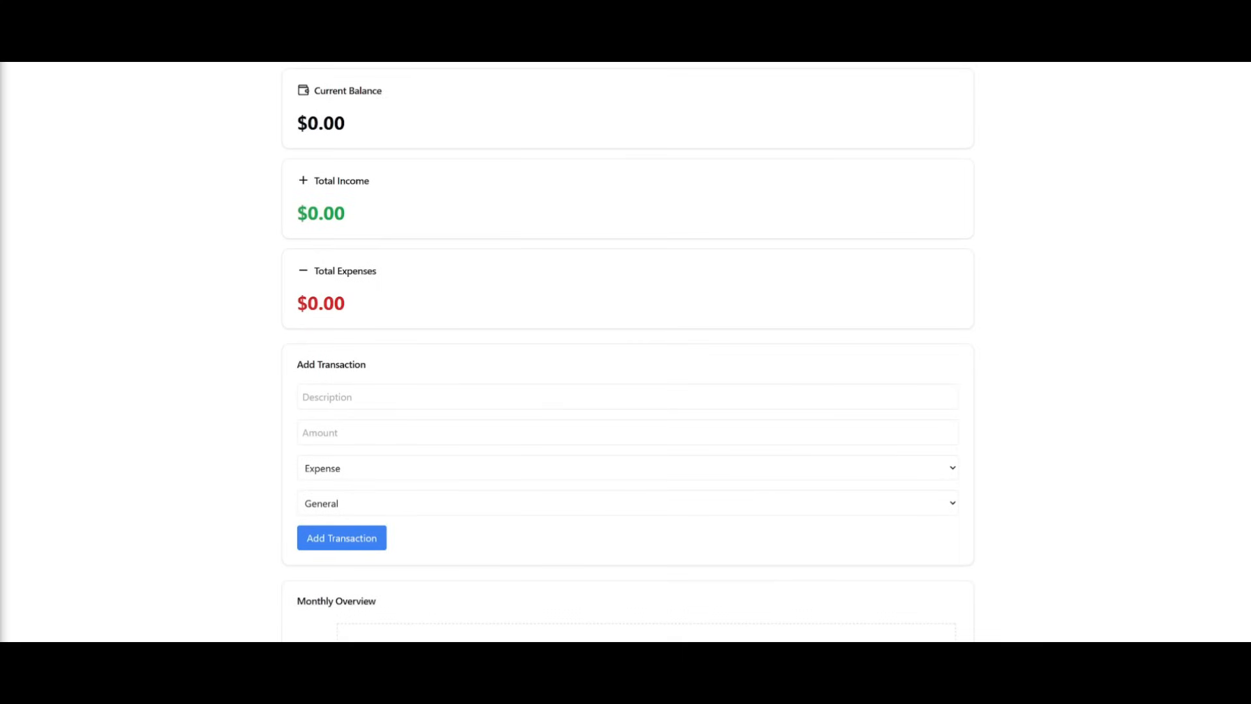
{"action": "mouse_move", "coordinate": [377, 123]}
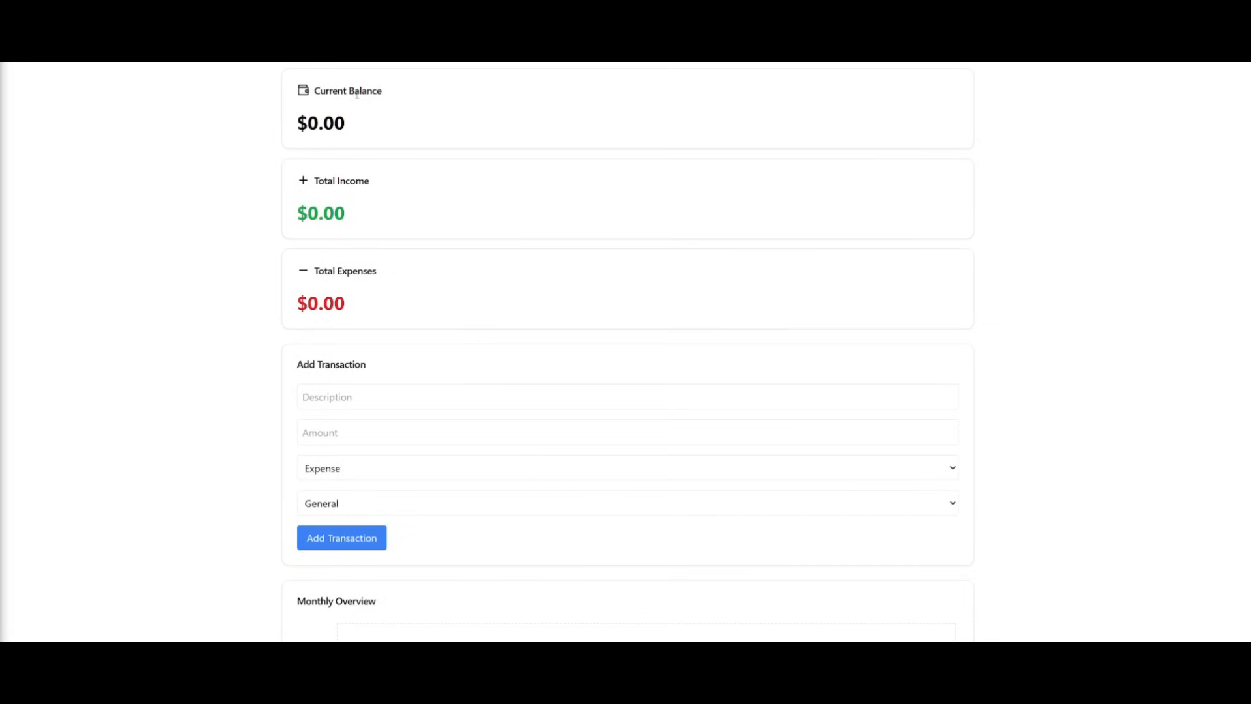
{"action": "scroll", "scroll_direction": "down", "scroll_amount": 3}
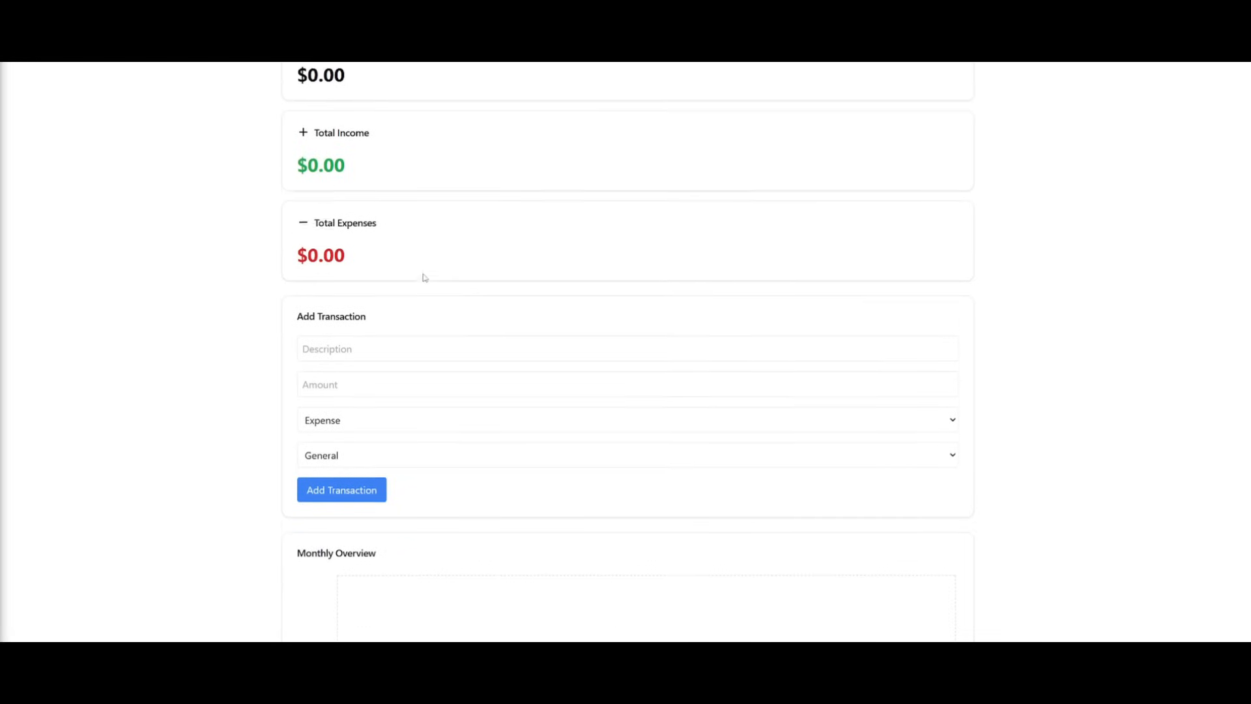
{"action": "scroll", "scroll_direction": "down", "scroll_amount": 3}
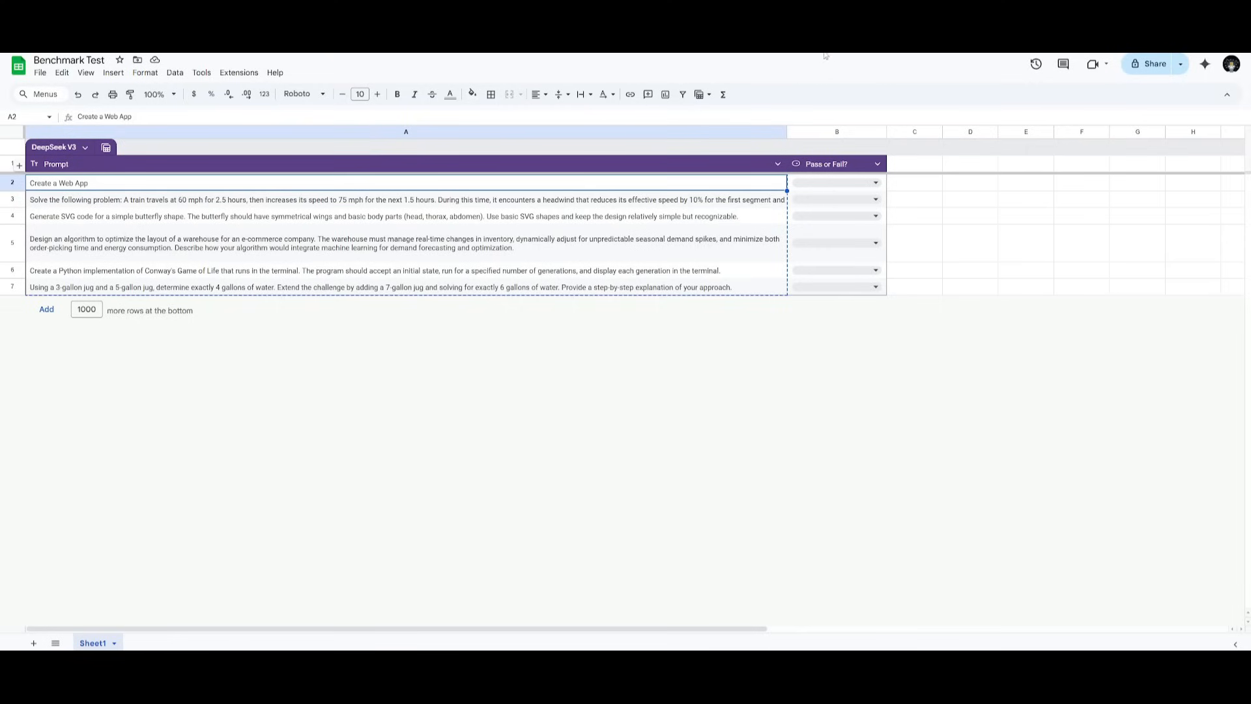
{"action": "left_click", "coordinate": [836, 182]}
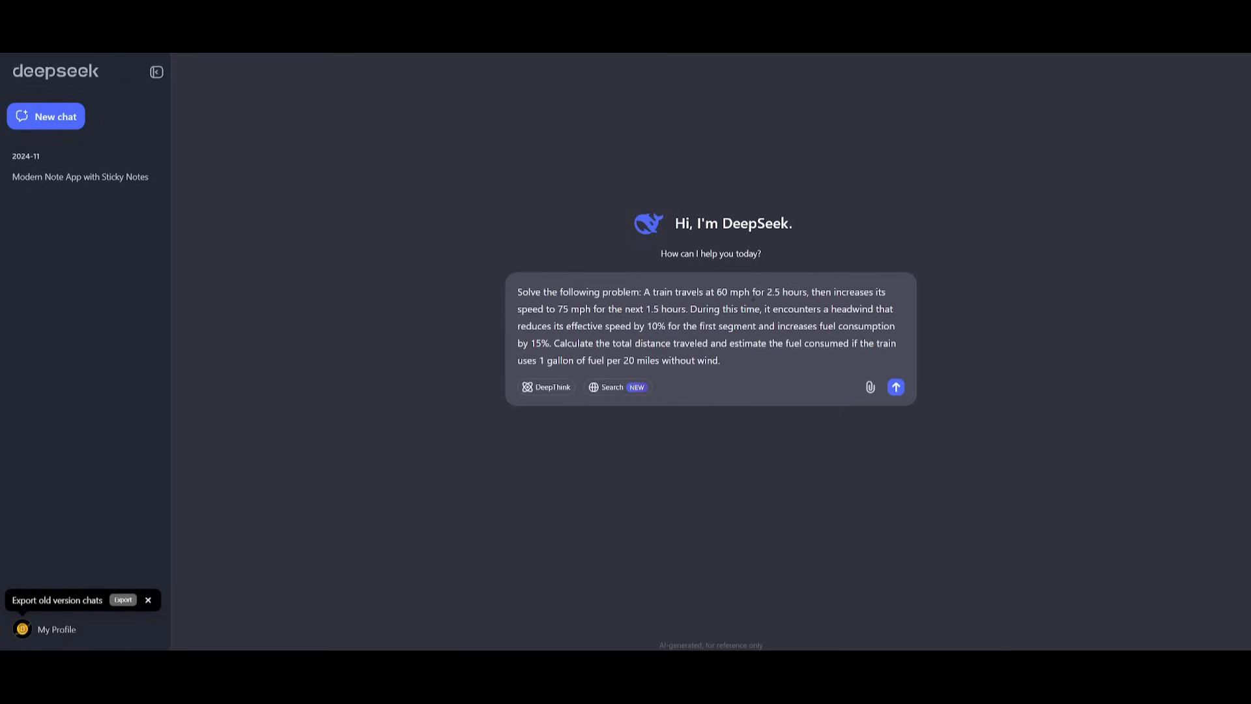
{"action": "mouse_move", "coordinate": [843, 276]}
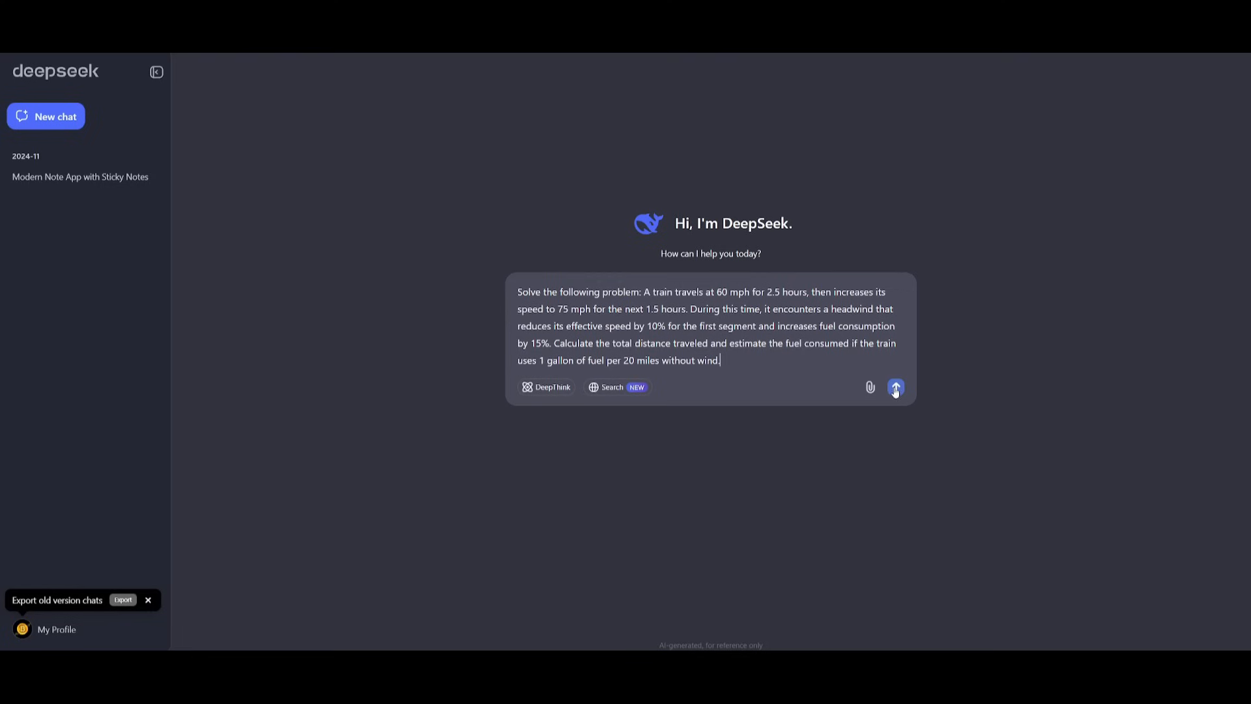
Submit the train distance and fuel problem and read through the worked solution.
{"action": "left_click", "coordinate": [895, 387]}
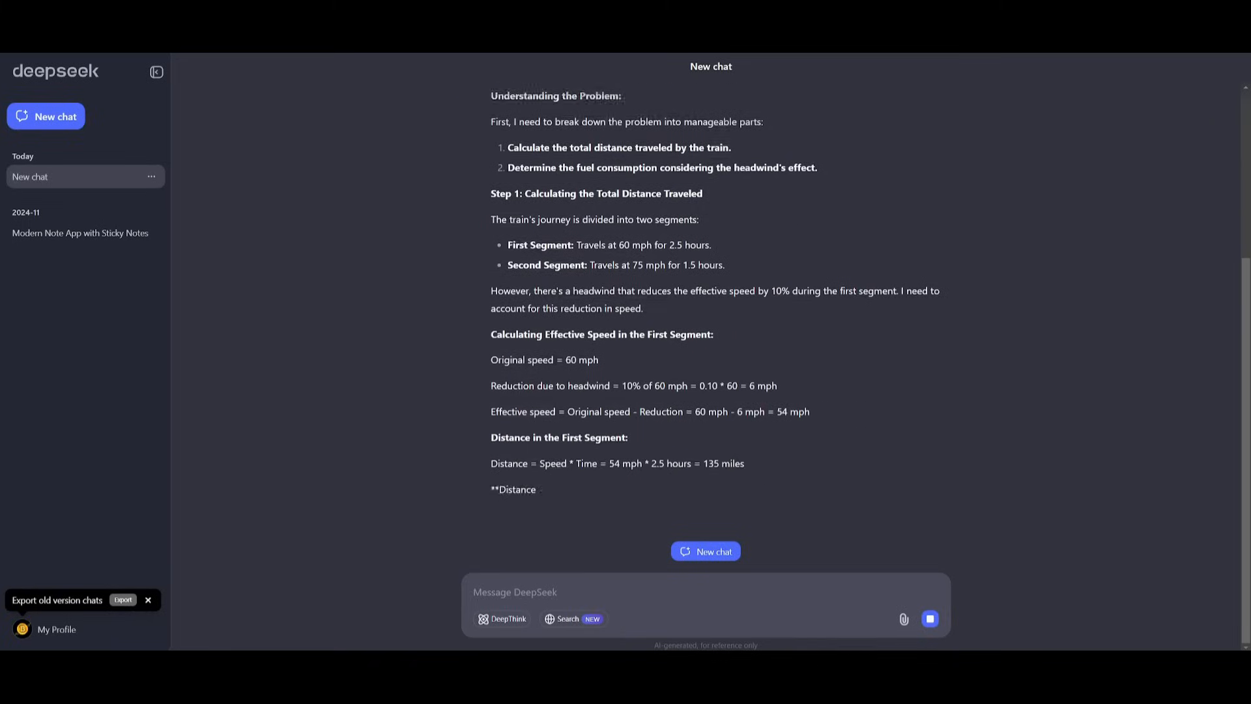
{"action": "scroll", "scroll_direction": "down", "scroll_amount": 3}
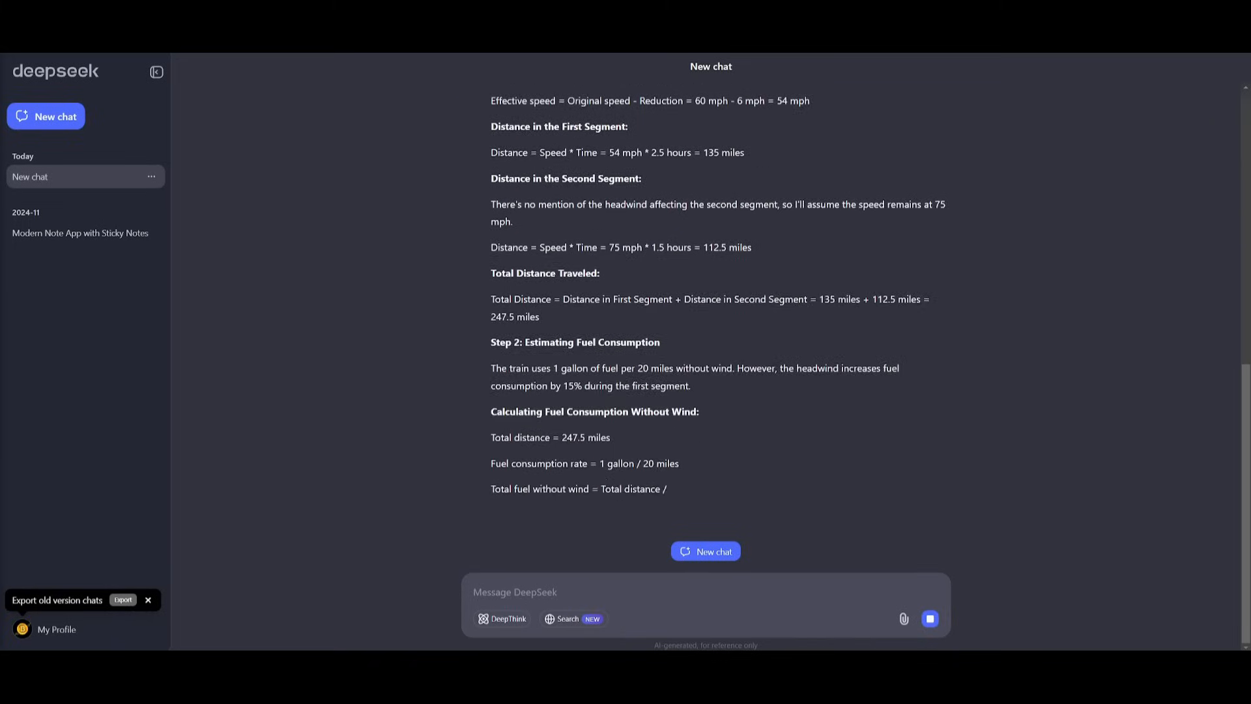
{"action": "scroll", "scroll_direction": "down", "scroll_amount": 3}
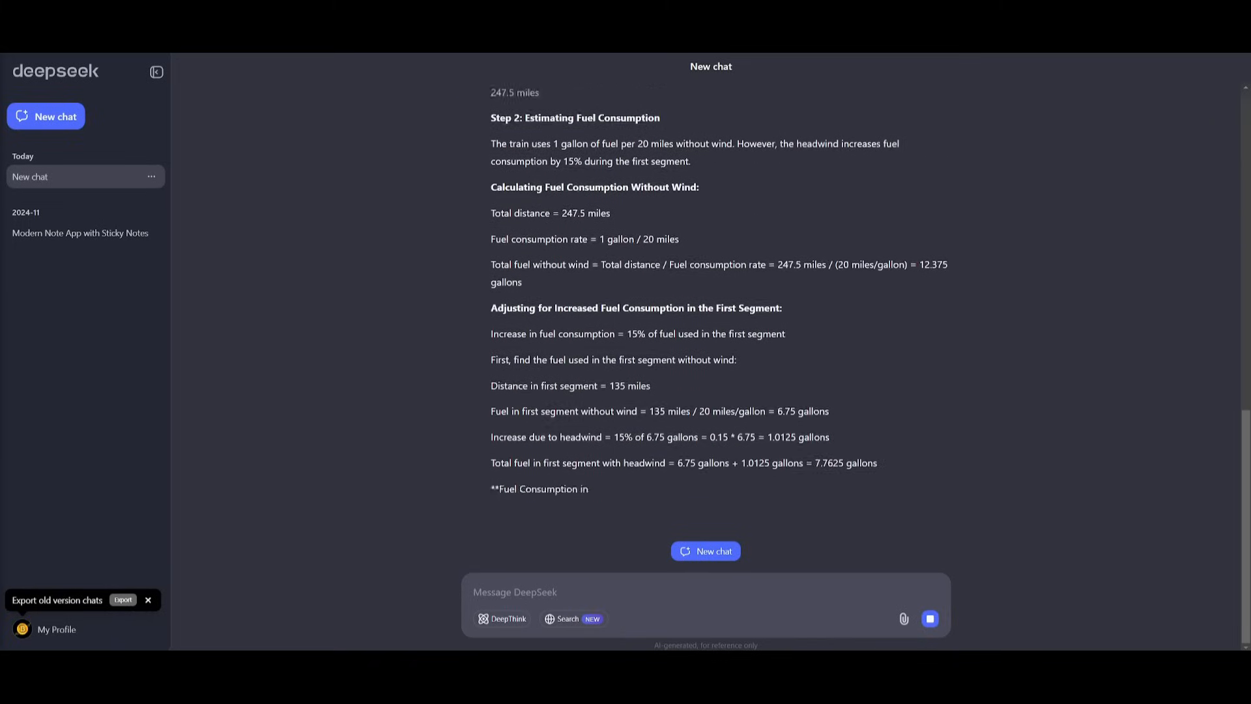
{"action": "scroll", "scroll_direction": "down", "scroll_amount": 3}
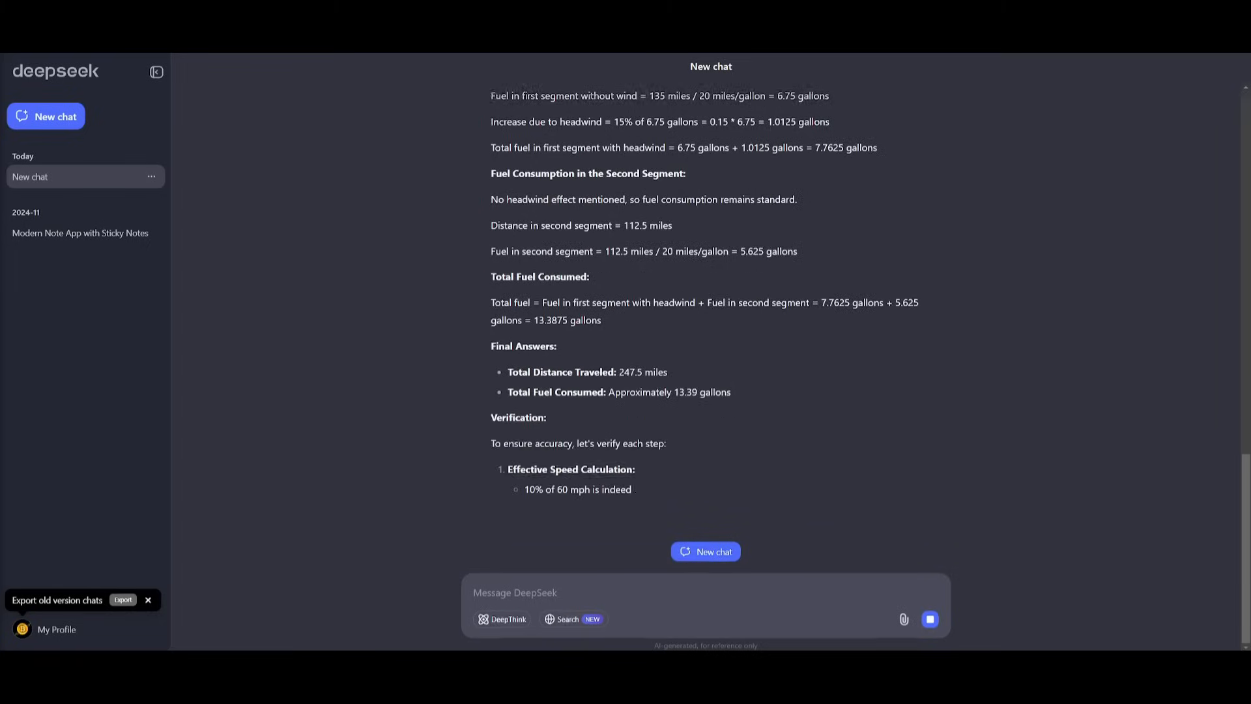
{"action": "scroll", "scroll_direction": "down", "scroll_amount": 3}
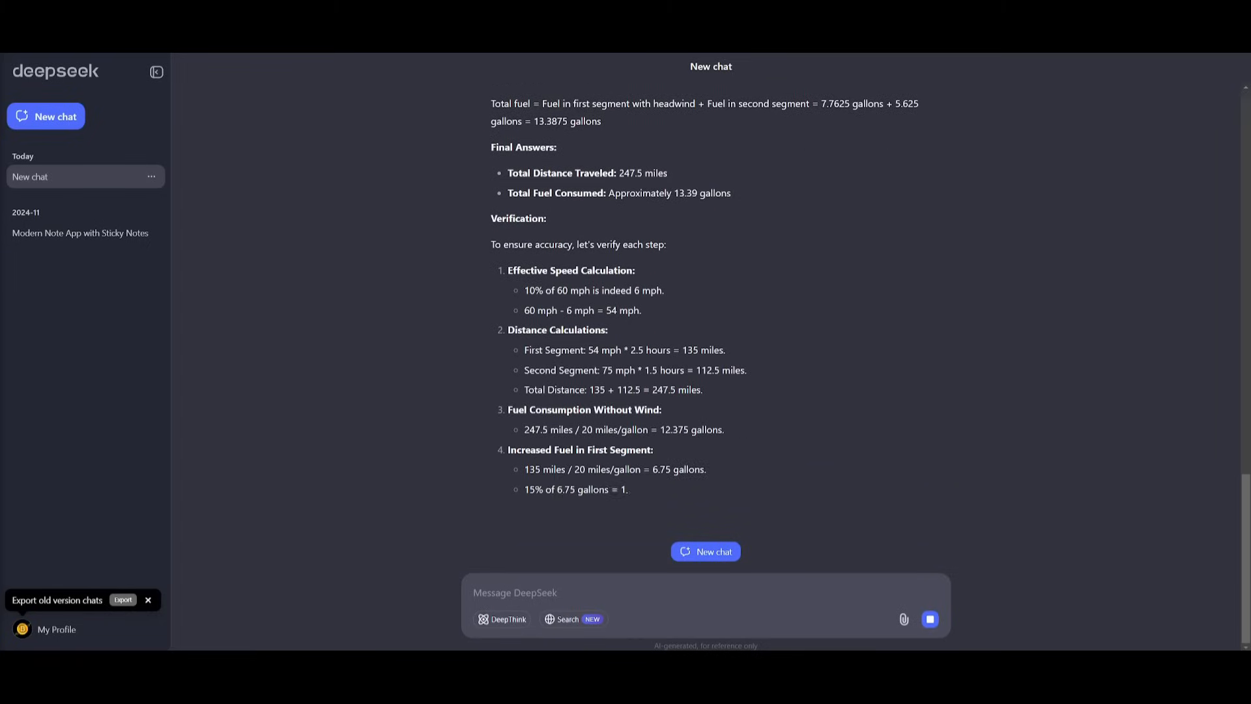
{"action": "scroll", "scroll_direction": "down", "scroll_amount": 3}
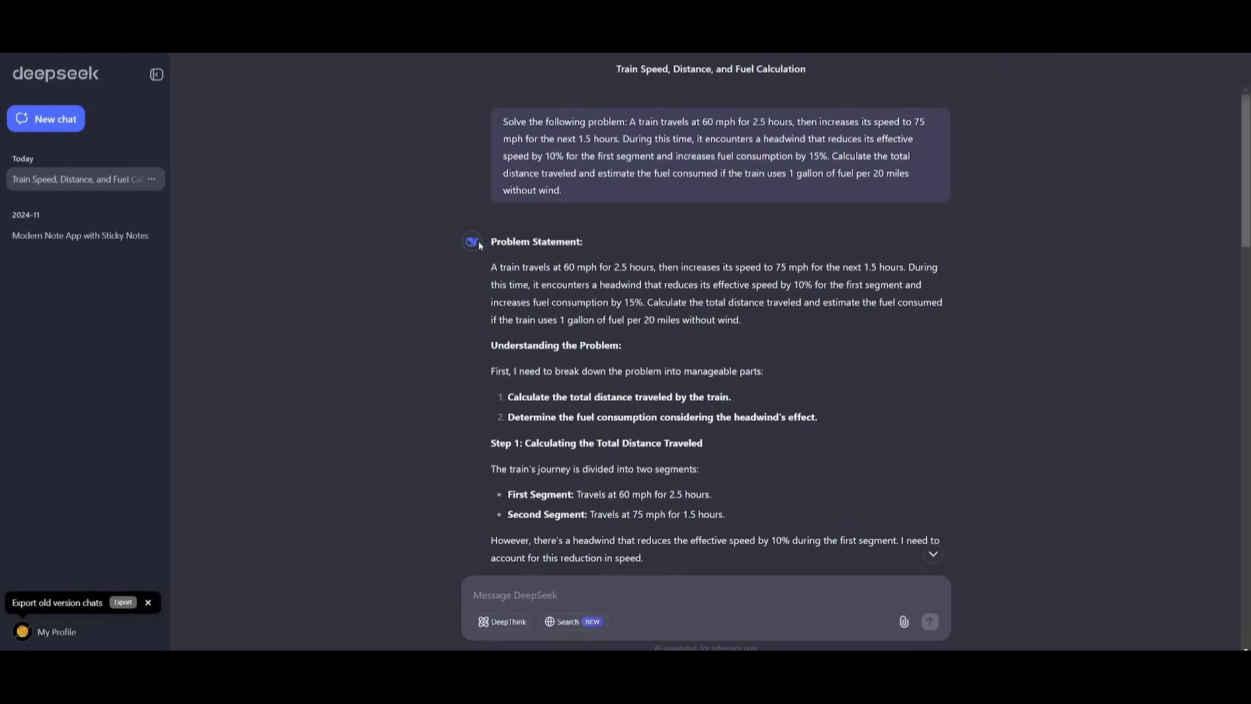
{"action": "scroll", "scroll_direction": "down", "scroll_amount": 3}
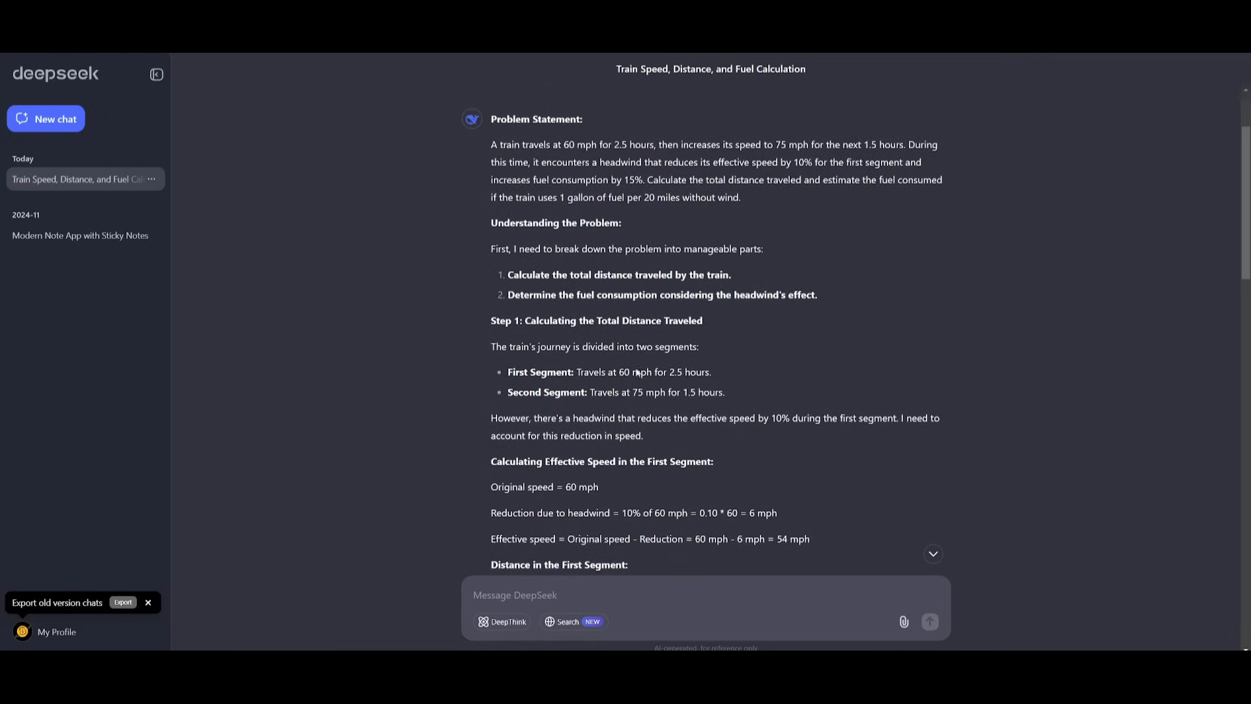
Review the 247.5 miles and about 13.39 gallons results at the end of the answer.
{"action": "scroll", "scroll_direction": "down", "scroll_amount": 3}
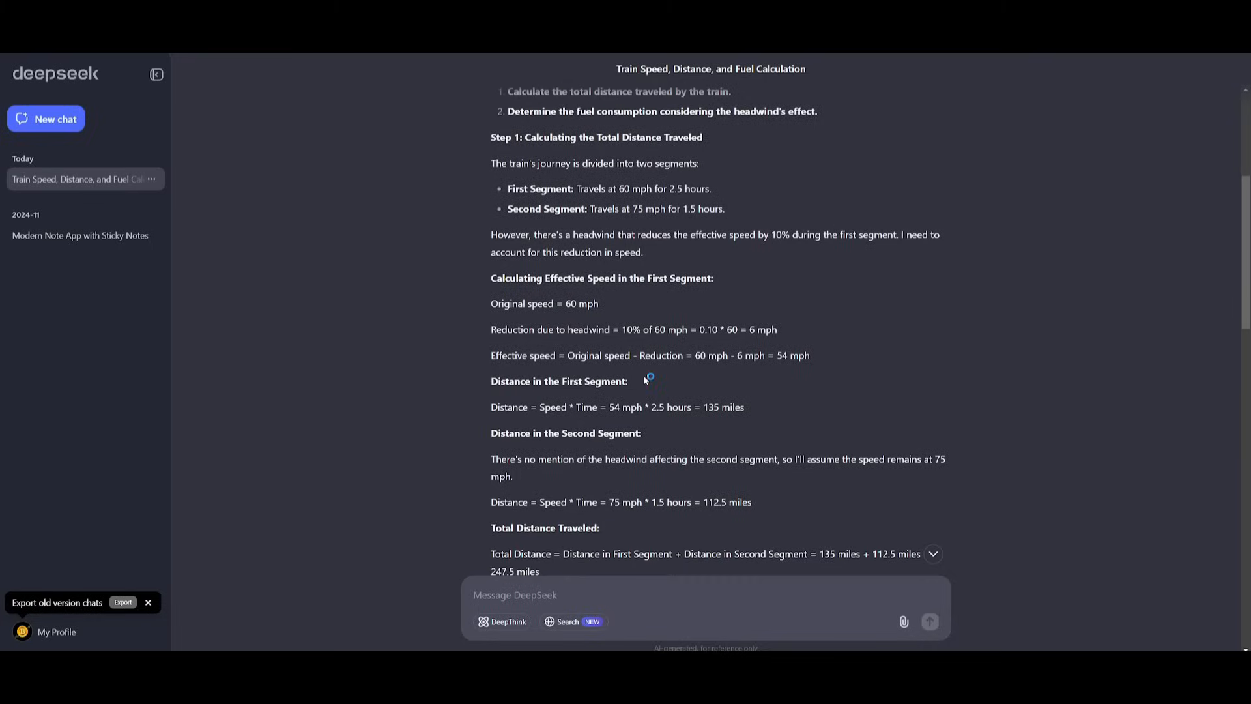
{"action": "scroll", "scroll_direction": "down", "scroll_amount": 3}
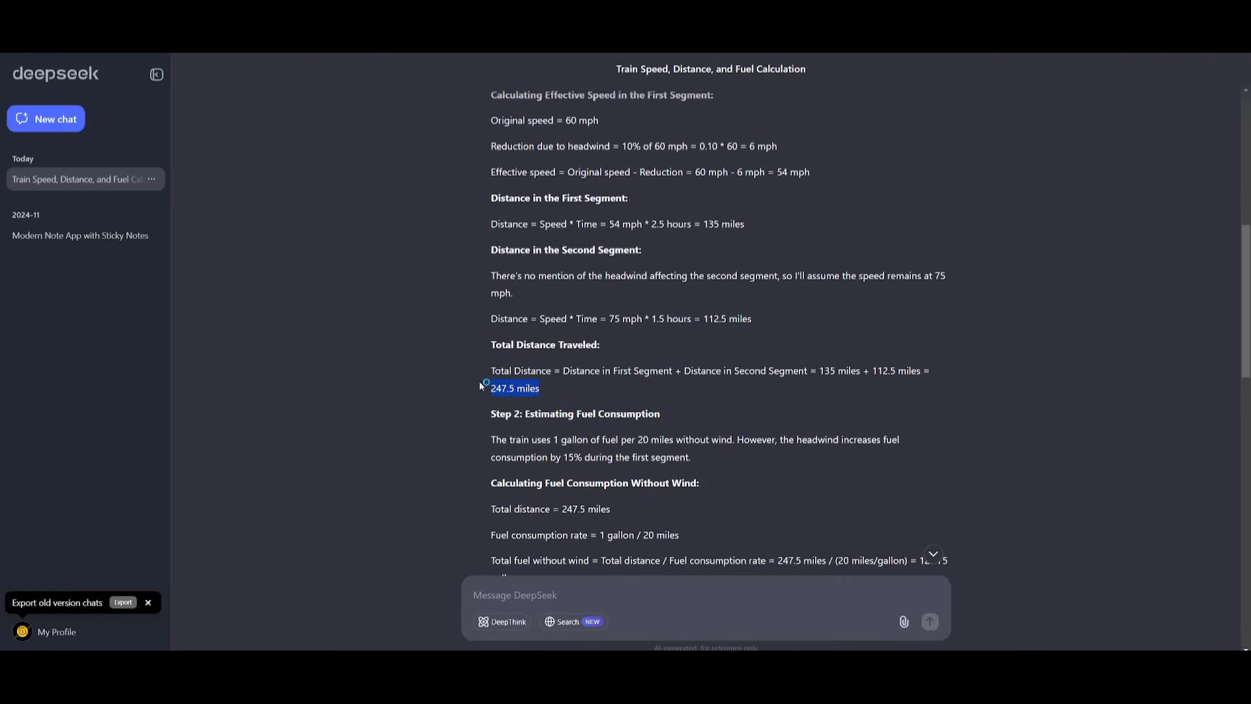
{"action": "left_click", "coordinate": [518, 396]}
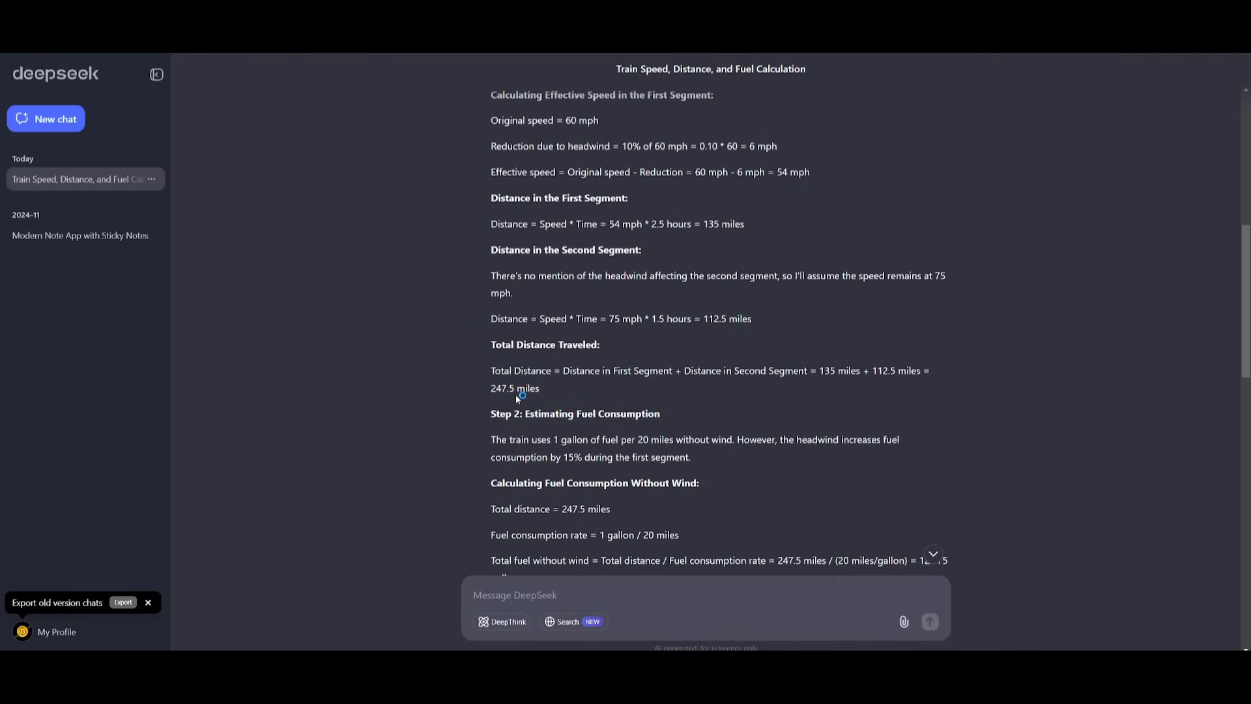
{"action": "scroll", "scroll_direction": "down", "scroll_amount": 3}
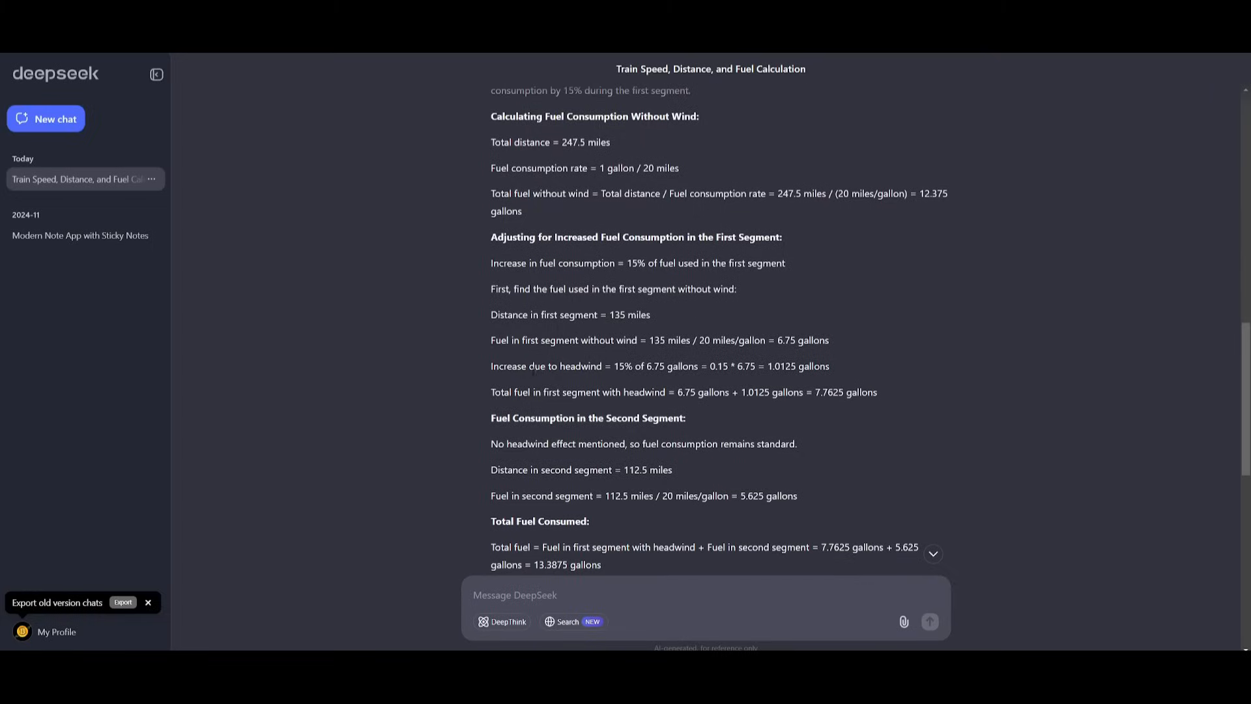
{"action": "scroll", "scroll_direction": "down", "scroll_amount": 3}
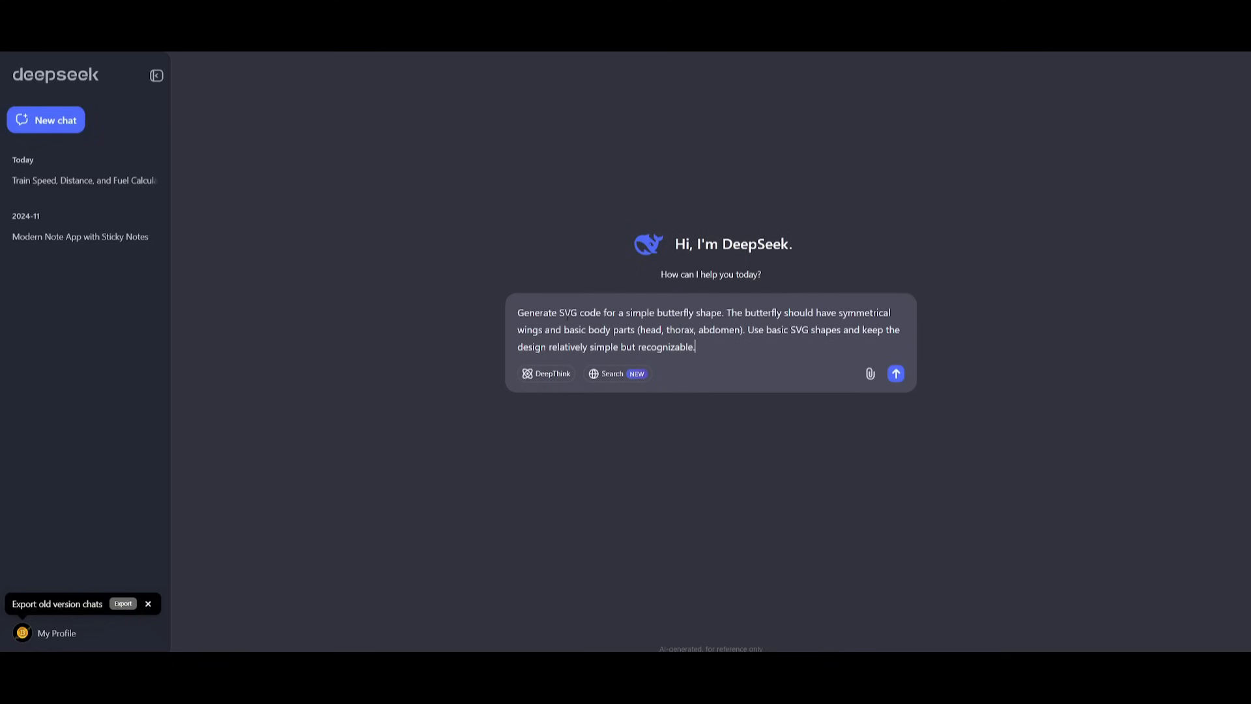
Send the butterfly SVG prompt and read the returned SVG code block and explanation list.
{"action": "left_click", "coordinate": [896, 373]}
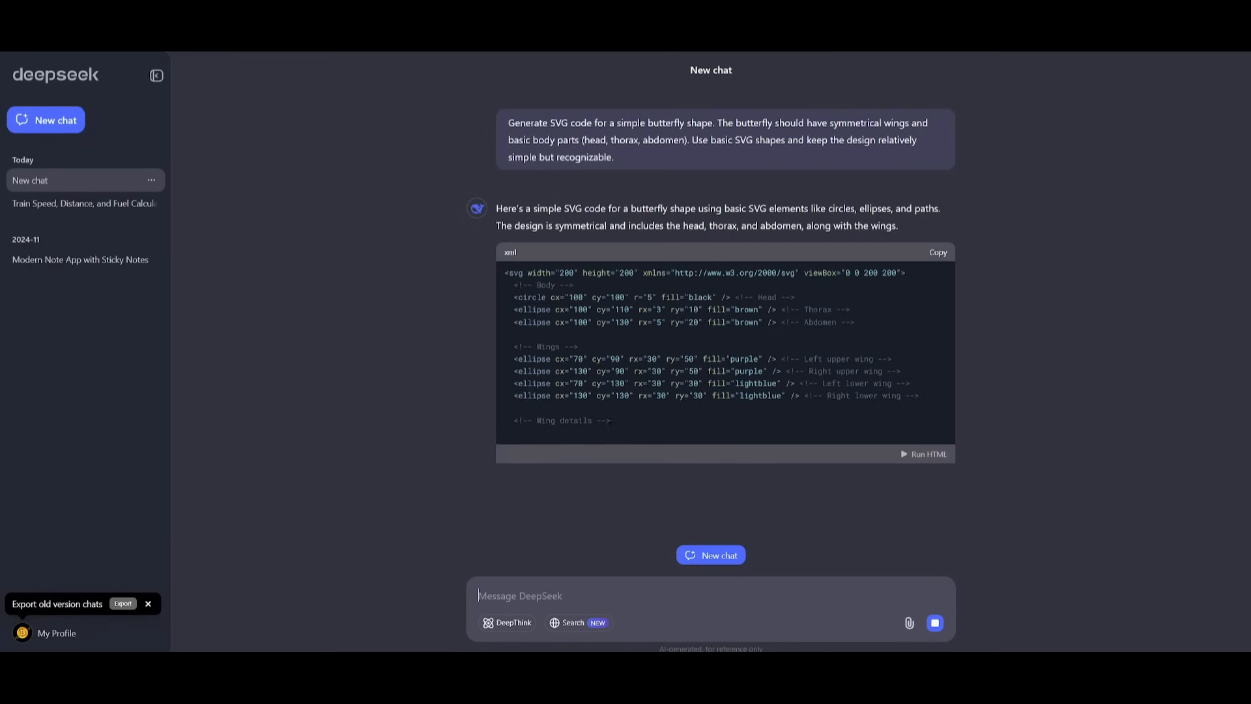
{"action": "scroll", "scroll_direction": "down", "scroll_amount": 3}
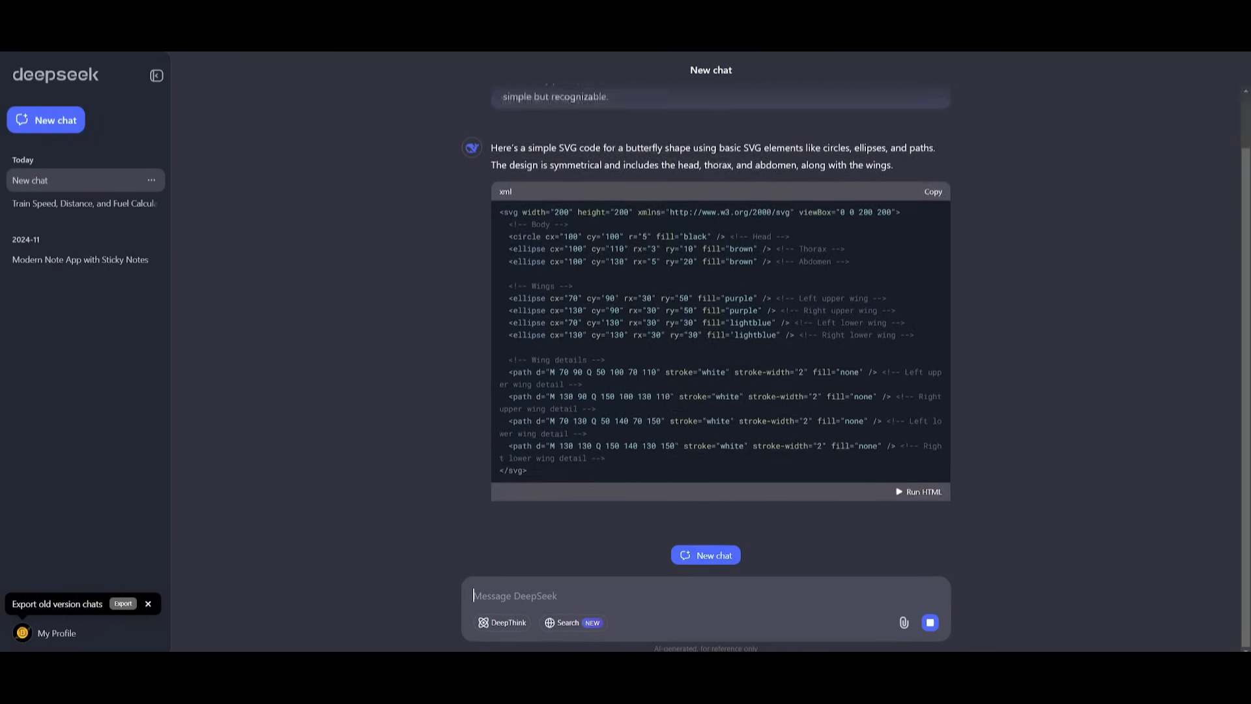
{"action": "scroll", "scroll_direction": "down", "scroll_amount": 3}
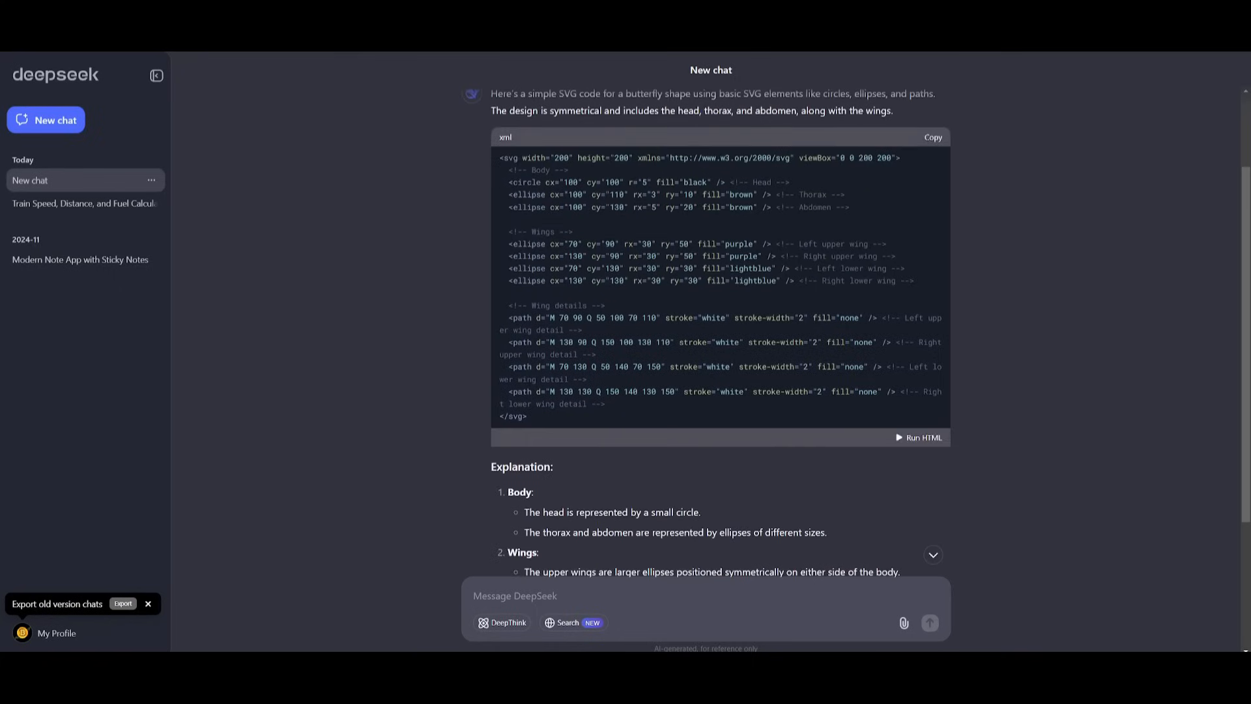
{"action": "left_click", "coordinate": [932, 137]}
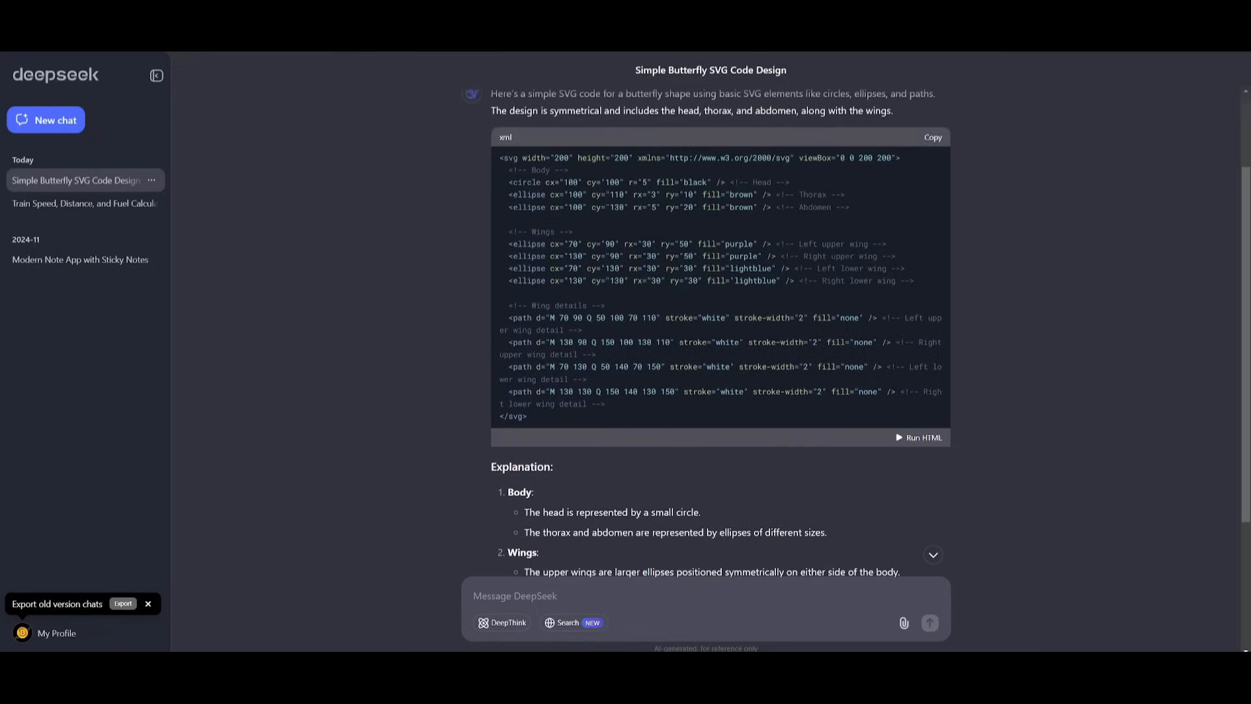
{"action": "scroll", "scroll_direction": "down", "scroll_amount": 3}
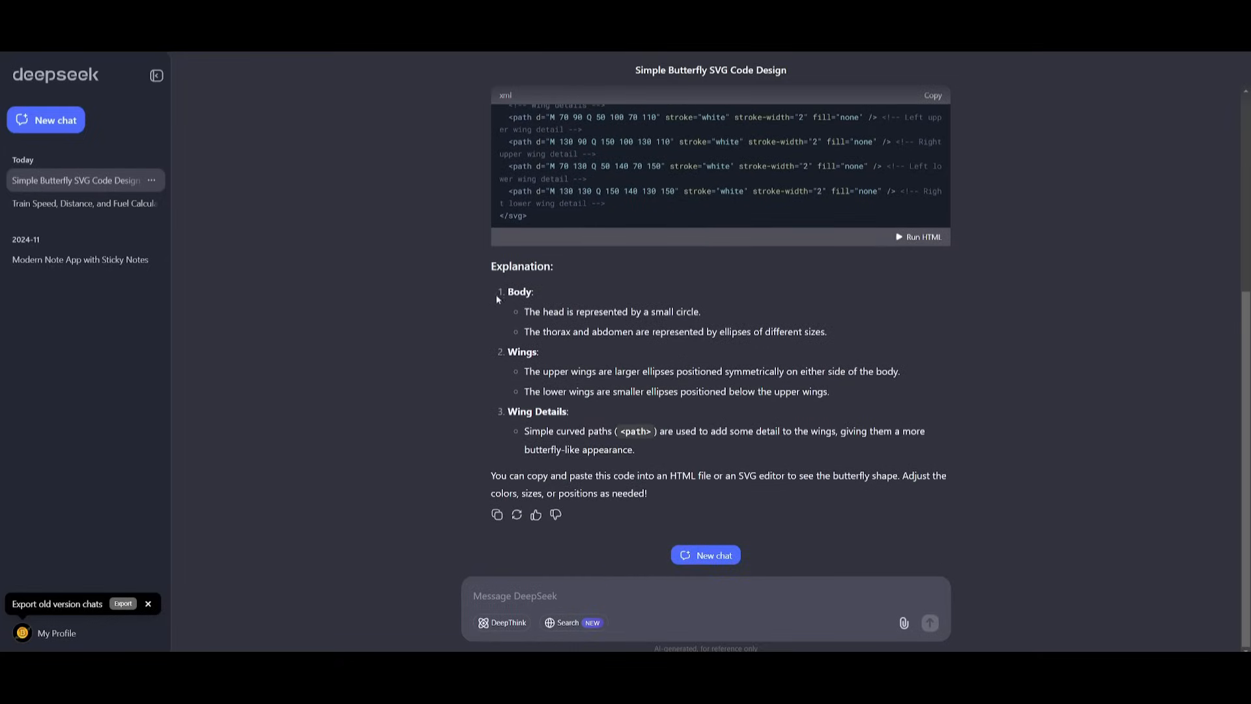
{"action": "mouse_move", "coordinate": [620, 290]}
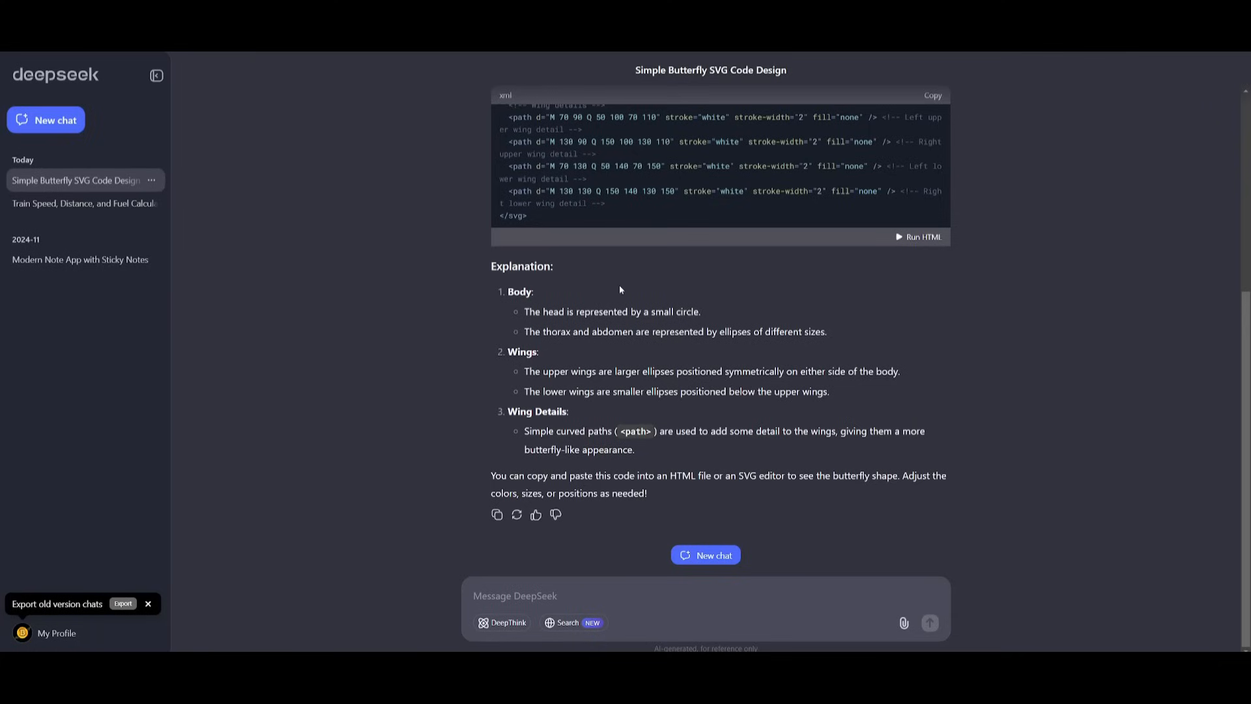
{"action": "mouse_move", "coordinate": [604, 283]}
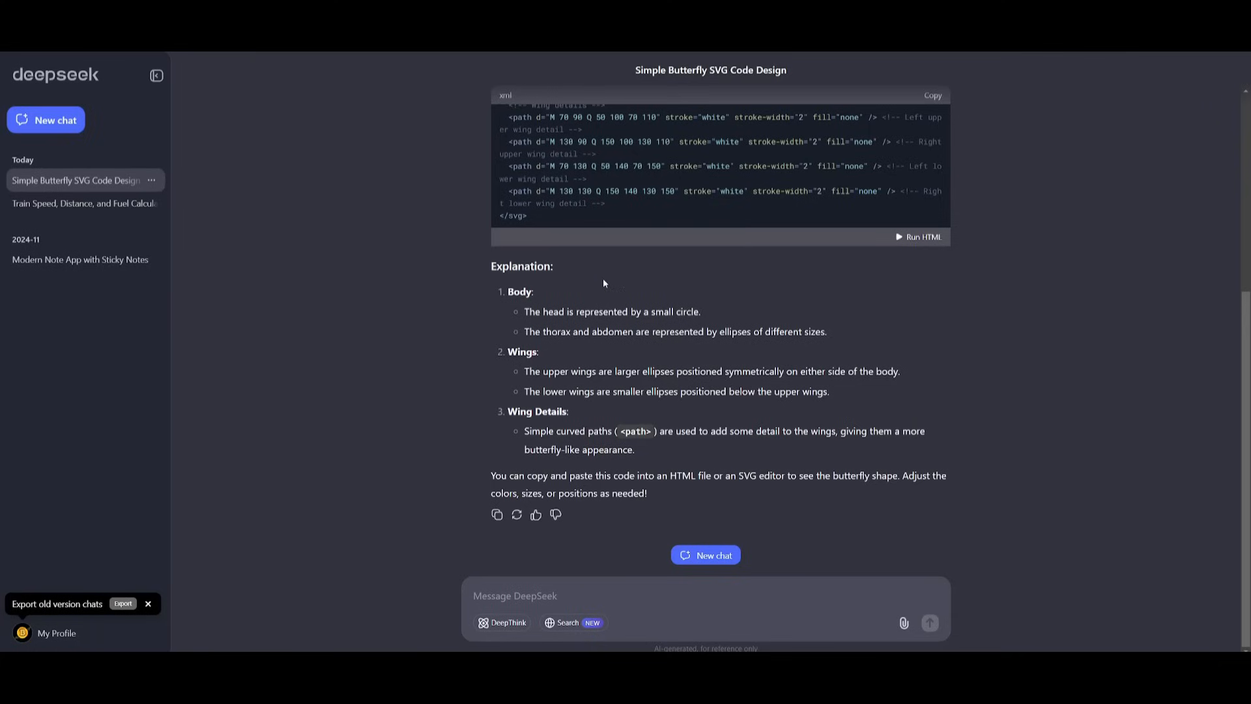
{"action": "mouse_move", "coordinate": [583, 300]}
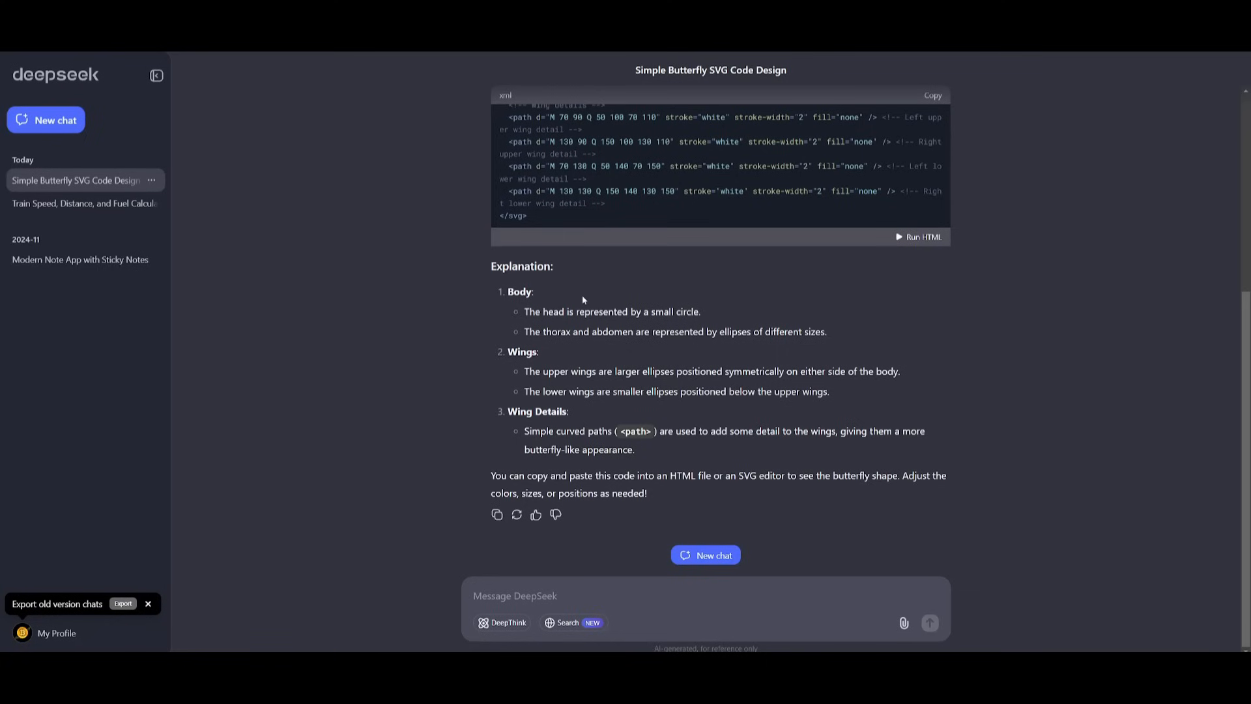
{"action": "scroll", "scroll_direction": "up", "scroll_amount": 3}
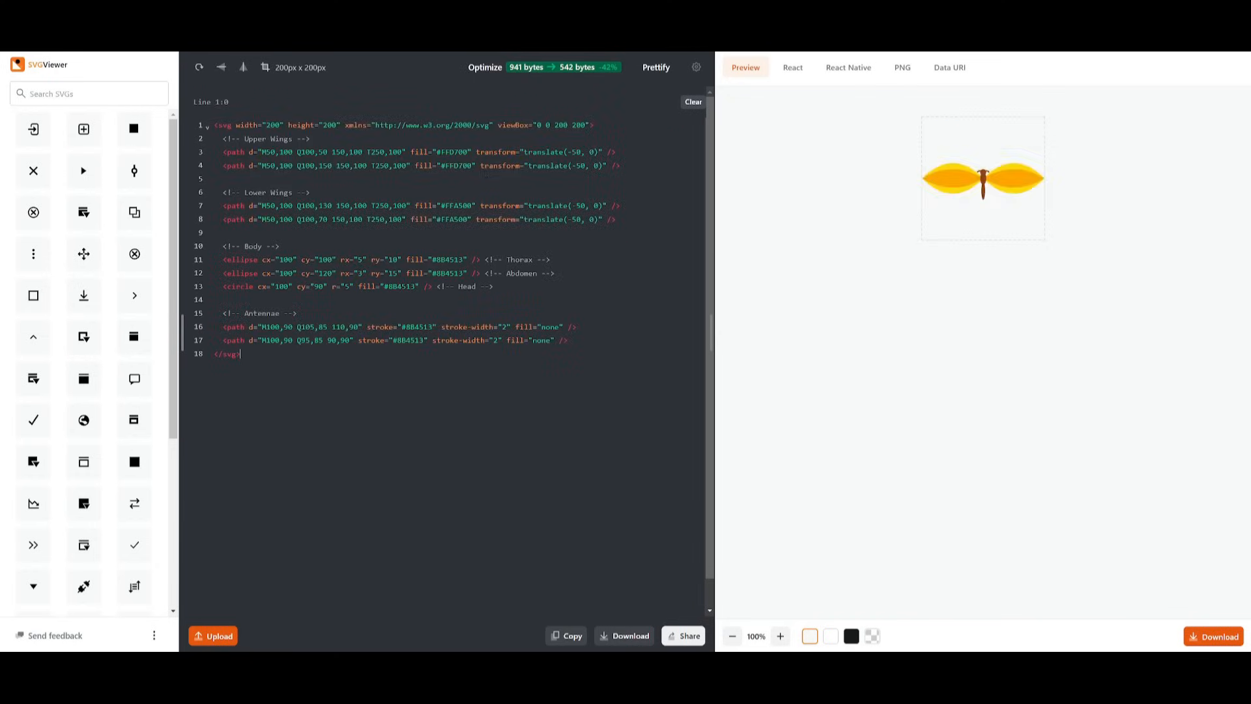
{"action": "mouse_move", "coordinate": [992, 342]}
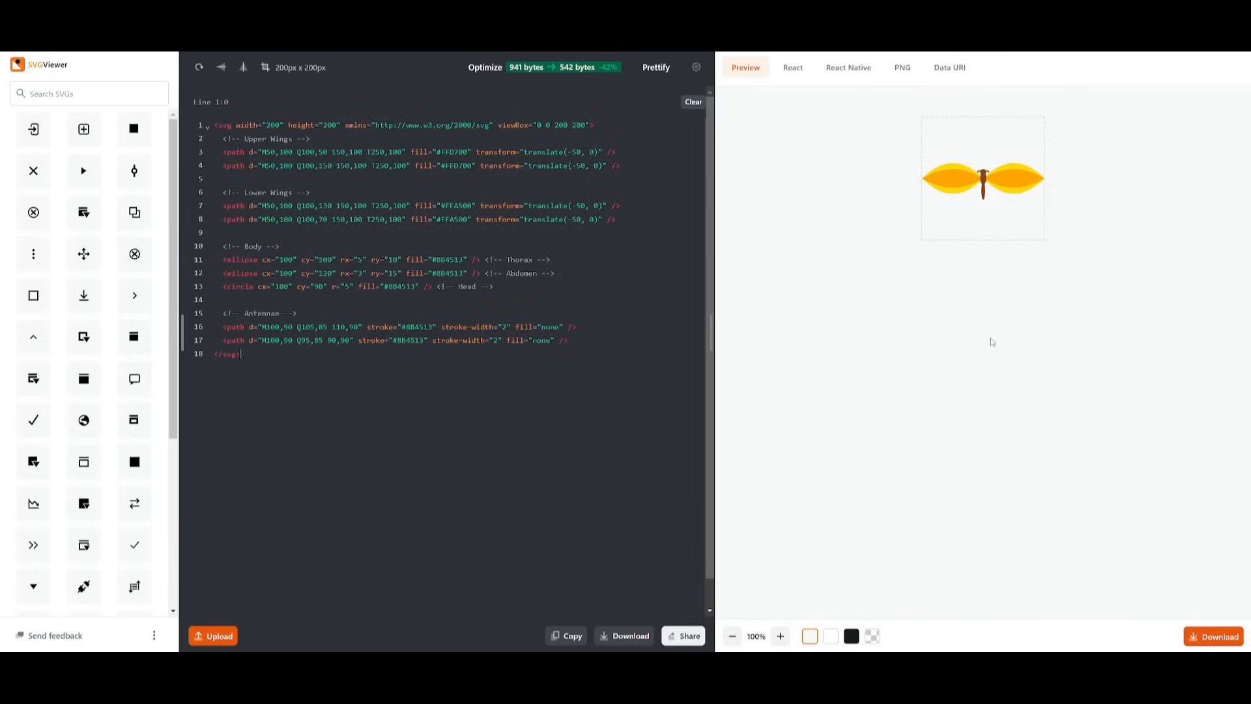
Zoom the SVGViewer butterfly preview to 400% to inspect wings, body and antennae.
{"action": "left_click", "coordinate": [779, 636]}
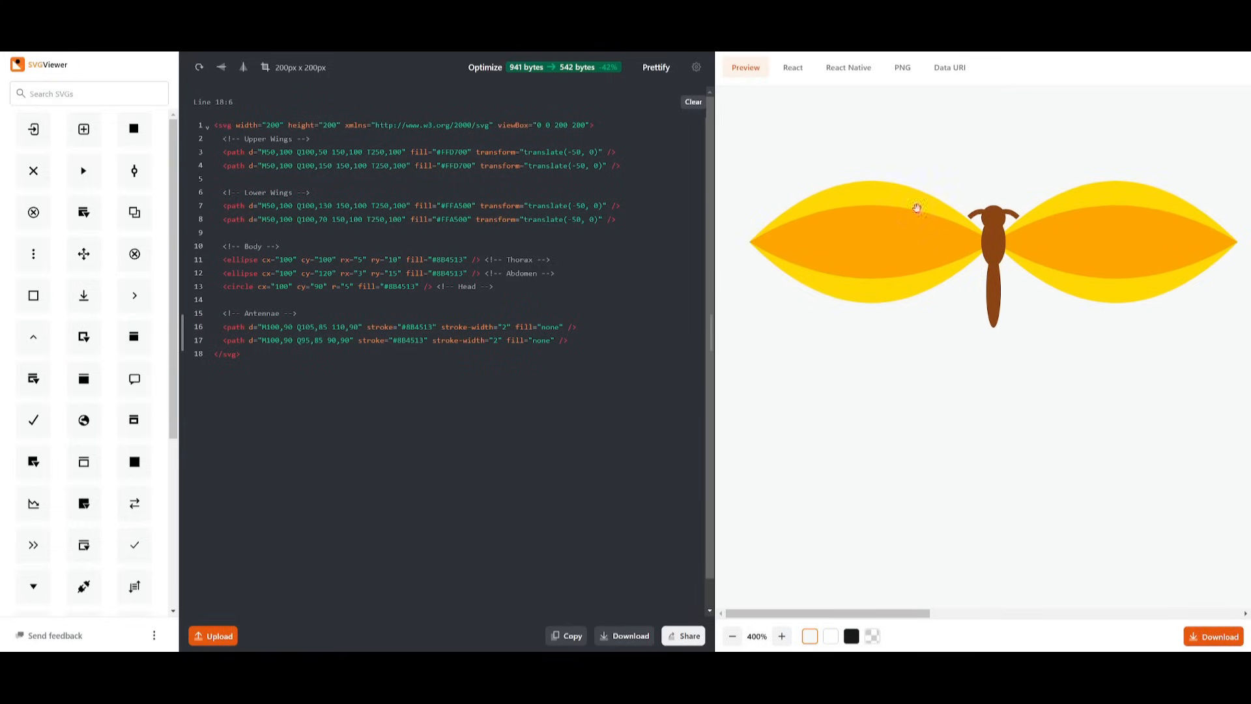
{"action": "mouse_move", "coordinate": [853, 244]}
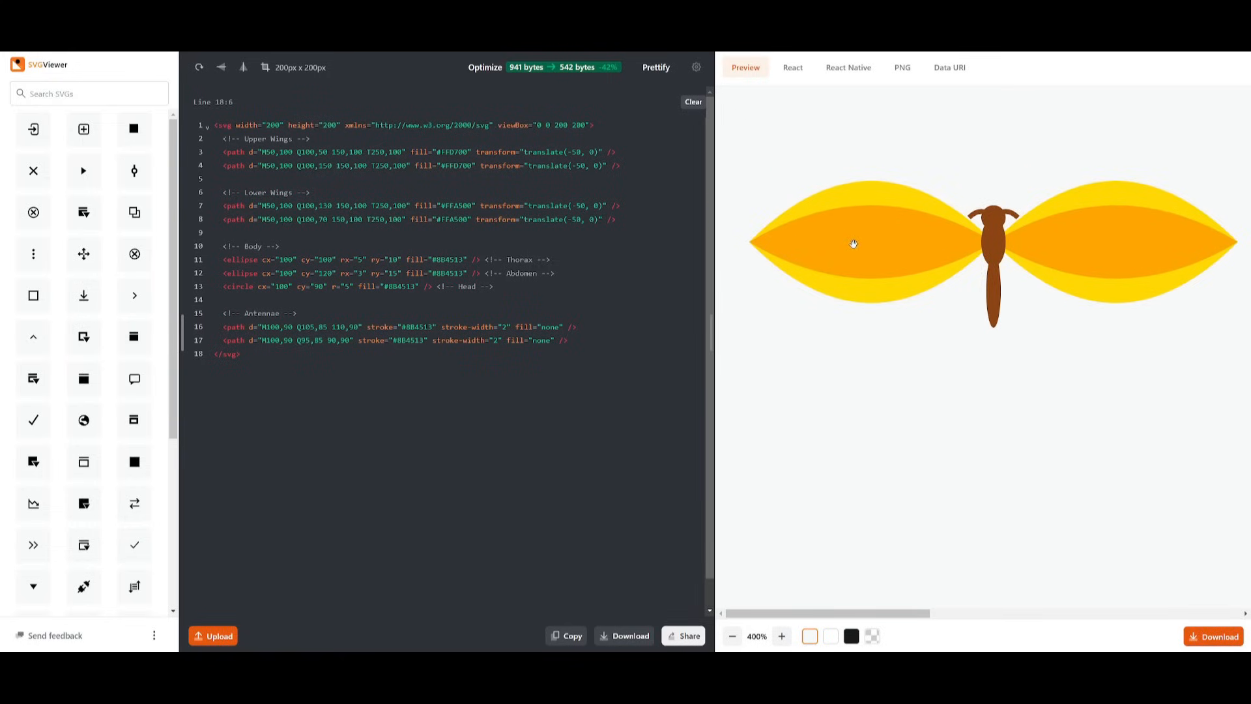
{"action": "mouse_move", "coordinate": [834, 262]}
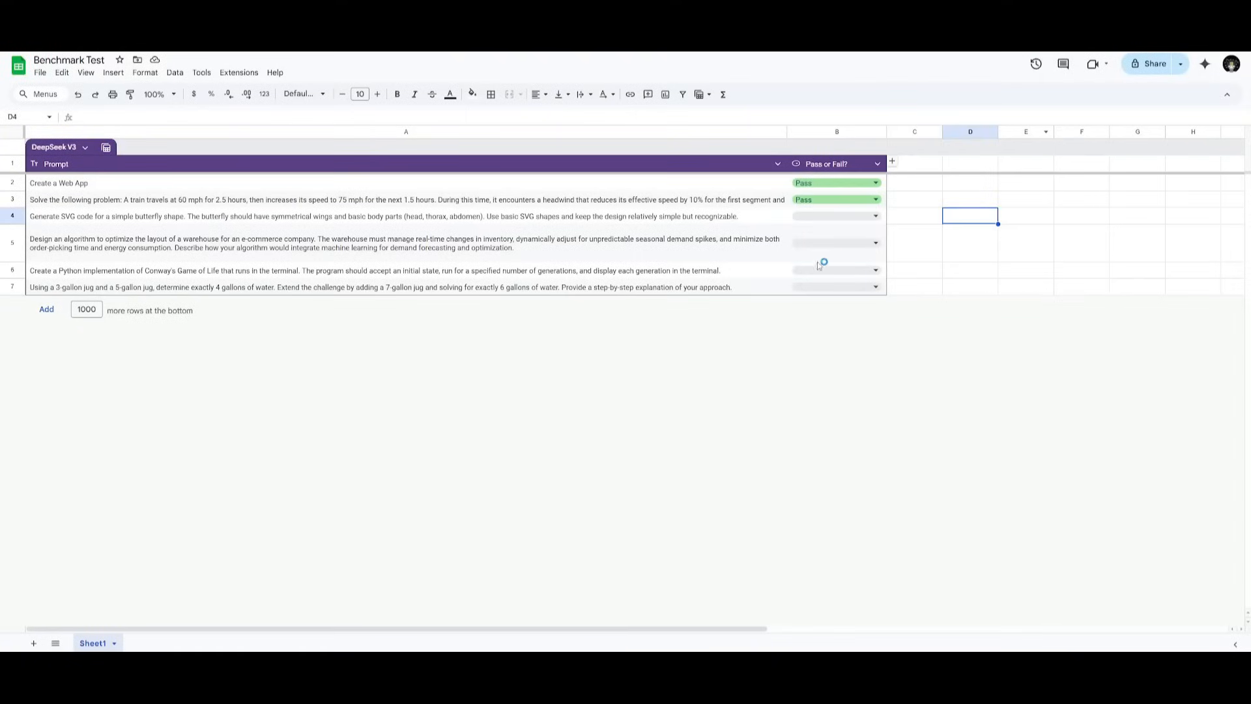
Mark the butterfly SVG prompt Pass in B4 and copy the warehouse layout prompt from A5.
{"action": "left_click", "coordinate": [835, 215]}
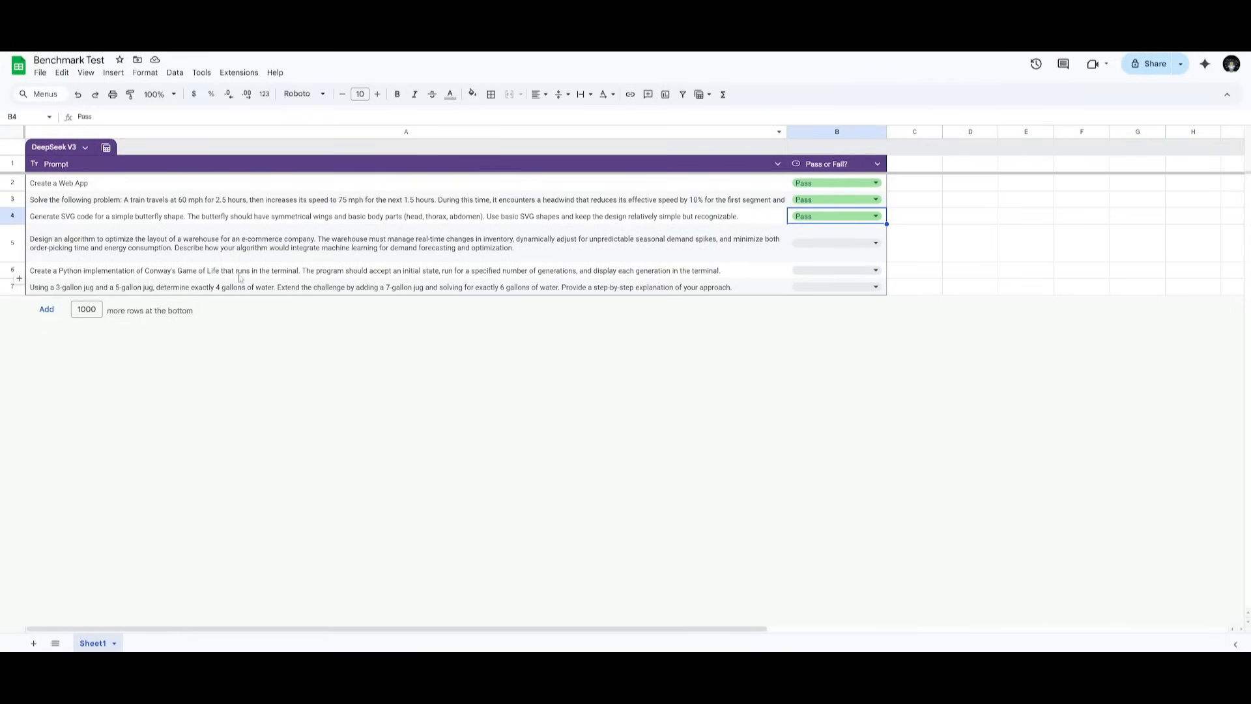
{"action": "left_click", "coordinate": [406, 215]}
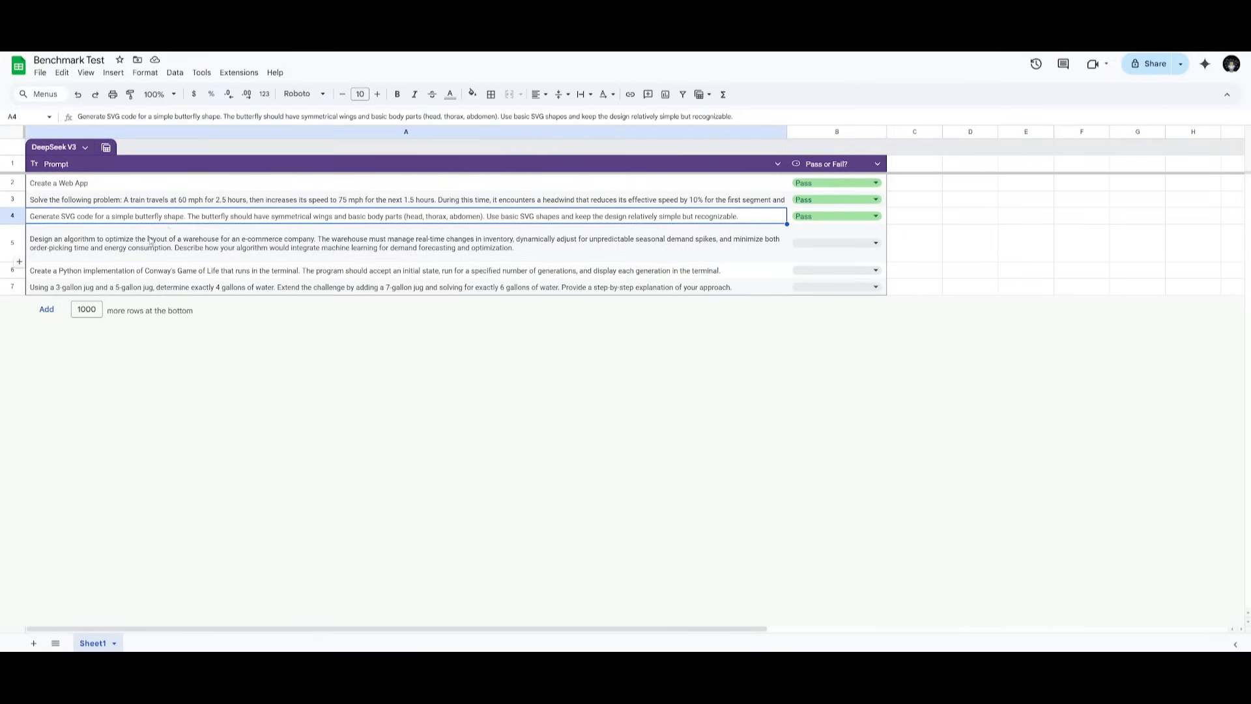
{"action": "left_click", "coordinate": [240, 230]}
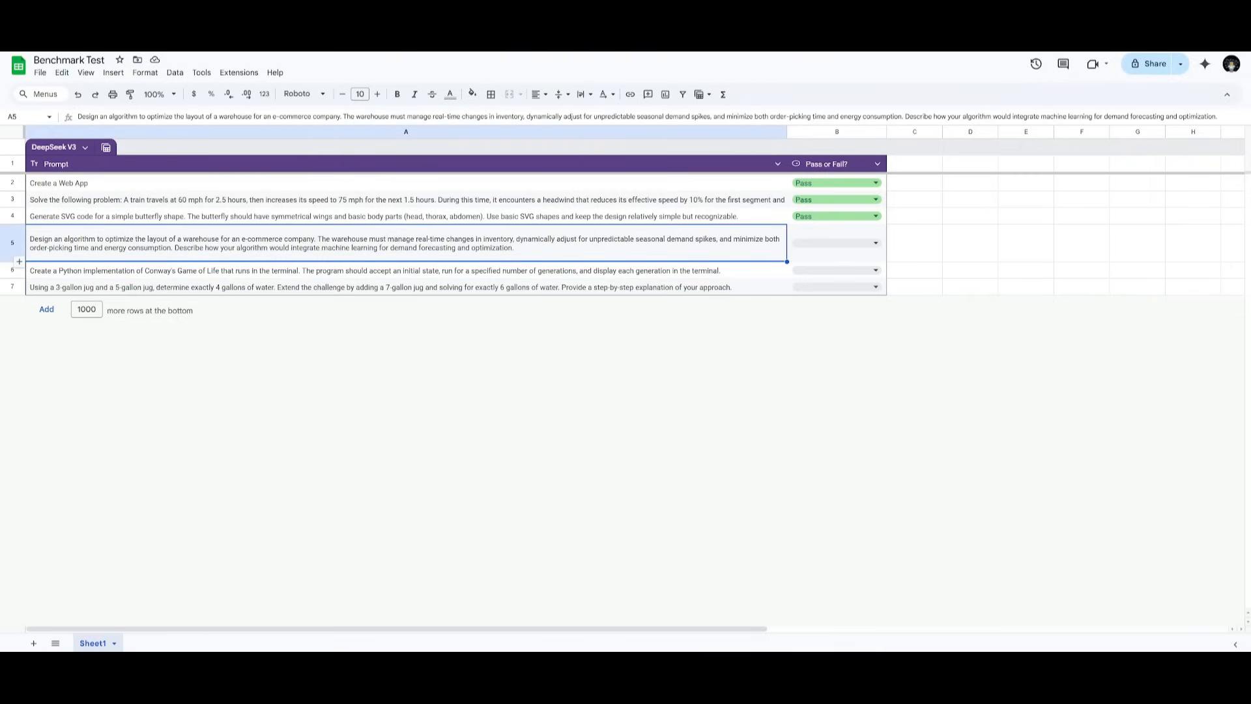
{"action": "mouse_move", "coordinate": [189, 254]}
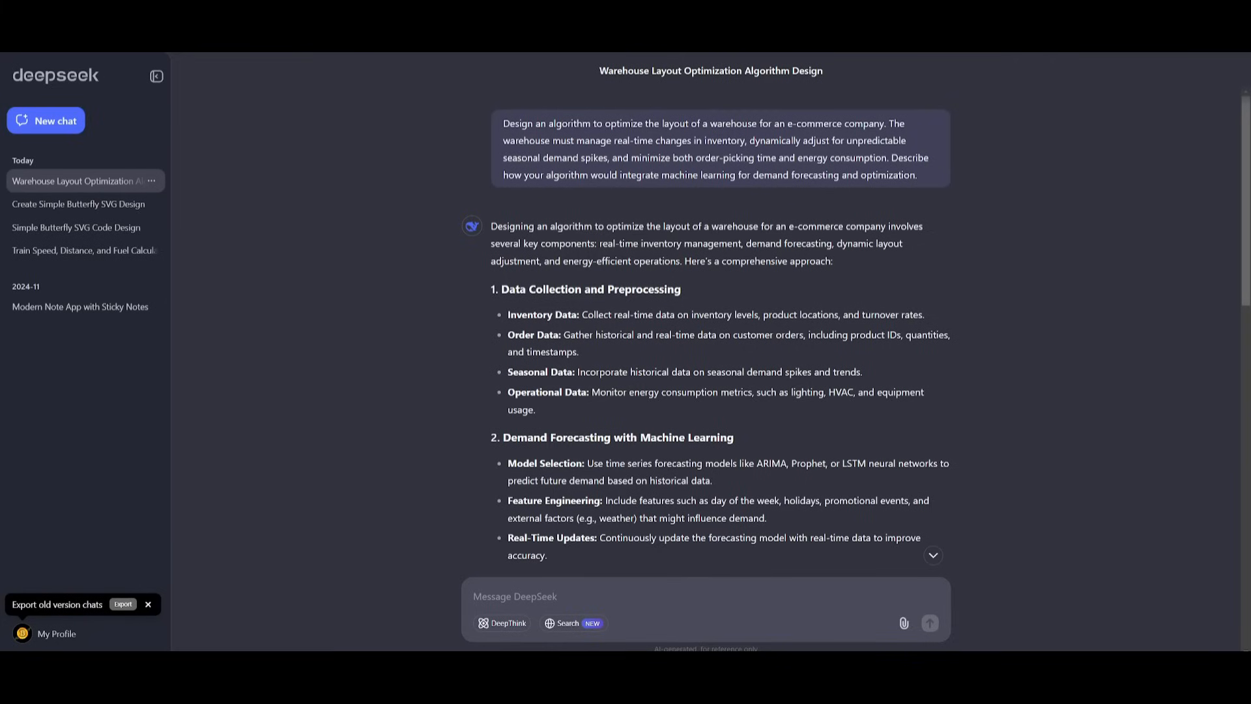
{"action": "mouse_move", "coordinate": [457, 309]}
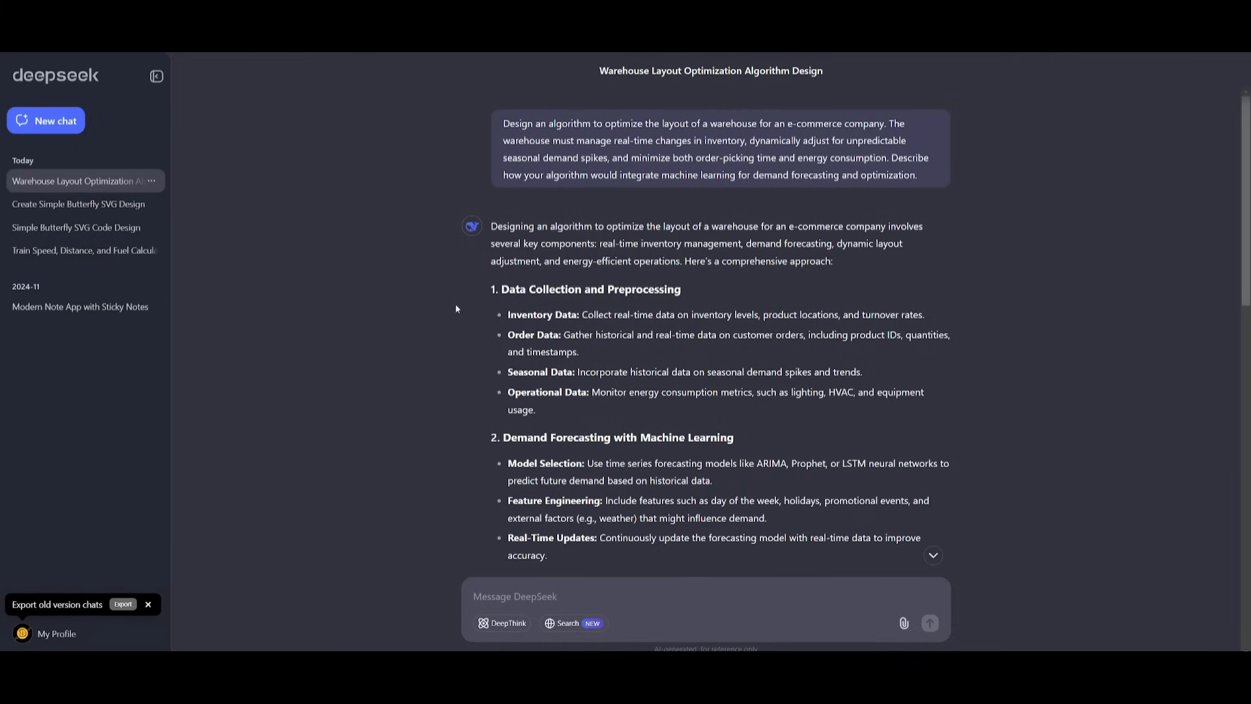
Read through the multi-section warehouse layout optimisation algorithm design.
{"action": "scroll", "scroll_direction": "down", "scroll_amount": 3}
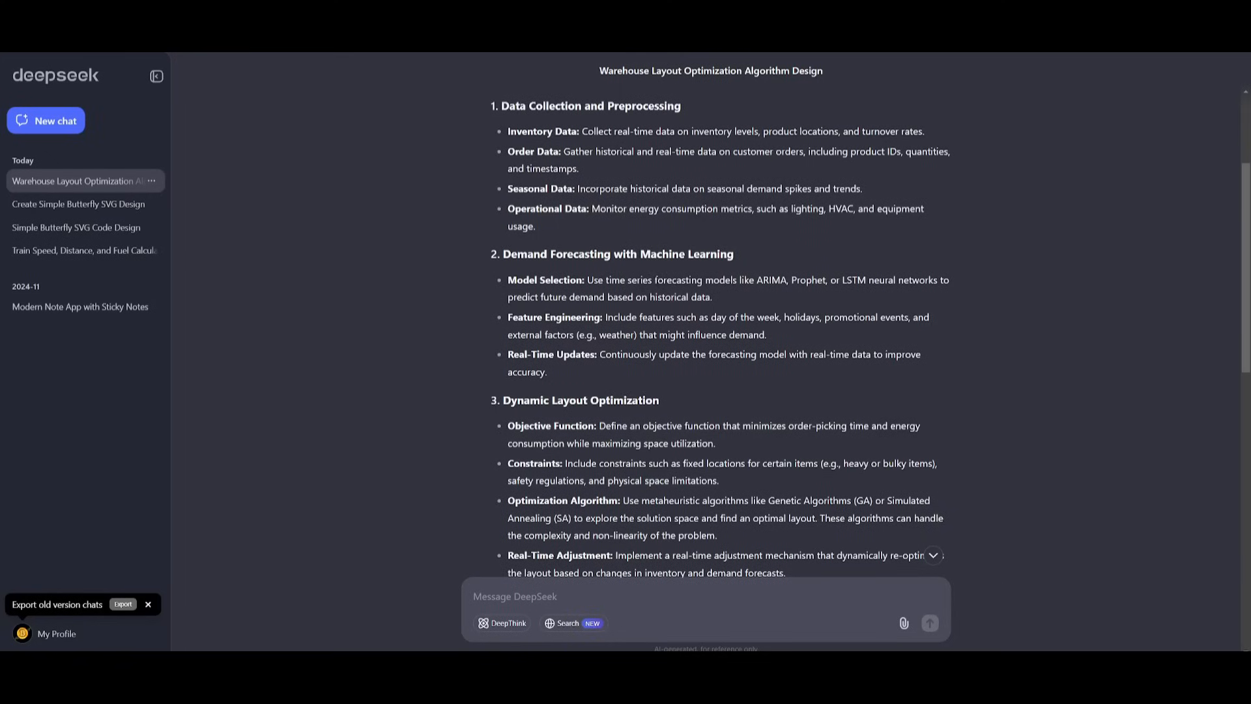
{"action": "scroll", "scroll_direction": "down", "scroll_amount": 3}
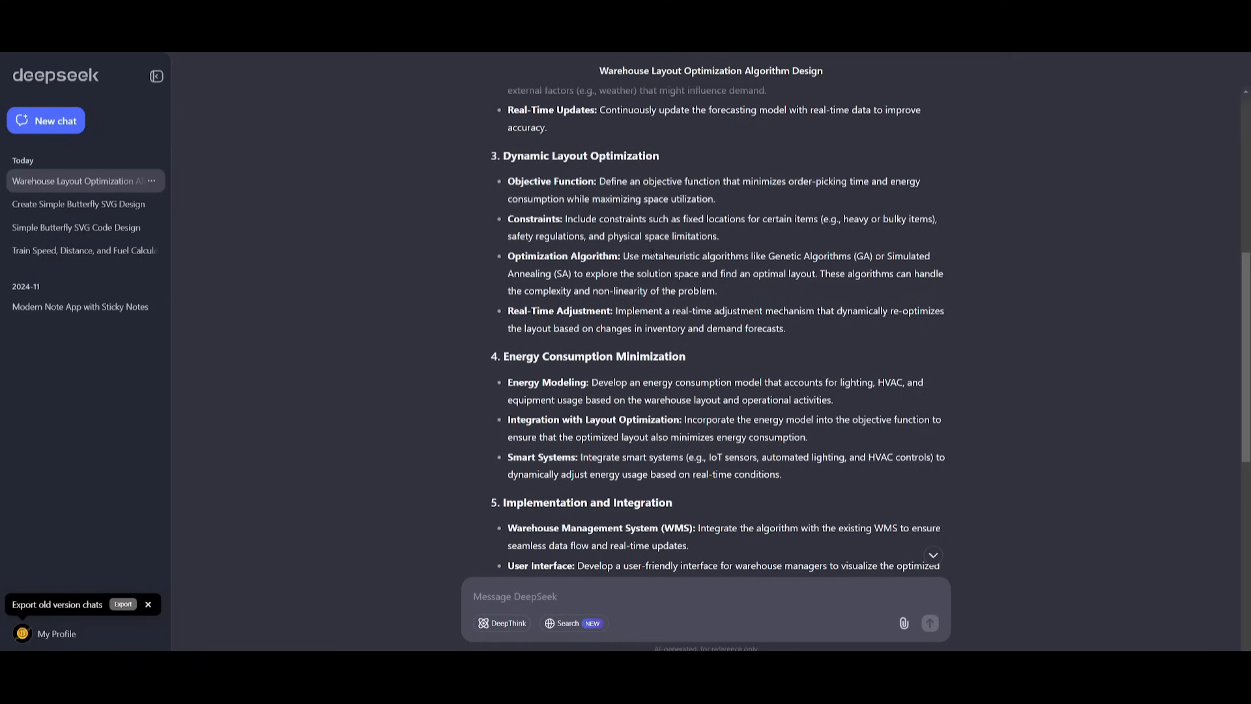
{"action": "scroll", "scroll_direction": "down", "scroll_amount": 3}
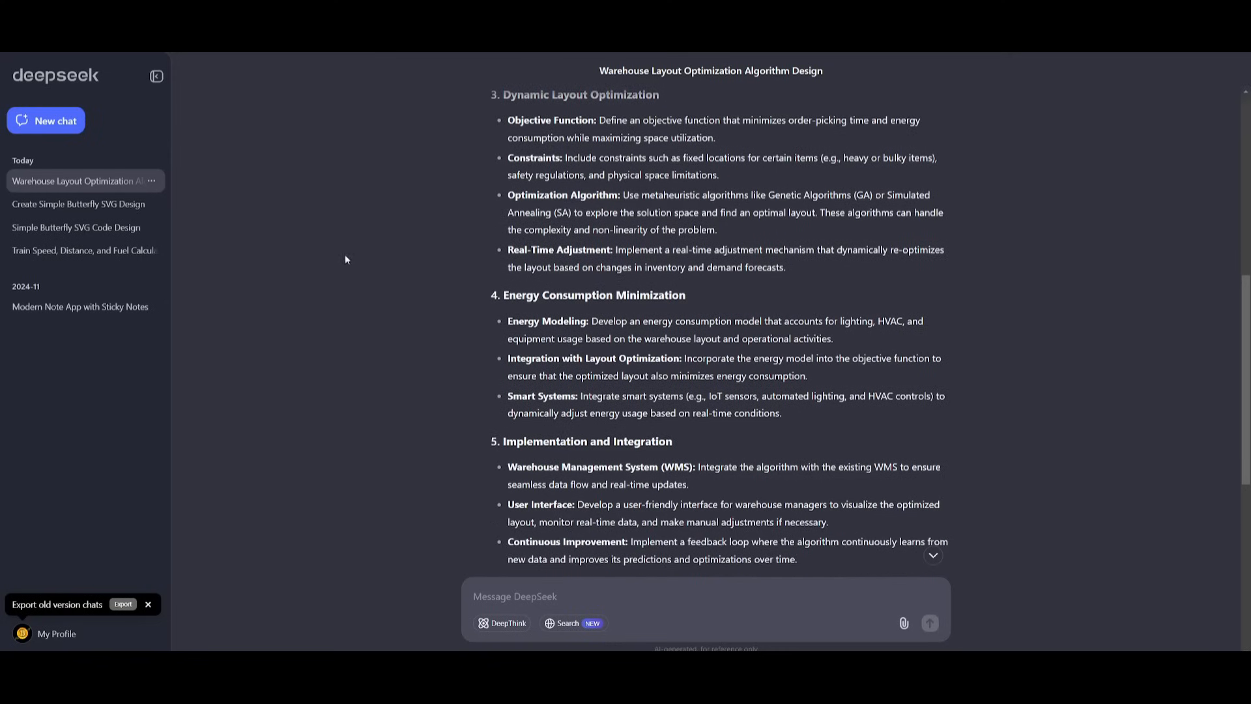
{"action": "scroll", "scroll_direction": "down", "scroll_amount": 3}
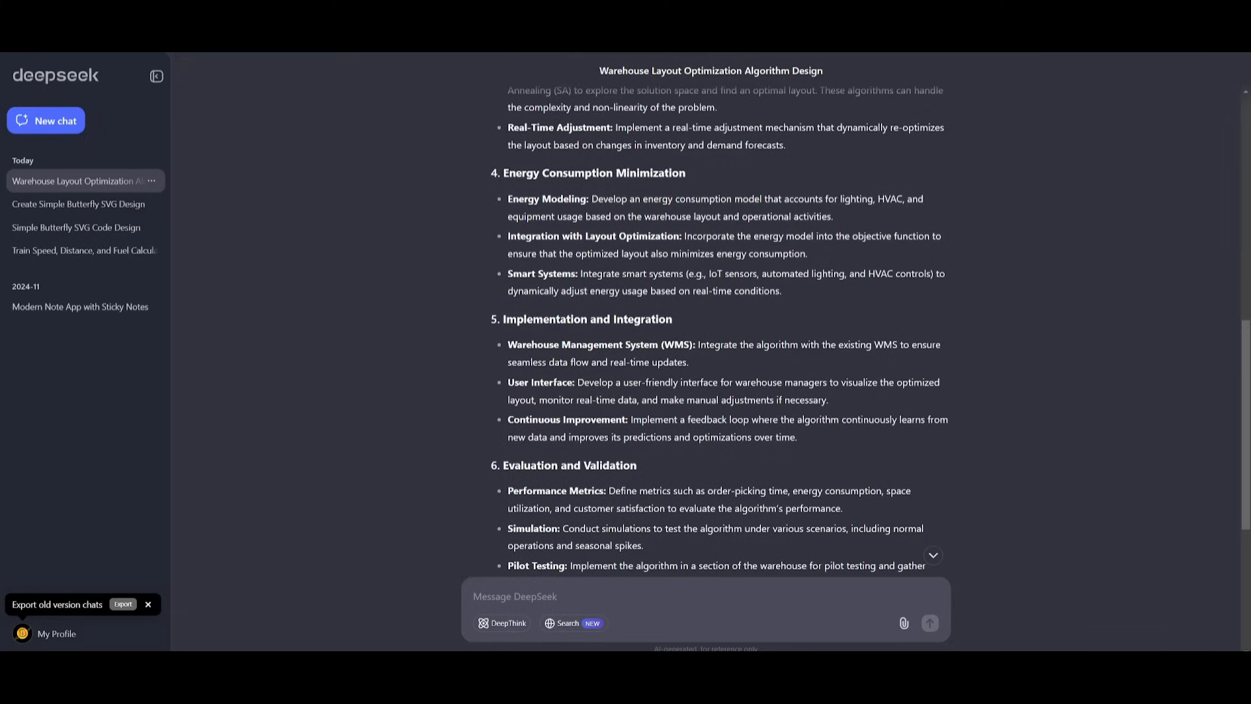
{"action": "scroll", "scroll_direction": "down", "scroll_amount": 3}
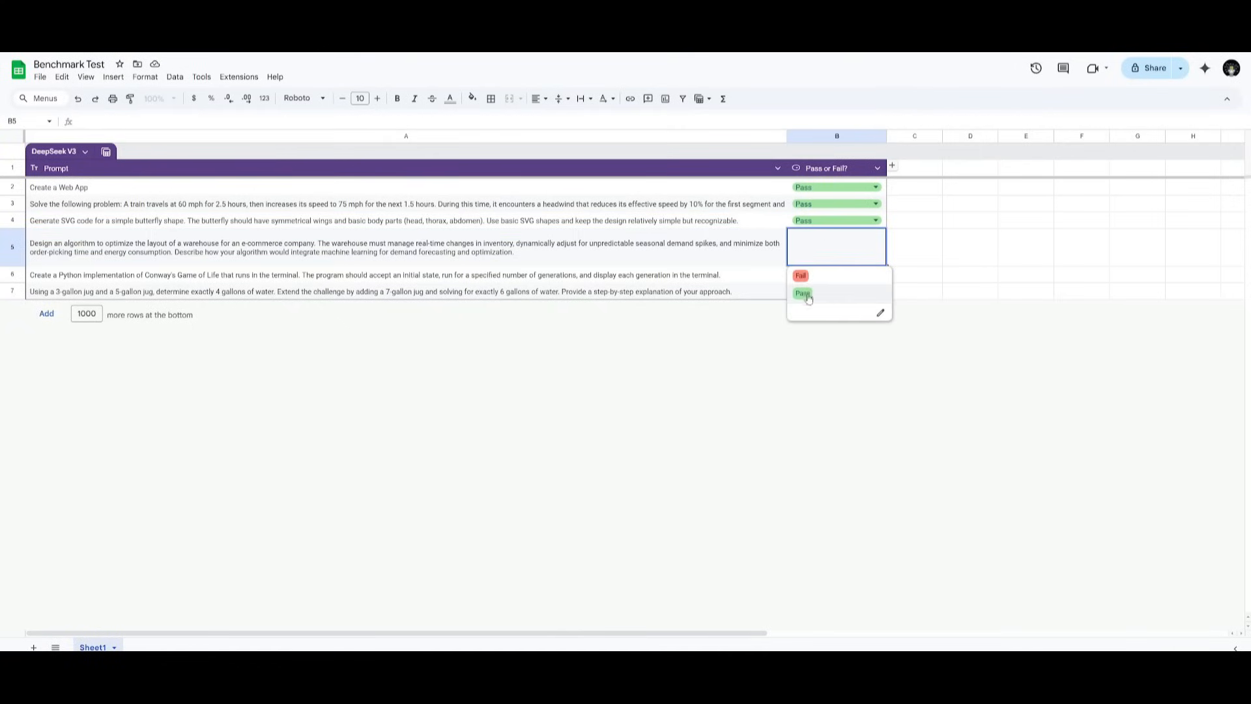
Mark the warehouse layout prompt Pass in B5 and copy the Conway's Game of Life prompt.
{"action": "left_click", "coordinate": [803, 293]}
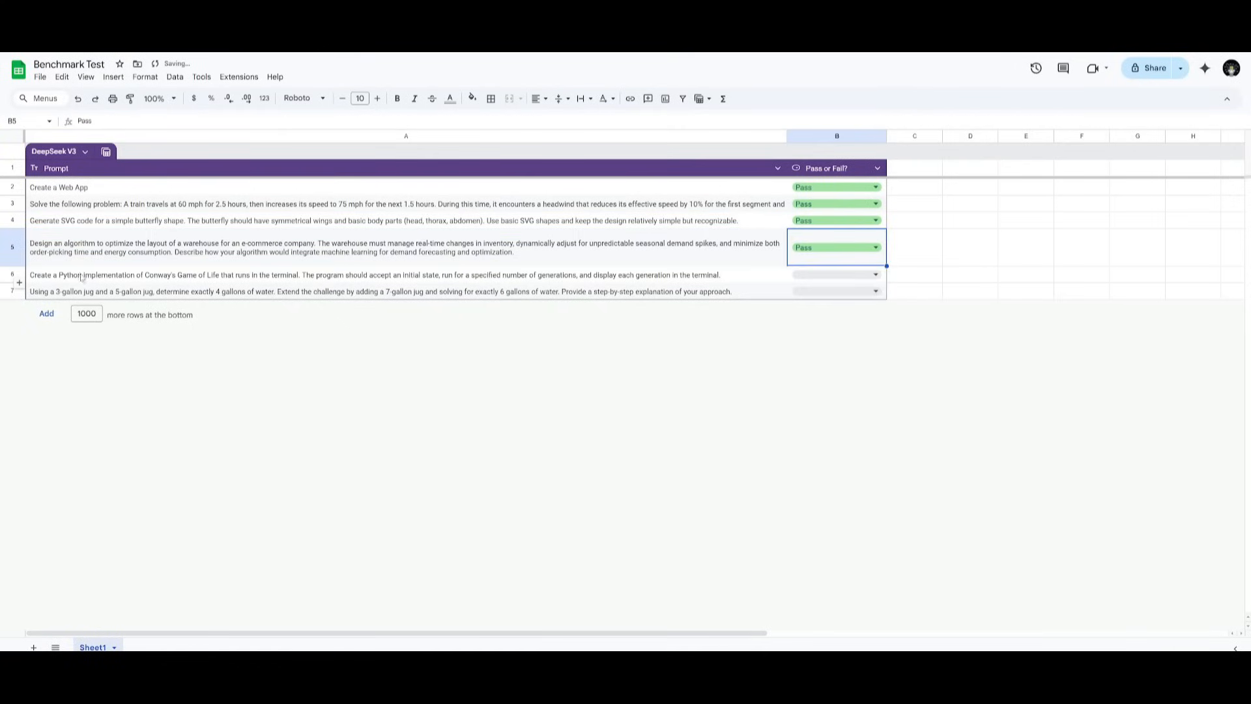
{"action": "left_click", "coordinate": [383, 290]}
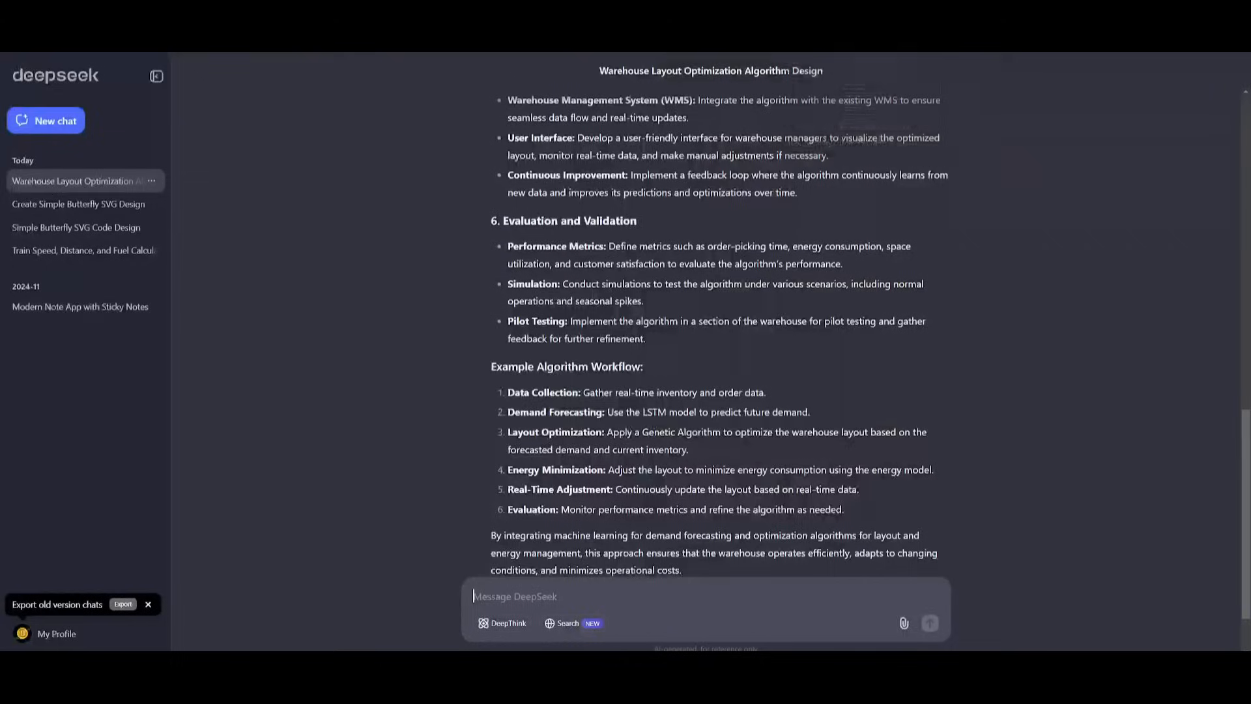
Ask for a terminal Python Conway's Game of Life implementation and send the prompt.
{"action": "type", "text": "Create a Python implementation of Conway's Game of Life that runs in the terminal. The program should accept an initial state, run for a specified number of generations, and display each generation in the terminal."}
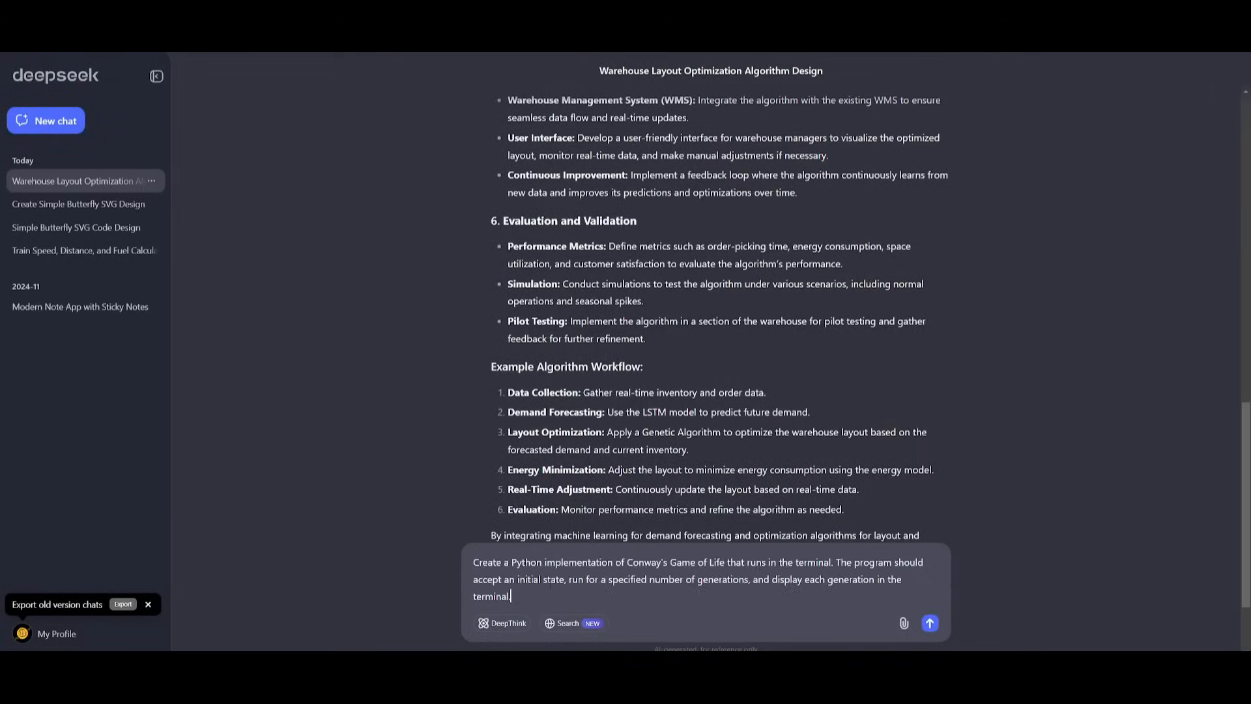
{"action": "left_click", "coordinate": [929, 623]}
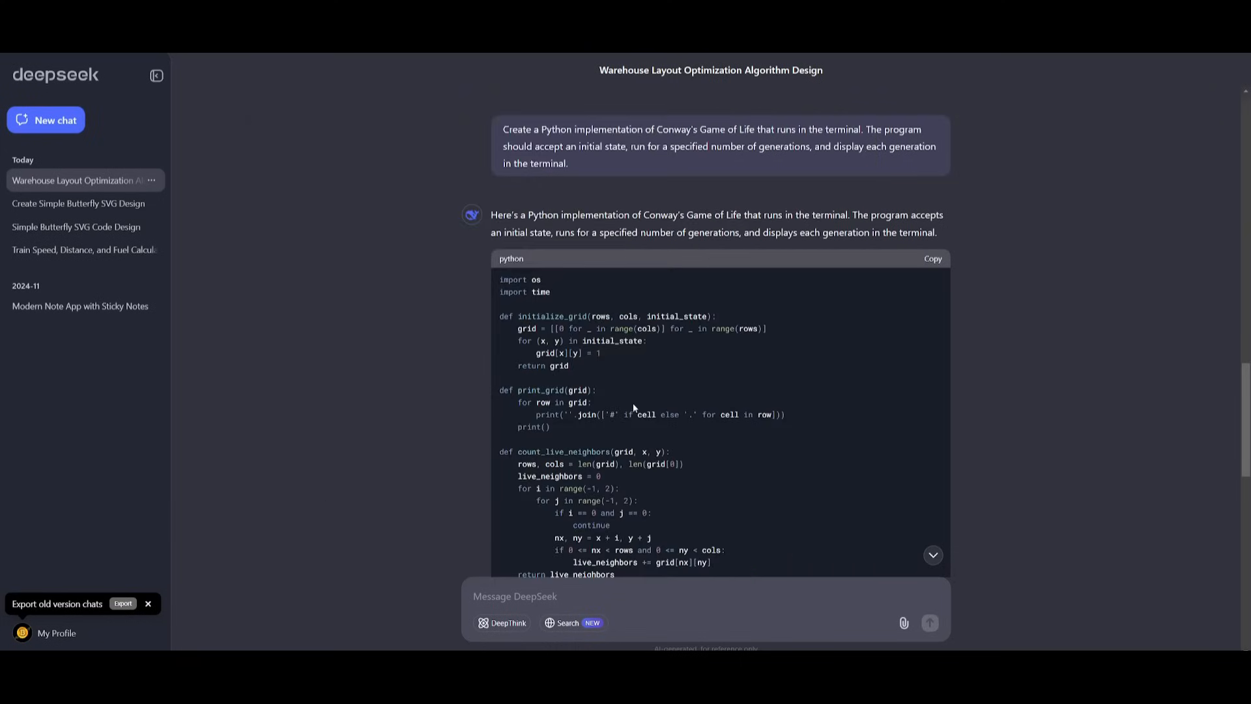
{"action": "mouse_move", "coordinate": [640, 374]}
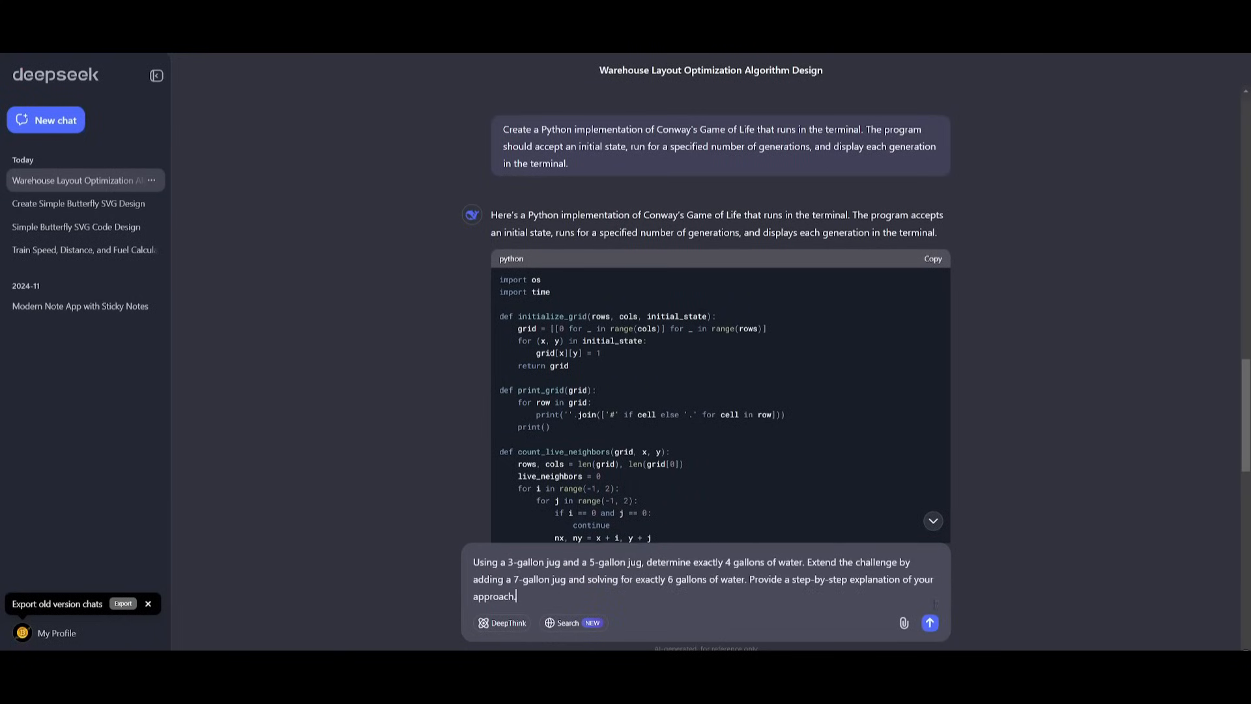
Send the water jug challenge so DeepSeek generates its step-by-step solution.
{"action": "left_click", "coordinate": [929, 623]}
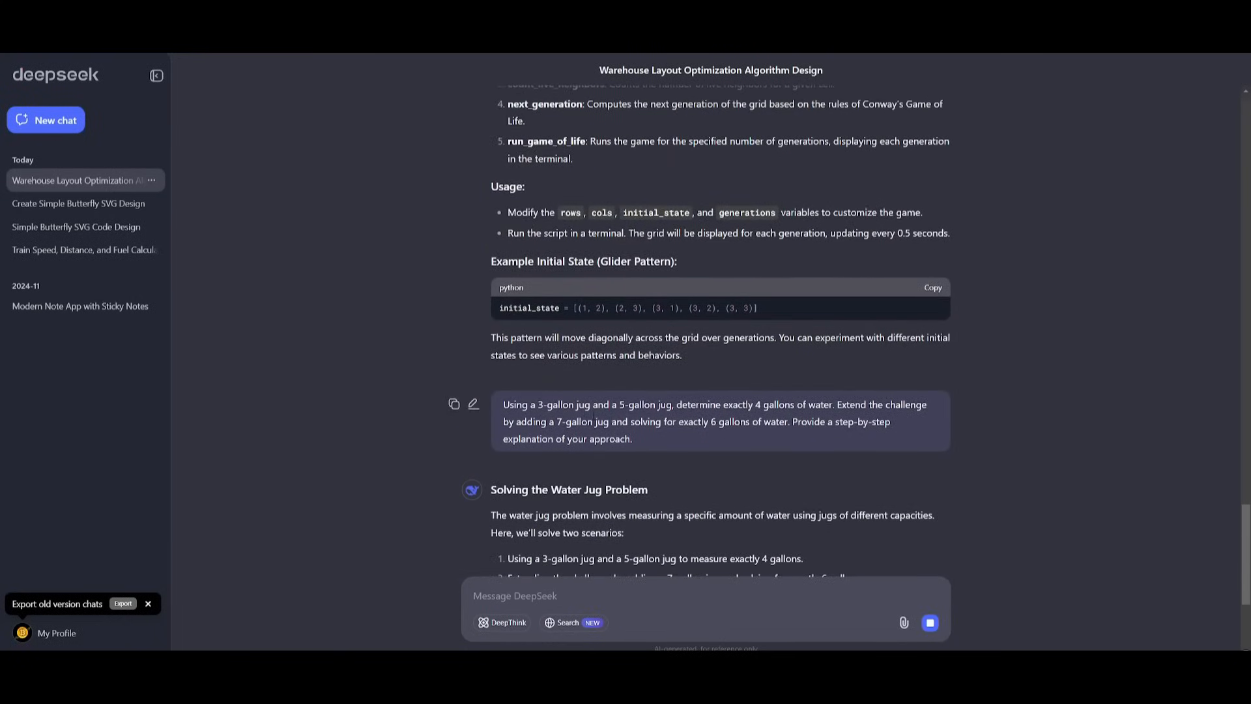
{"action": "mouse_move", "coordinate": [816, 460]}
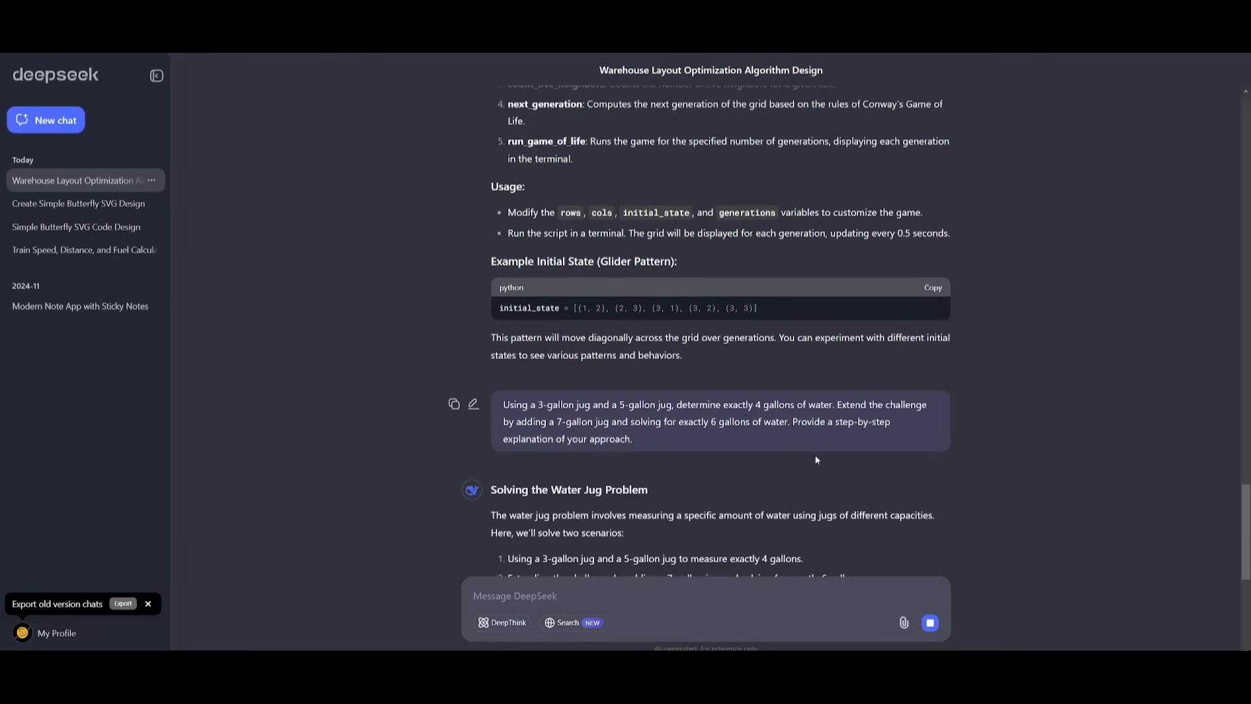
{"action": "mouse_move", "coordinate": [793, 433]}
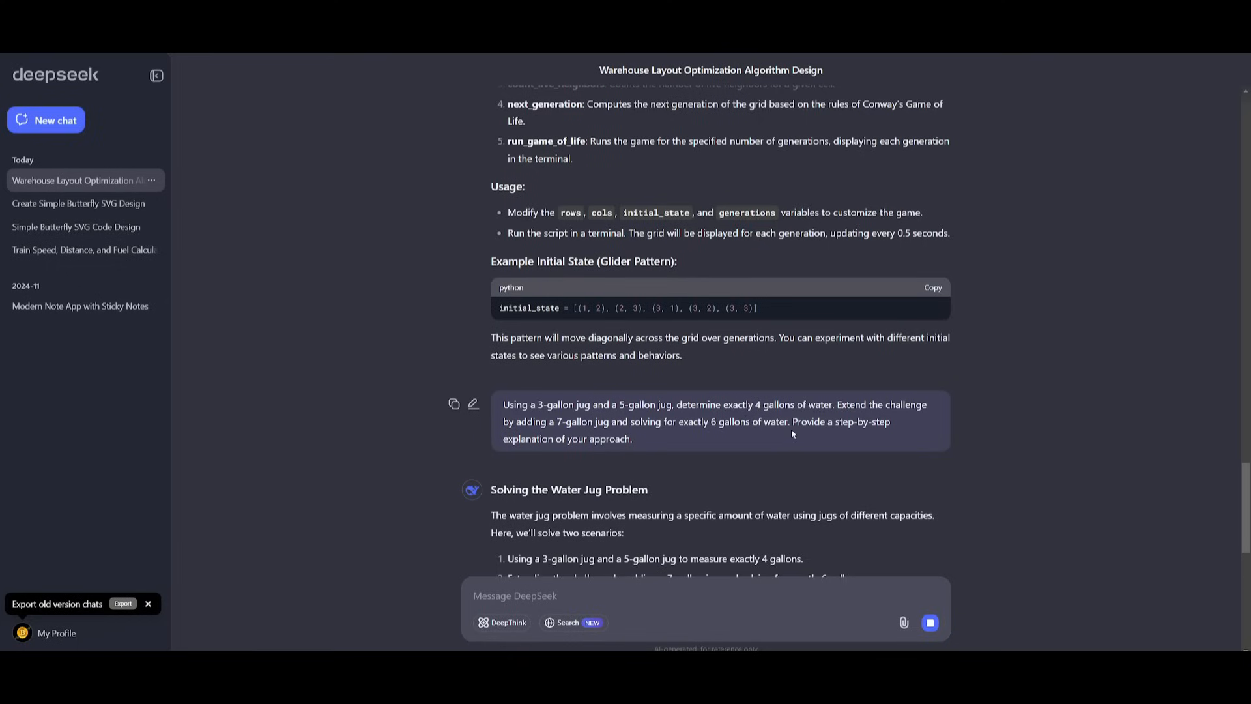
{"action": "mouse_move", "coordinate": [792, 433]}
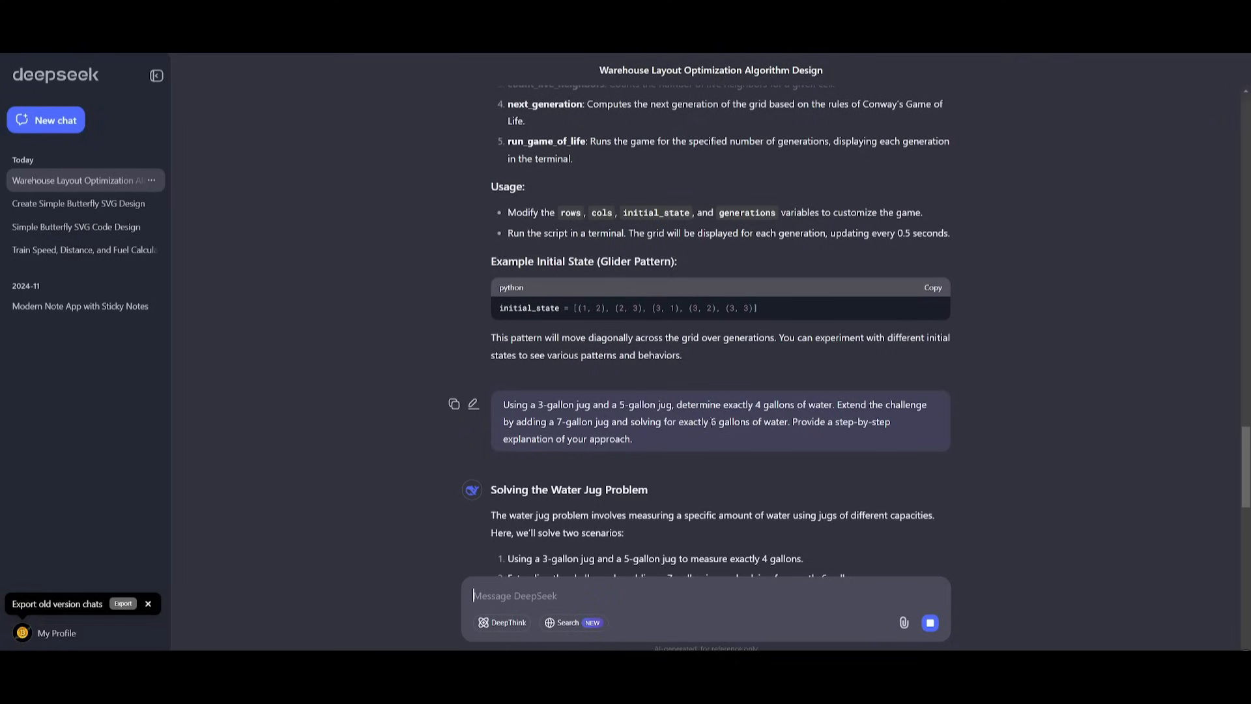
{"action": "mouse_move", "coordinate": [806, 435]}
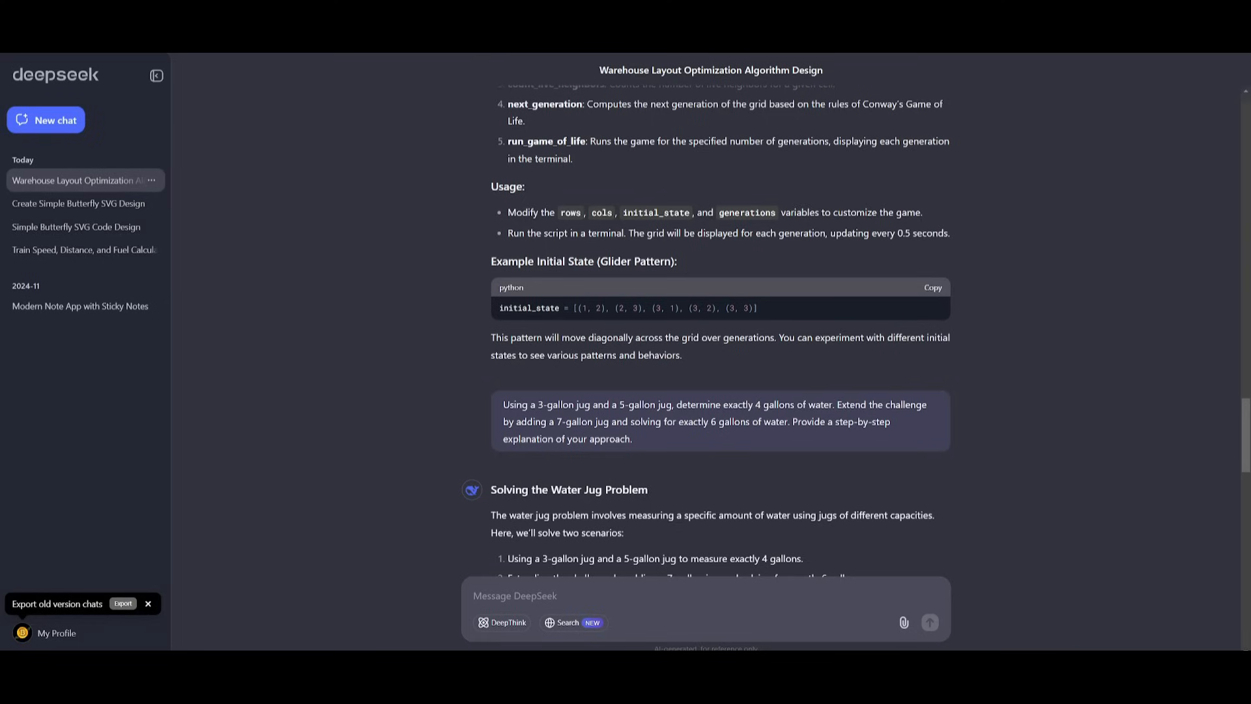
{"action": "mouse_move", "coordinate": [441, 333]}
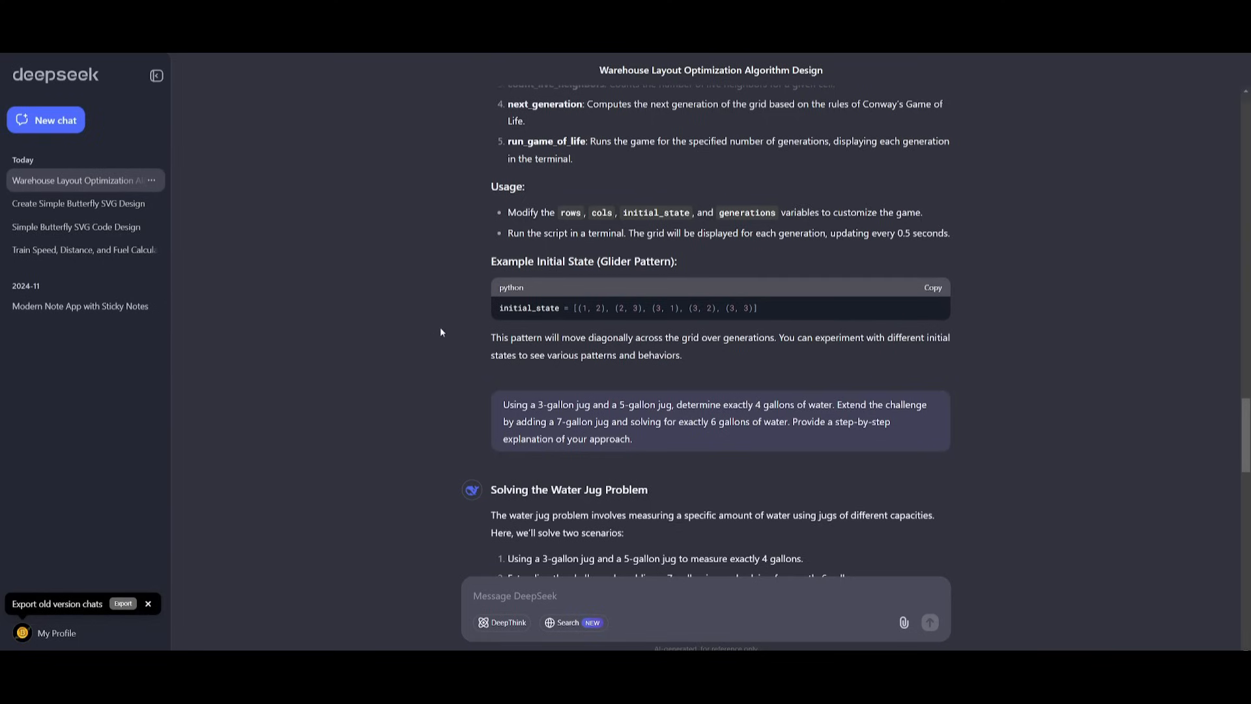
{"action": "scroll", "scroll_direction": "down", "scroll_amount": 3}
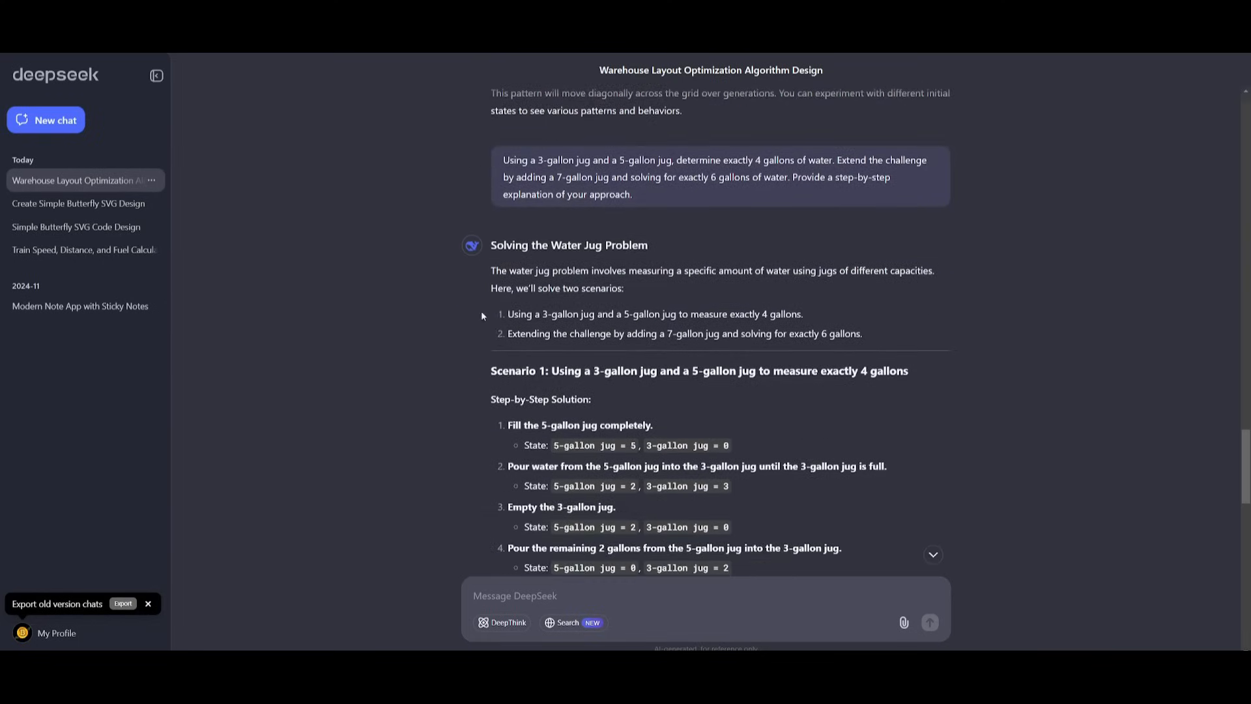
{"action": "scroll", "scroll_direction": "down", "scroll_amount": 3}
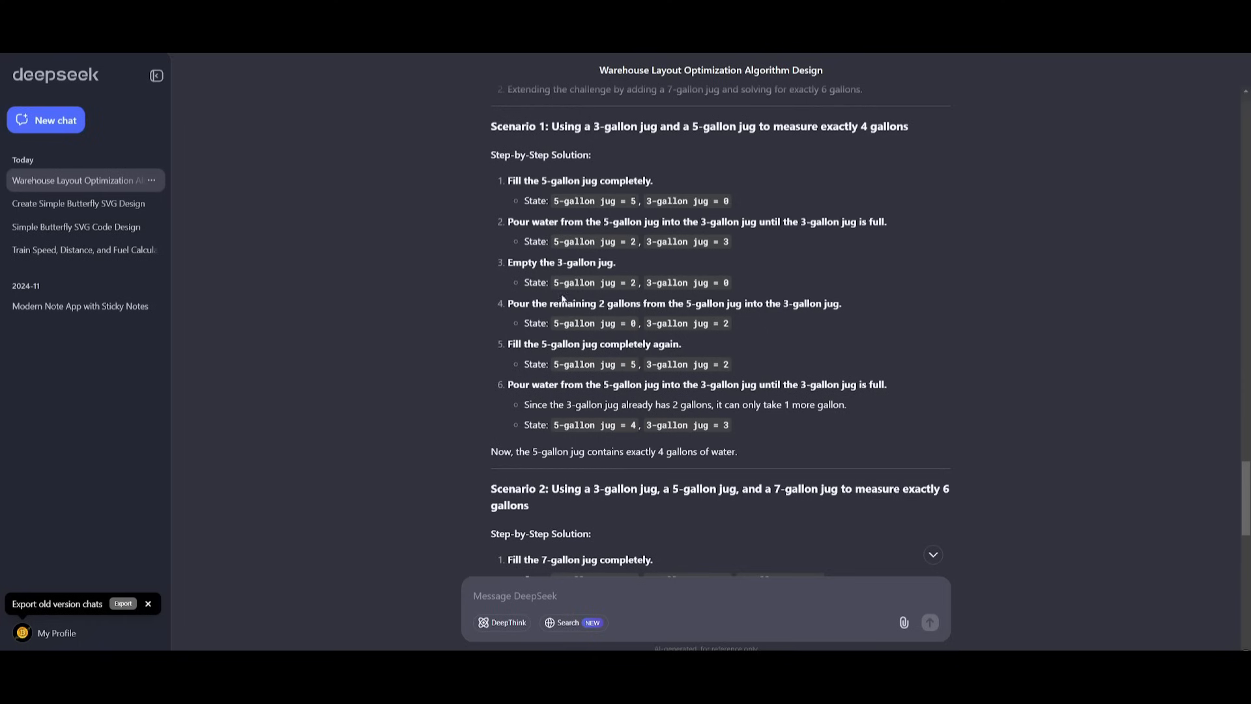
{"action": "scroll", "scroll_direction": "up", "scroll_amount": 3}
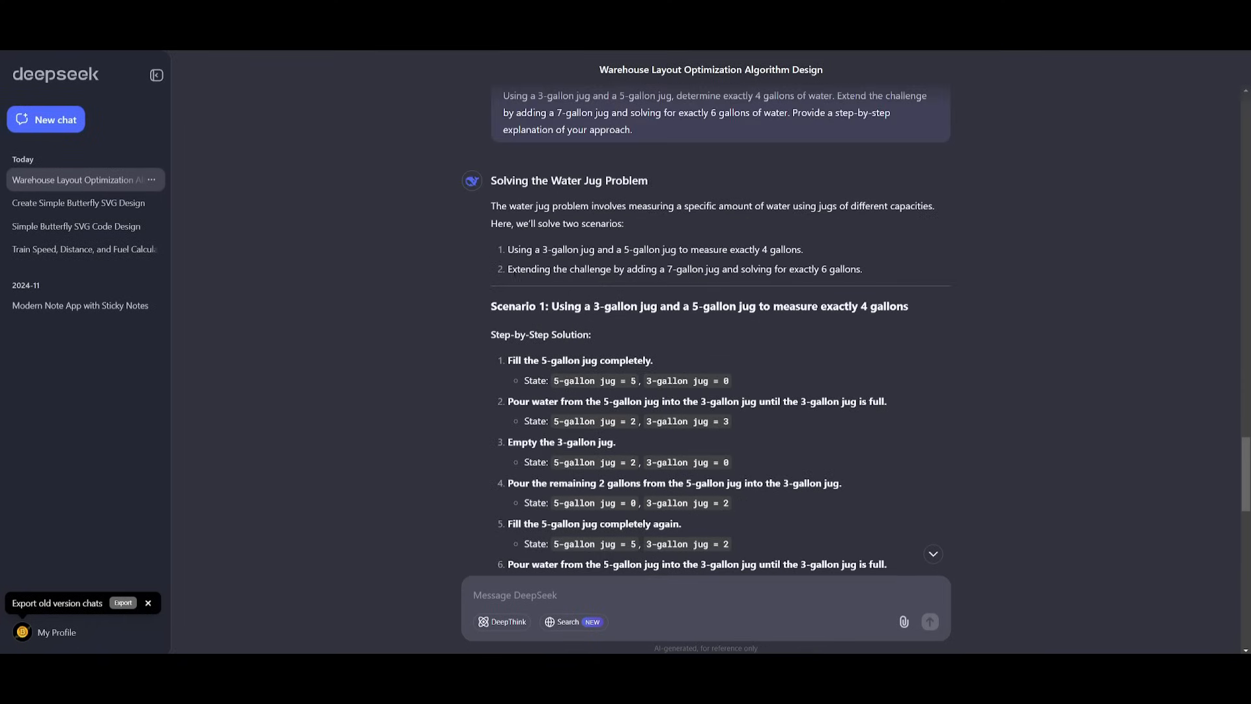
{"action": "scroll", "scroll_direction": "down", "scroll_amount": 3}
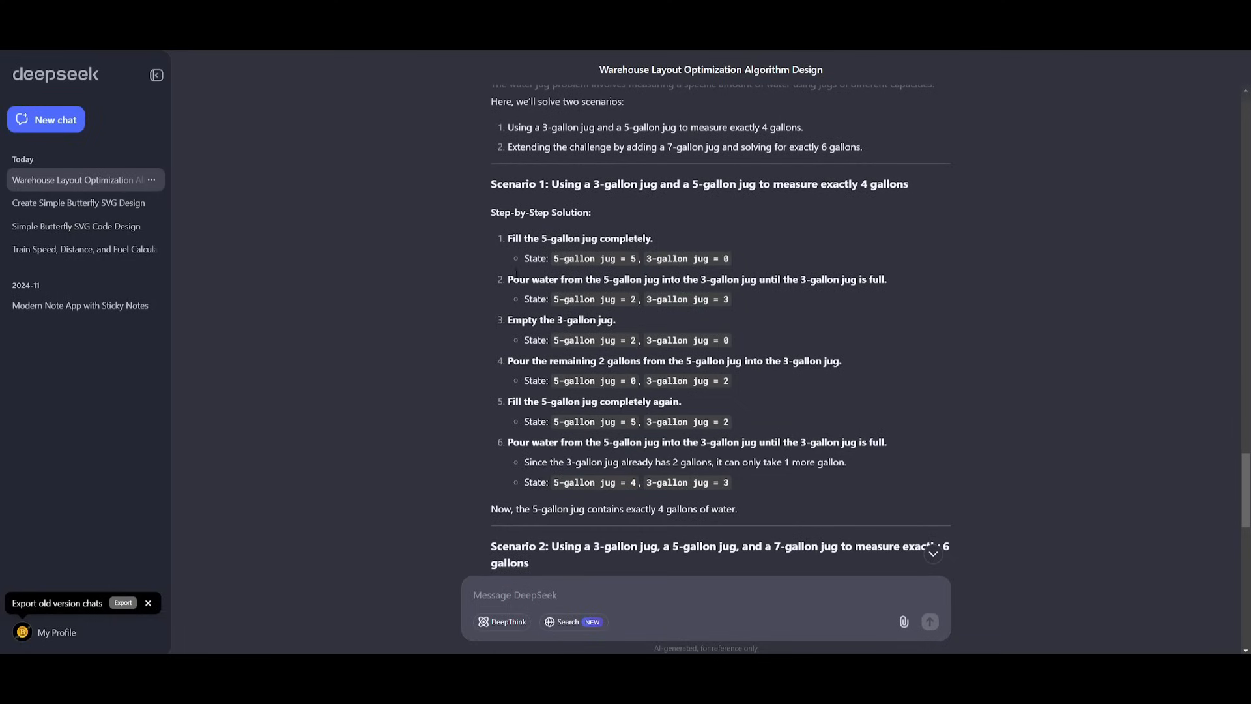
{"action": "mouse_move", "coordinate": [458, 176]}
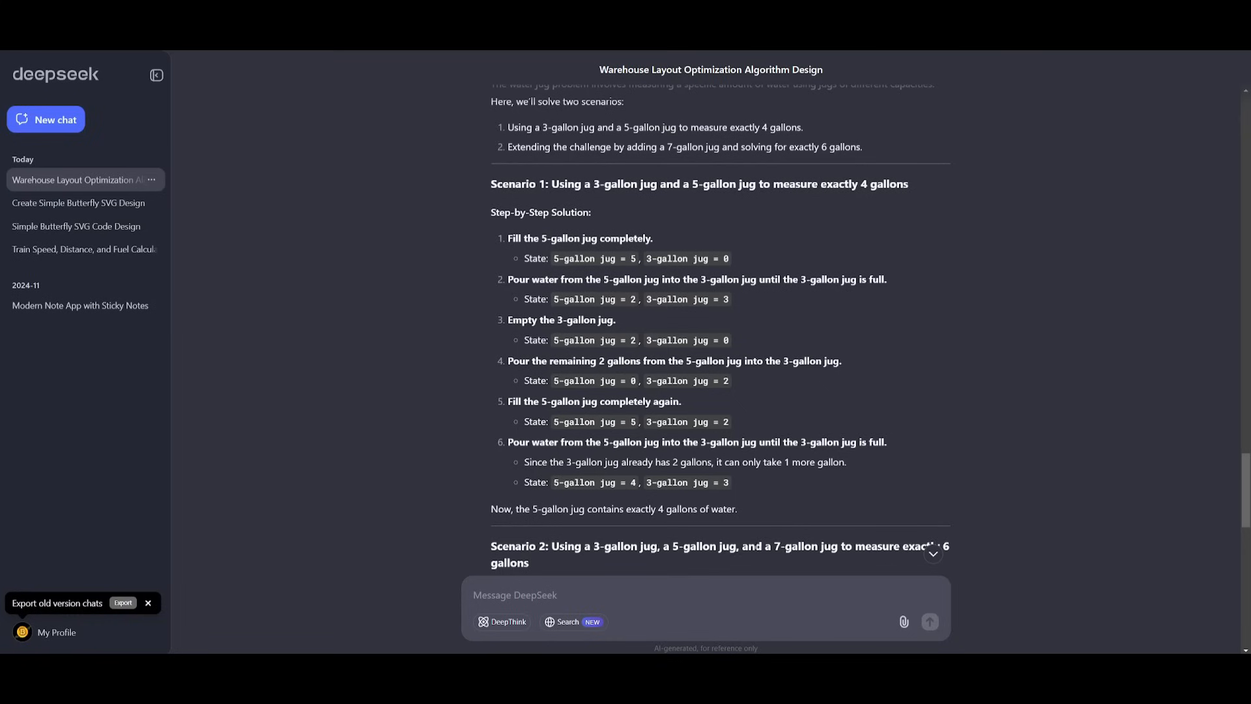
{"action": "scroll", "scroll_direction": "down", "scroll_amount": 3}
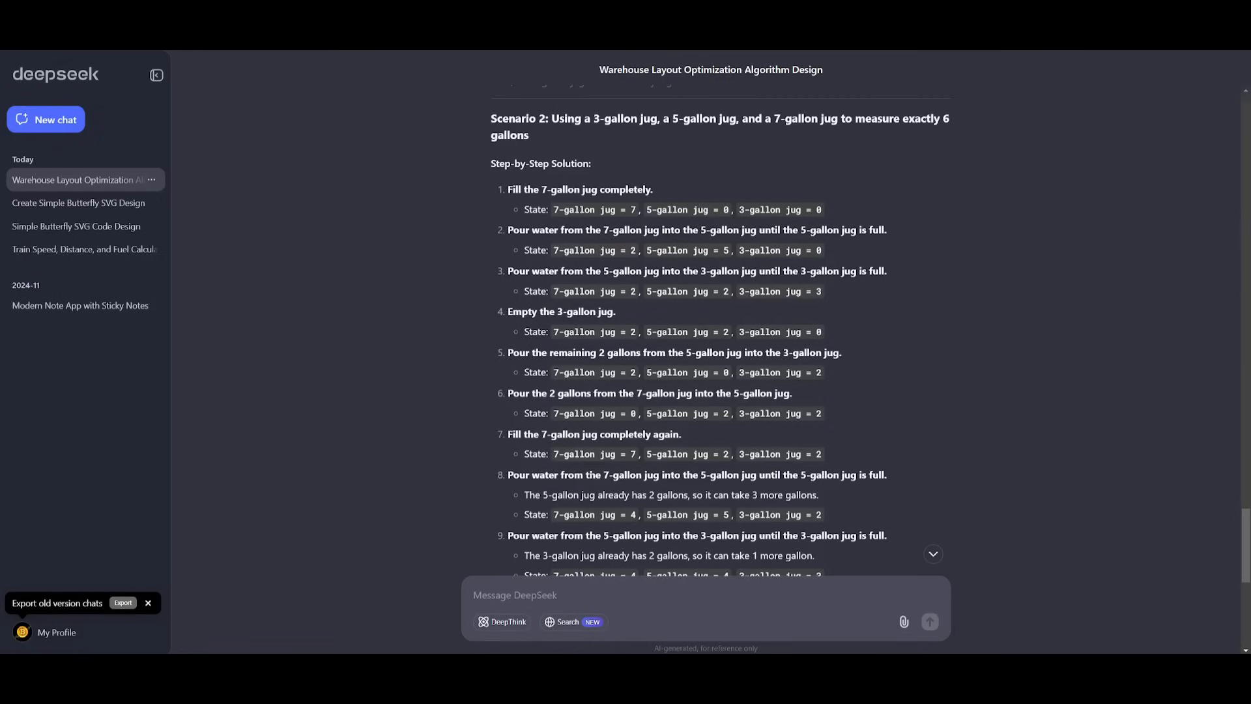
{"action": "scroll", "scroll_direction": "down", "scroll_amount": 3}
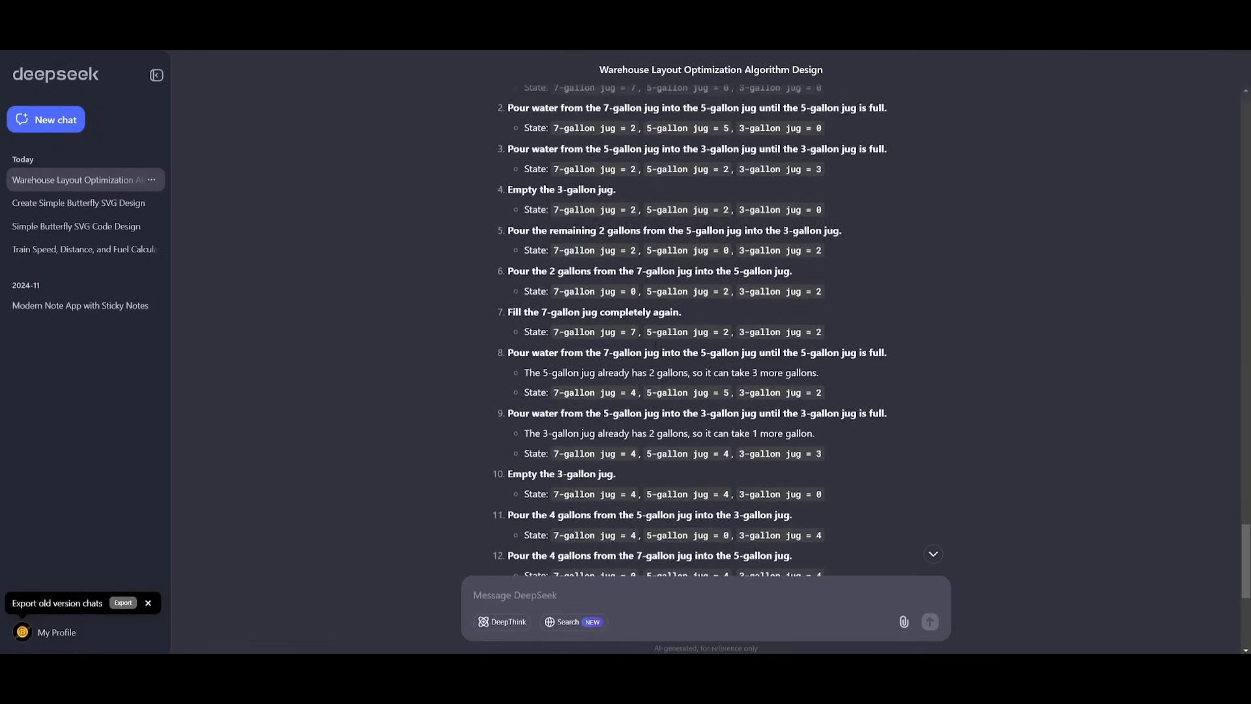
{"action": "scroll", "scroll_direction": "down", "scroll_amount": 3}
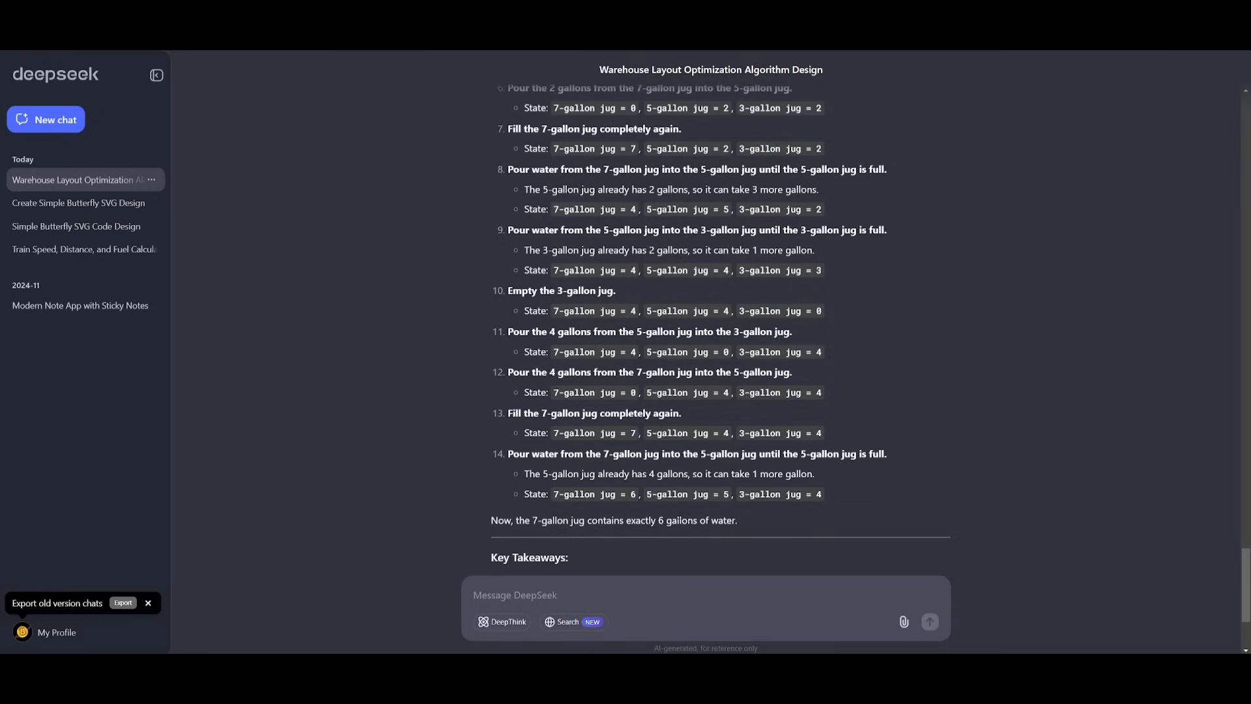
{"action": "mouse_move", "coordinate": [389, 498]}
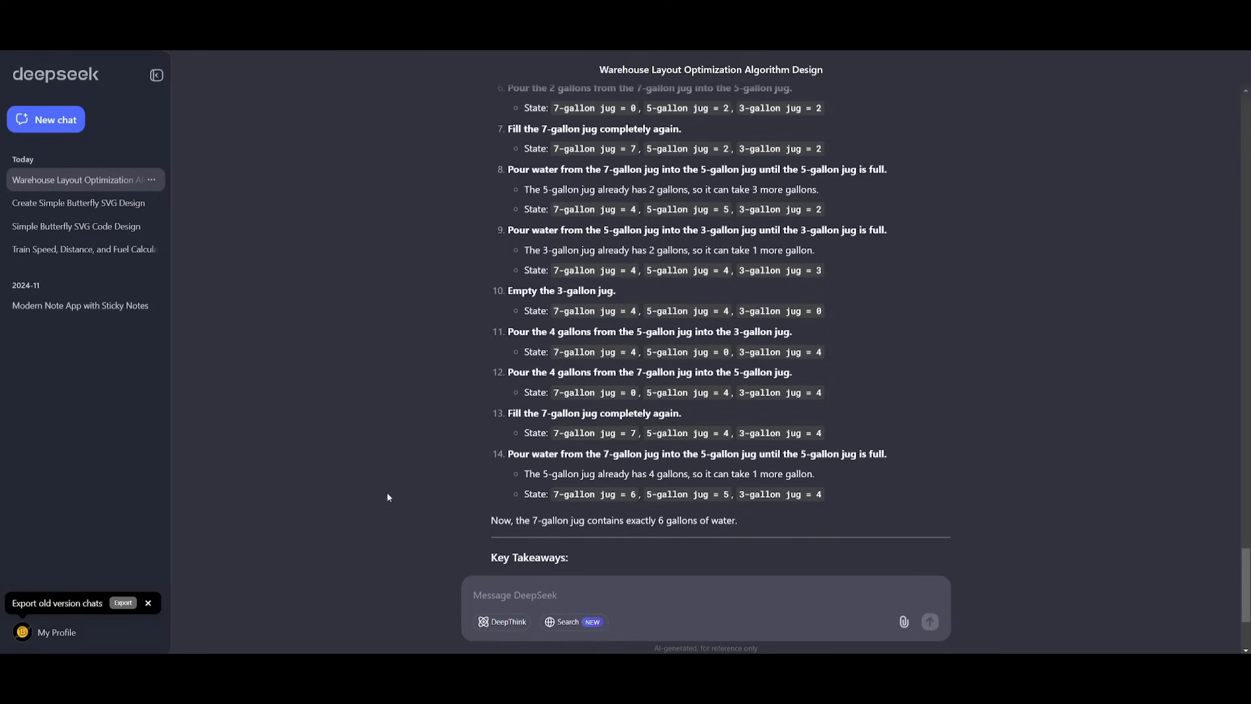
{"action": "mouse_move", "coordinate": [518, 448]}
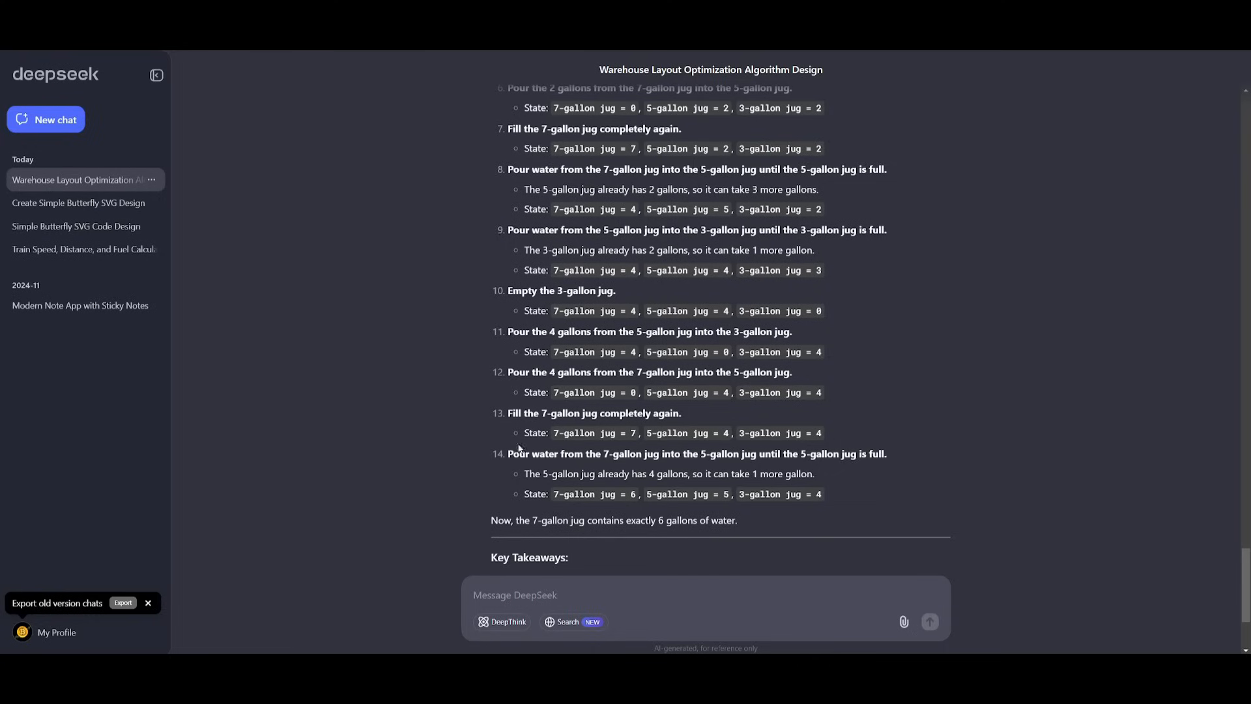
{"action": "scroll", "scroll_direction": "up", "scroll_amount": 3}
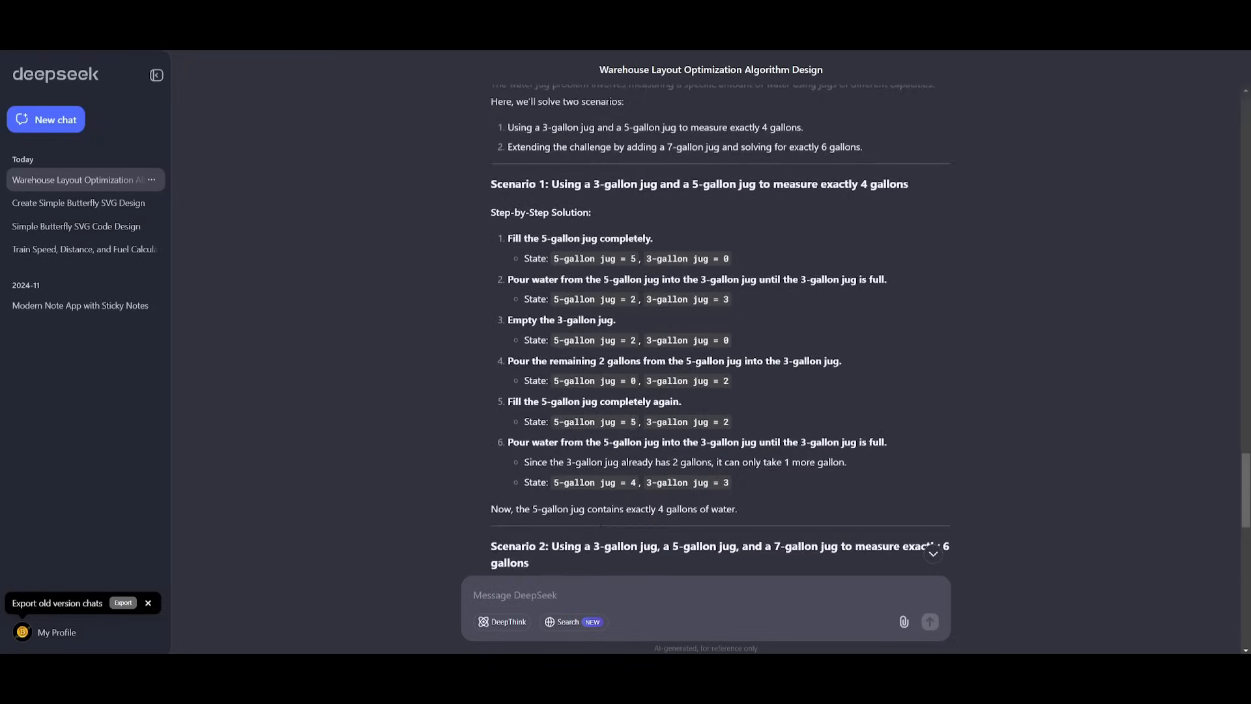
{"action": "scroll", "scroll_direction": "up", "scroll_amount": 3}
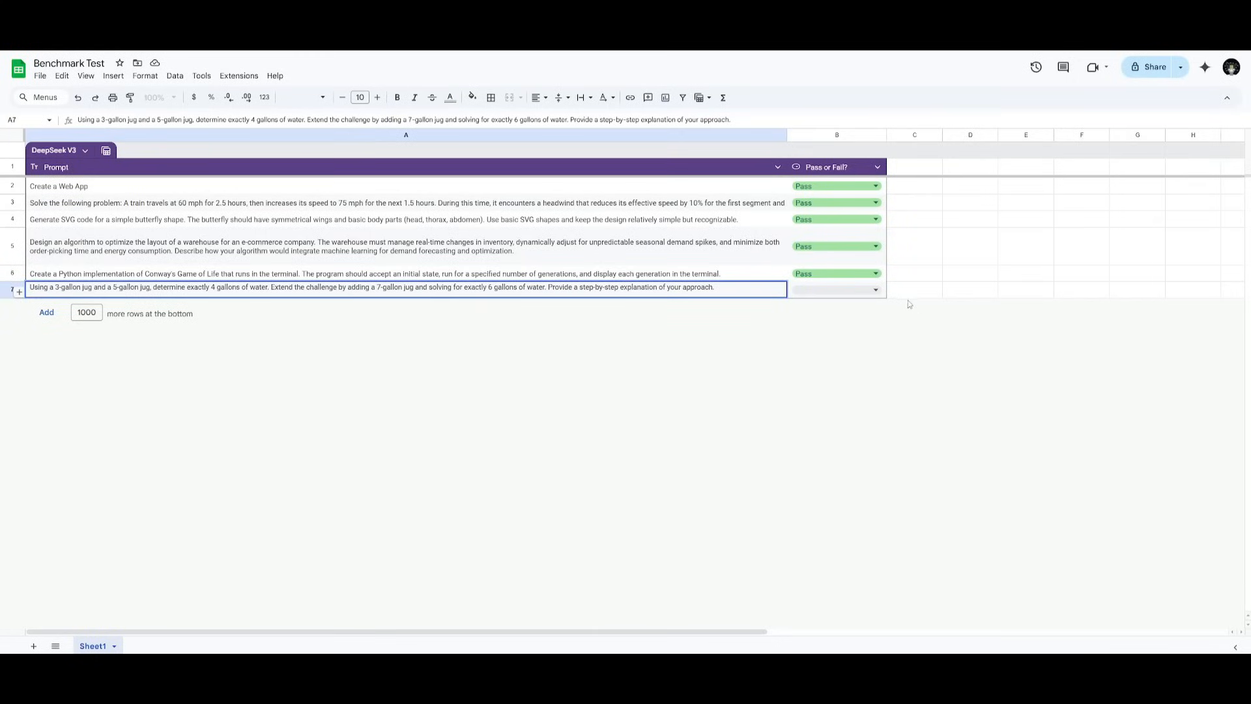
Mark the water jug prompt in B7 as Pass, completing all six Pass results.
{"action": "left_click", "coordinate": [876, 289]}
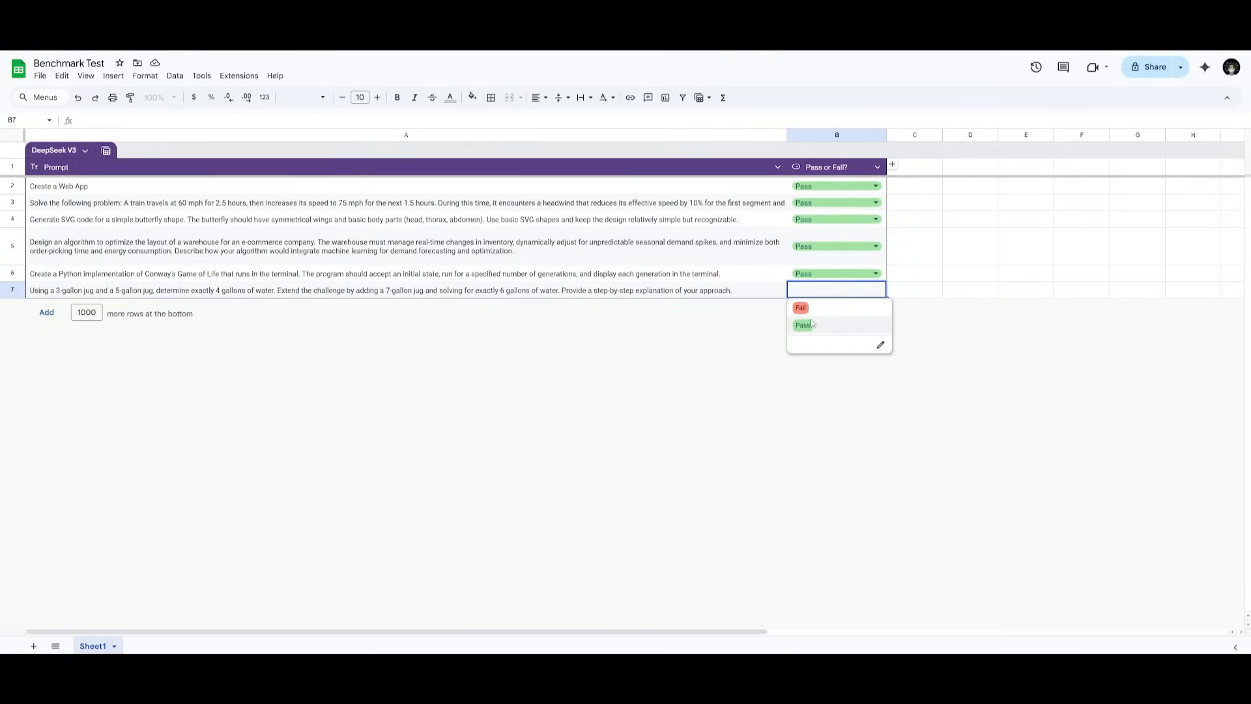
{"action": "left_click", "coordinate": [804, 324]}
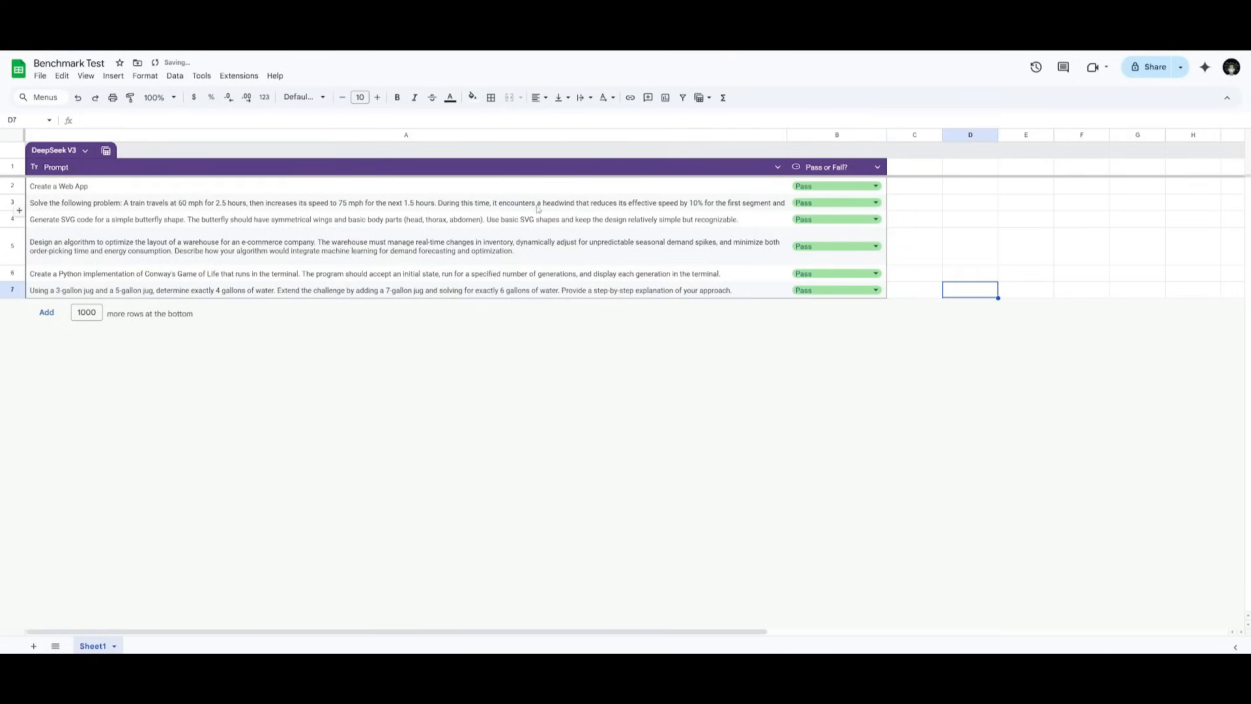
{"action": "left_click", "coordinate": [830, 219]}
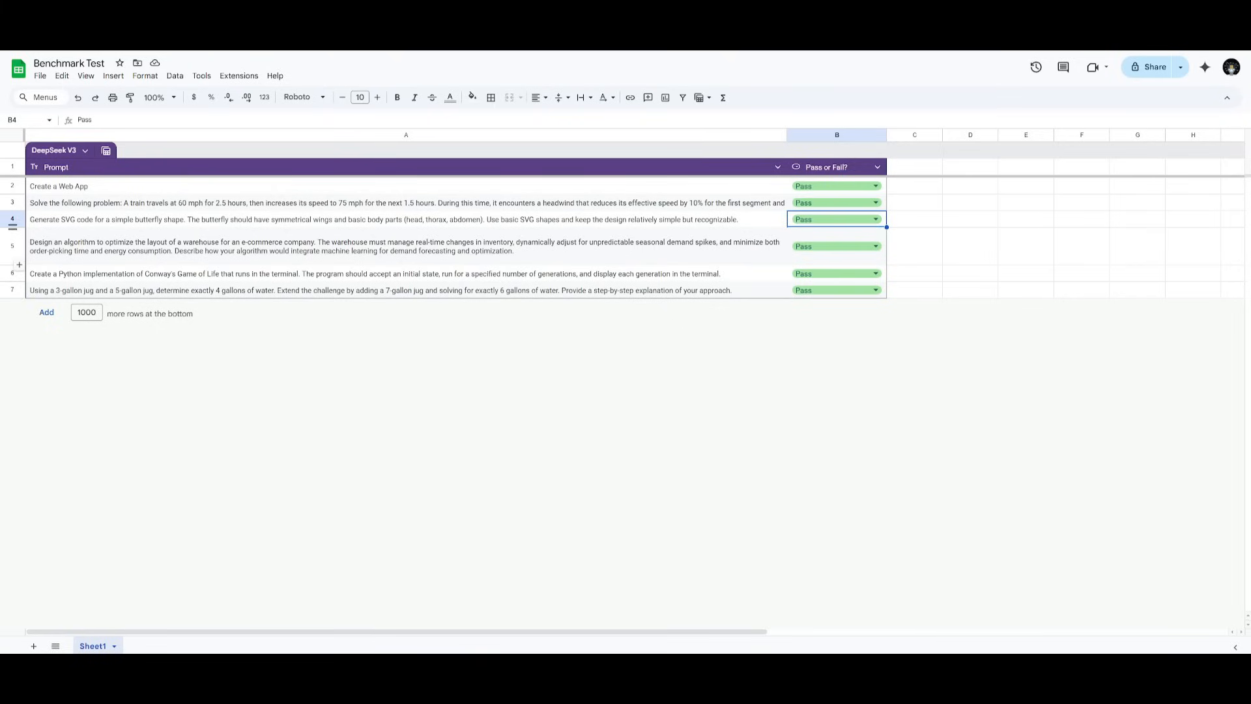
{"action": "mouse_move", "coordinate": [828, 211]}
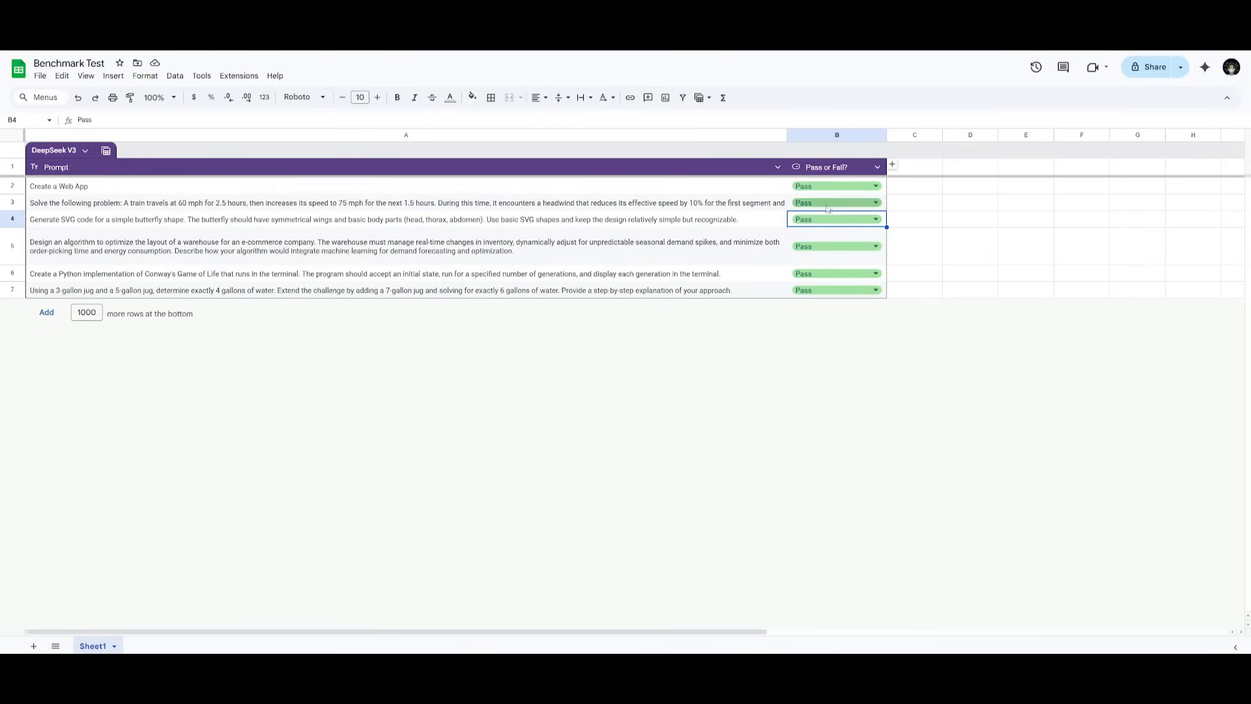
{"action": "mouse_move", "coordinate": [615, 317]}
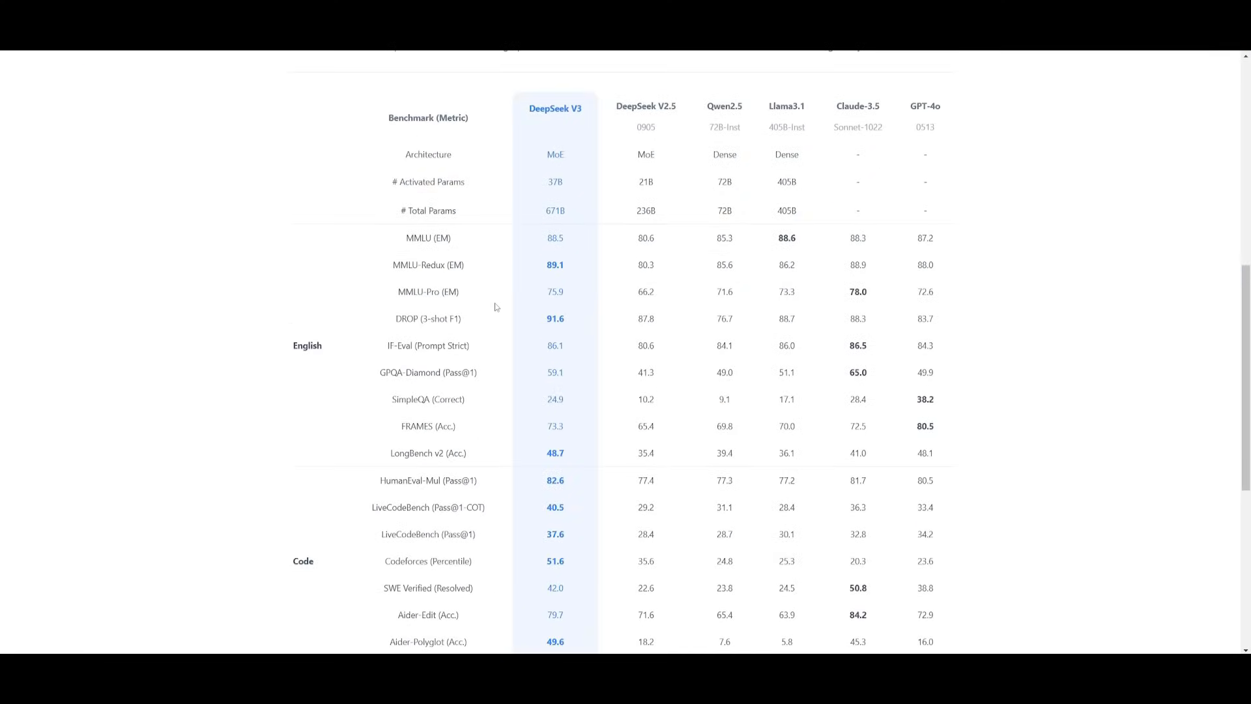
{"action": "mouse_move", "coordinate": [481, 310]}
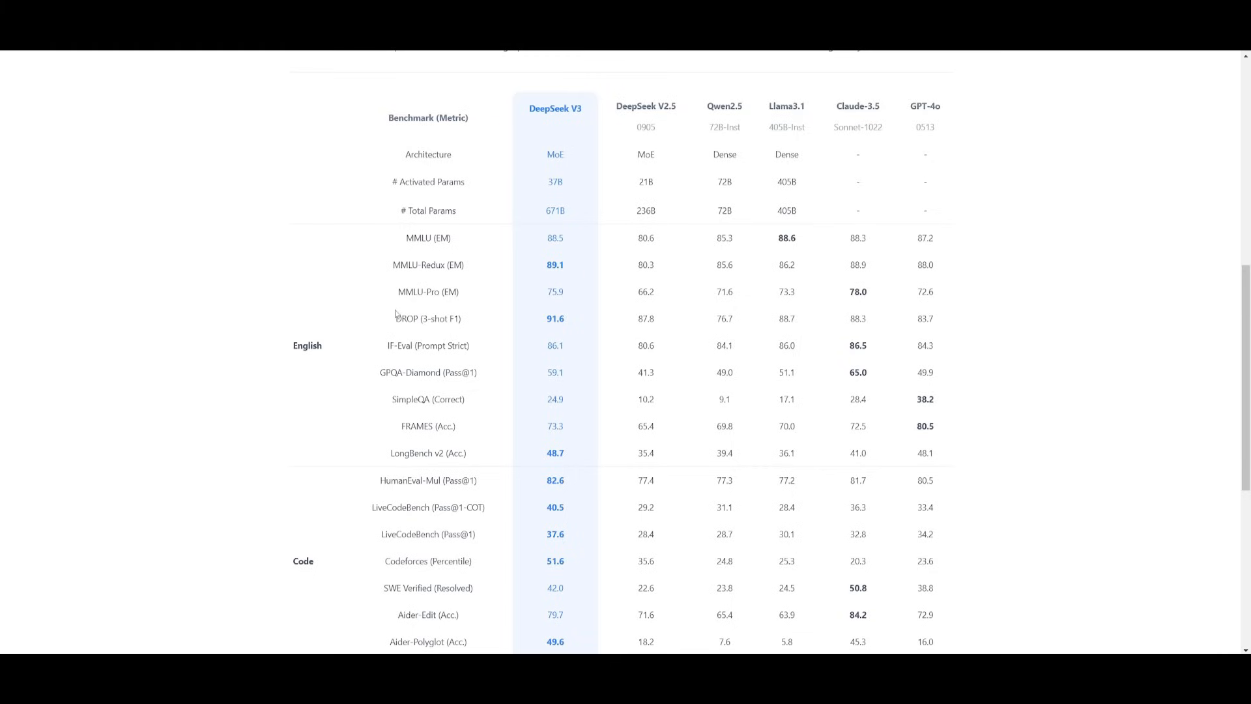
Scroll the DeepSeek-V3 benchmark comparison table on the DeepSeek website.
{"action": "scroll", "scroll_direction": "down", "scroll_amount": 3}
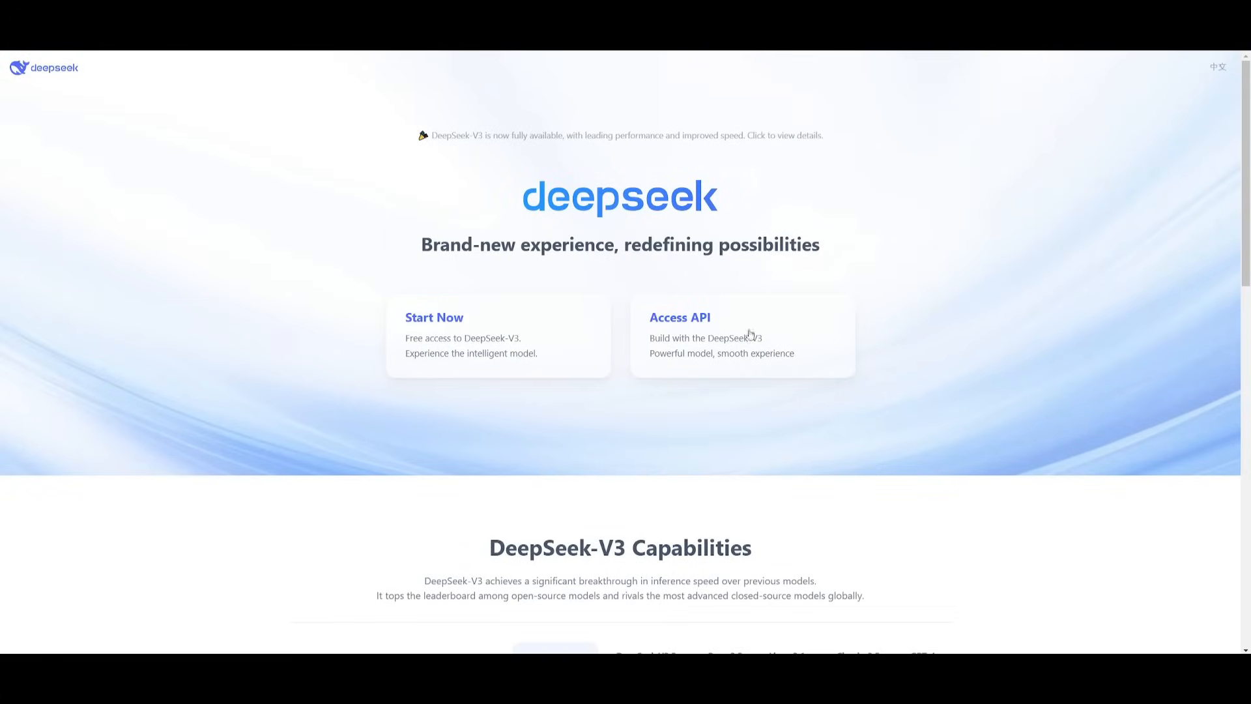
{"action": "mouse_move", "coordinate": [531, 71]}
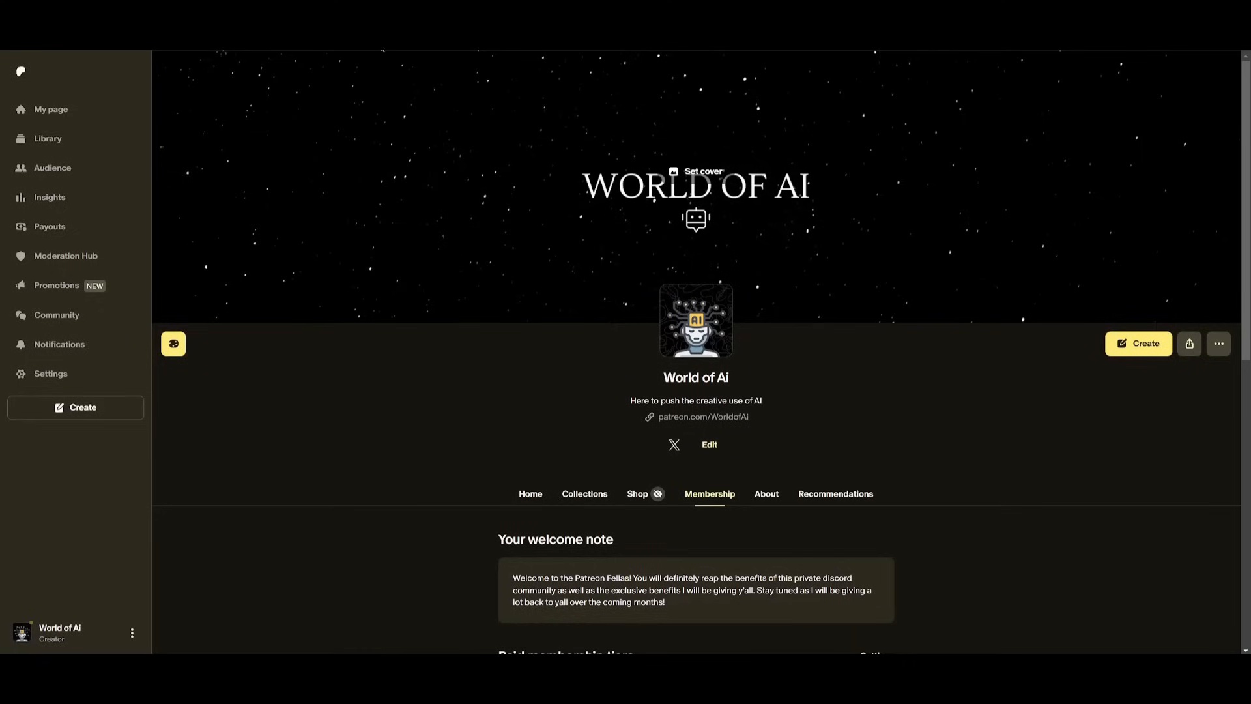
{"action": "mouse_move", "coordinate": [592, 400]}
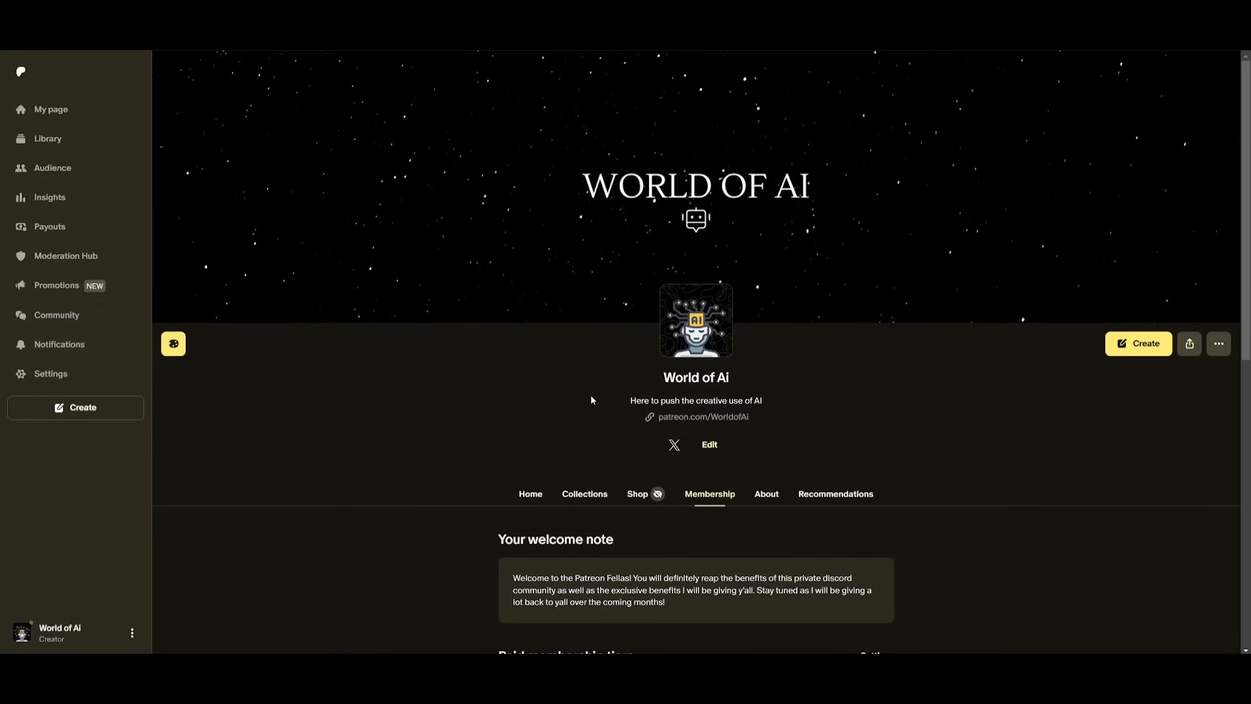
Visit the creator's X profile, then scroll through the WorldofAI channel's Videos list.
{"action": "scroll", "scroll_direction": "down", "scroll_amount": 3}
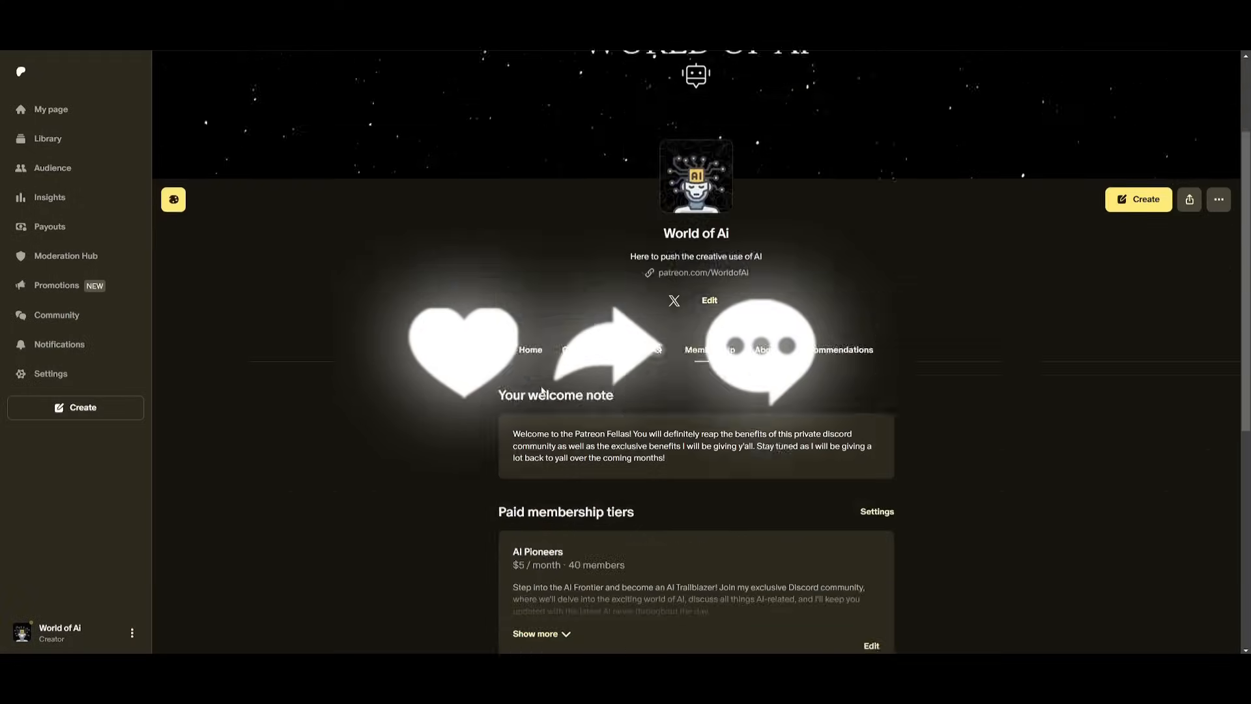
{"action": "left_click", "coordinate": [673, 300]}
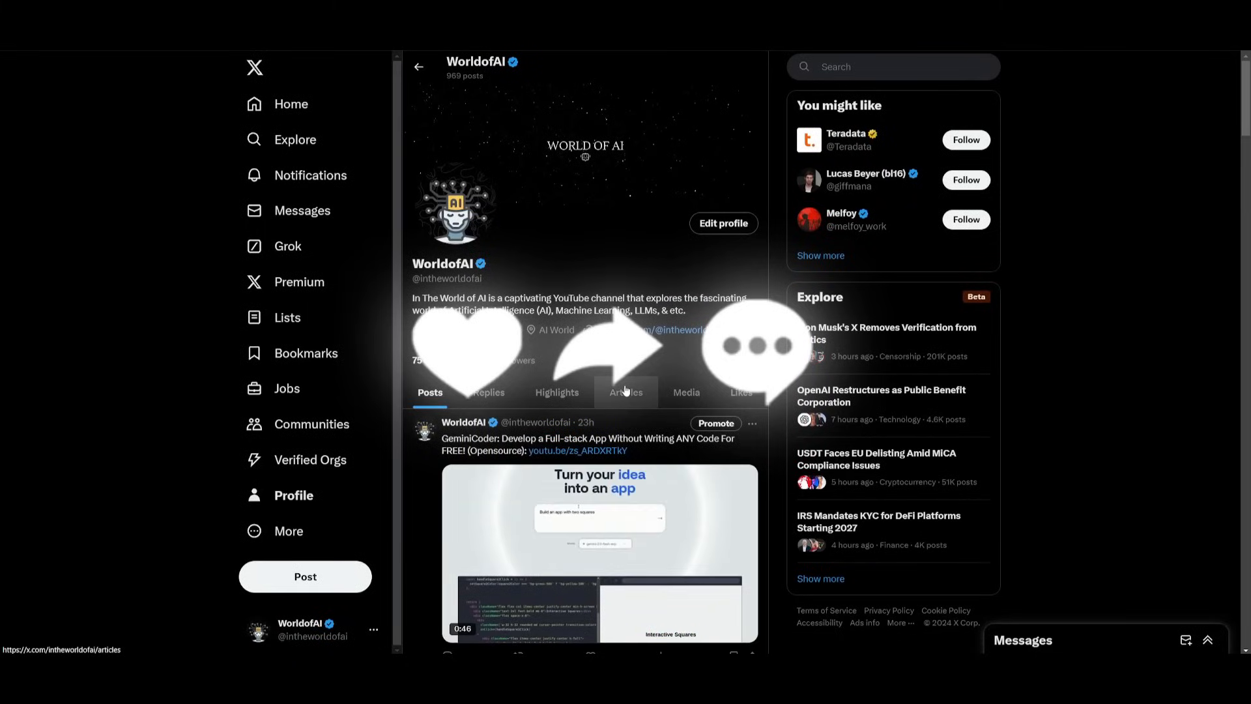
{"action": "scroll", "scroll_direction": "down", "scroll_amount": 3}
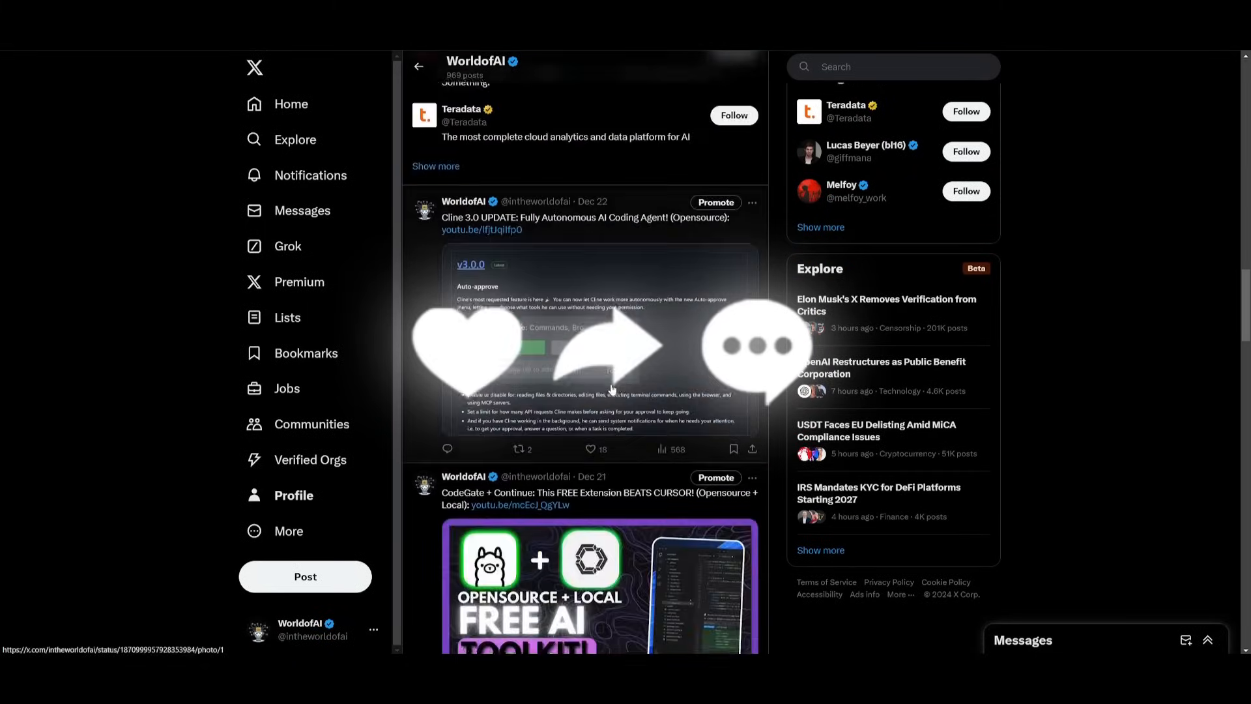
{"action": "scroll", "scroll_direction": "down", "scroll_amount": 3}
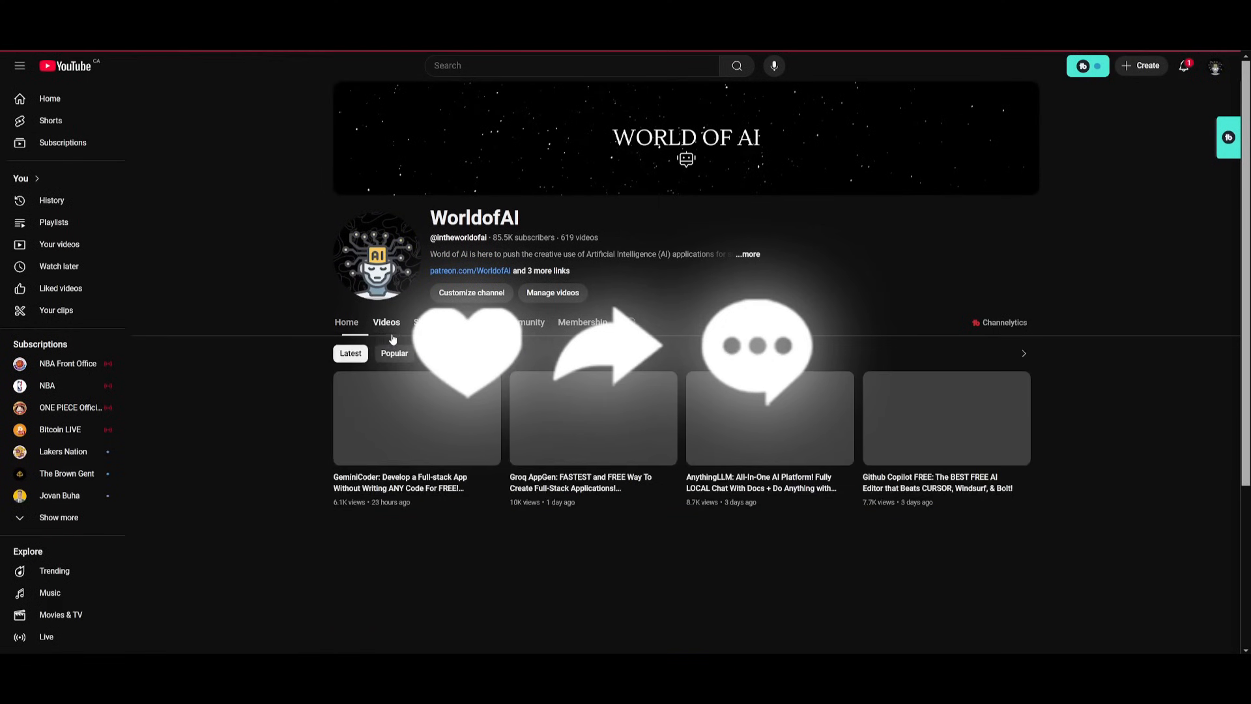
{"action": "scroll", "scroll_direction": "down", "scroll_amount": 3}
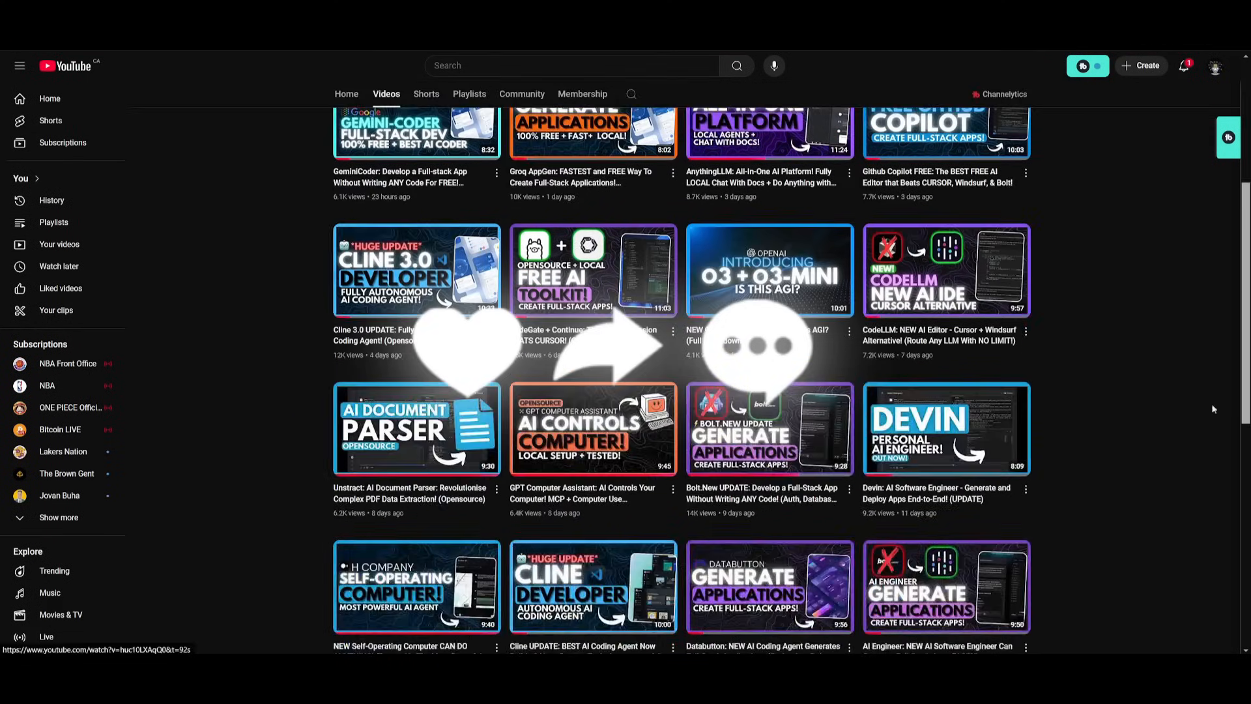
{"action": "scroll", "scroll_direction": "down", "scroll_amount": 3}
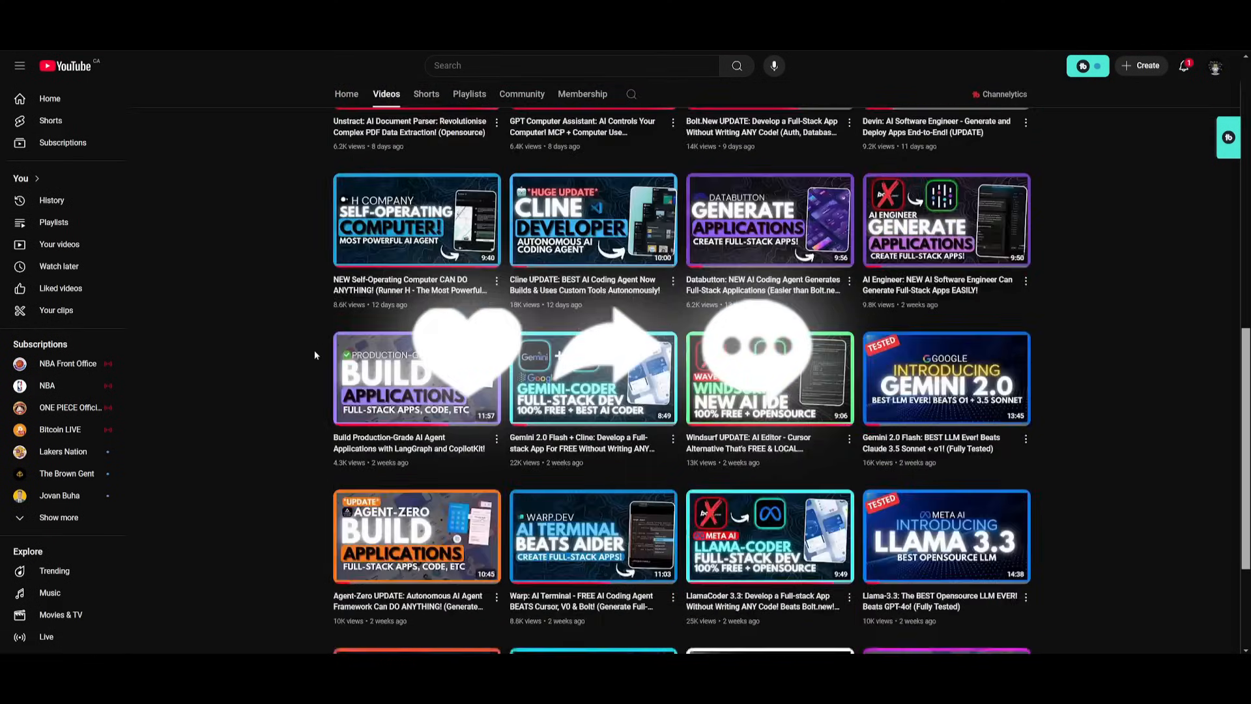
{"action": "scroll", "scroll_direction": "down", "scroll_amount": 3}
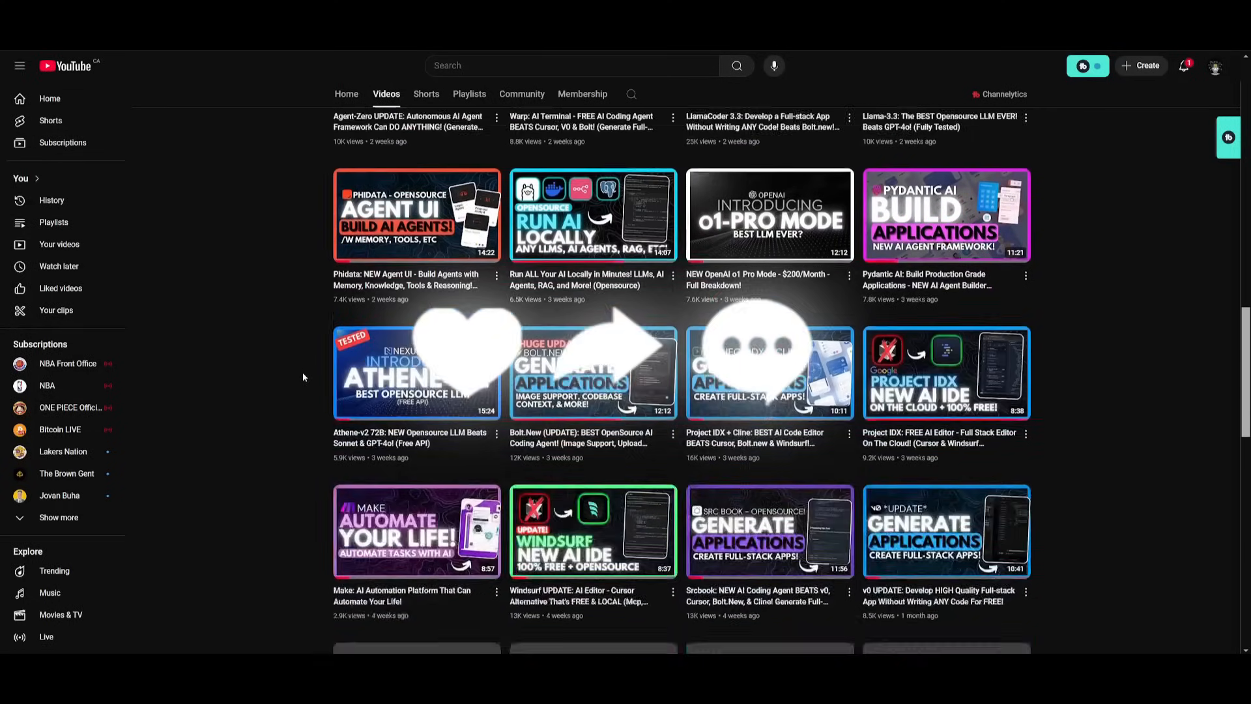
{"action": "scroll", "scroll_direction": "down", "scroll_amount": 3}
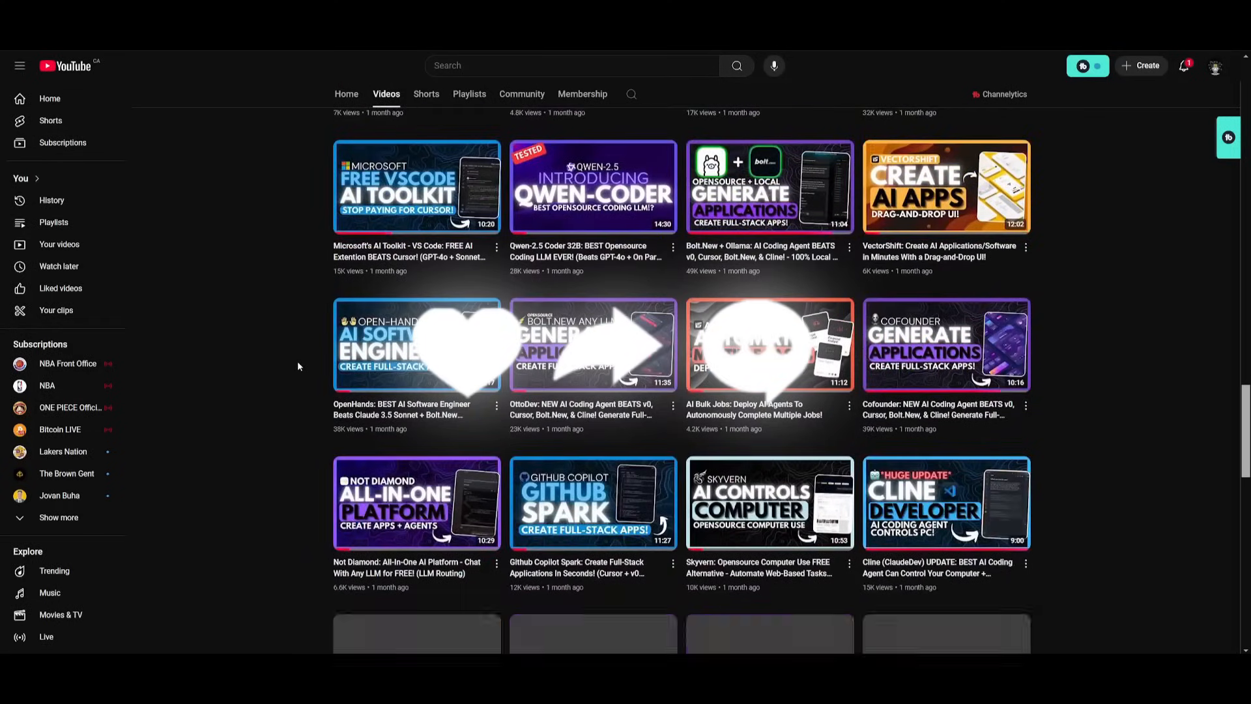
{"action": "scroll", "scroll_direction": "down", "scroll_amount": 3}
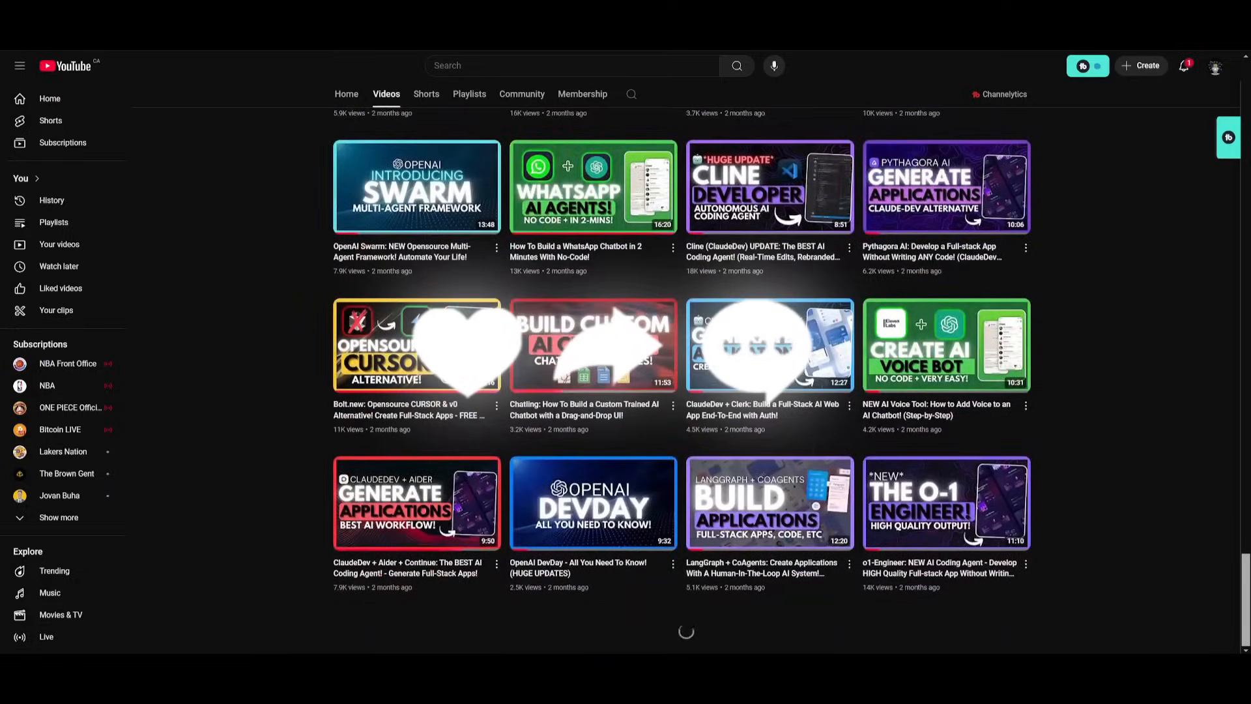
{"action": "scroll", "scroll_direction": "down", "scroll_amount": 3}
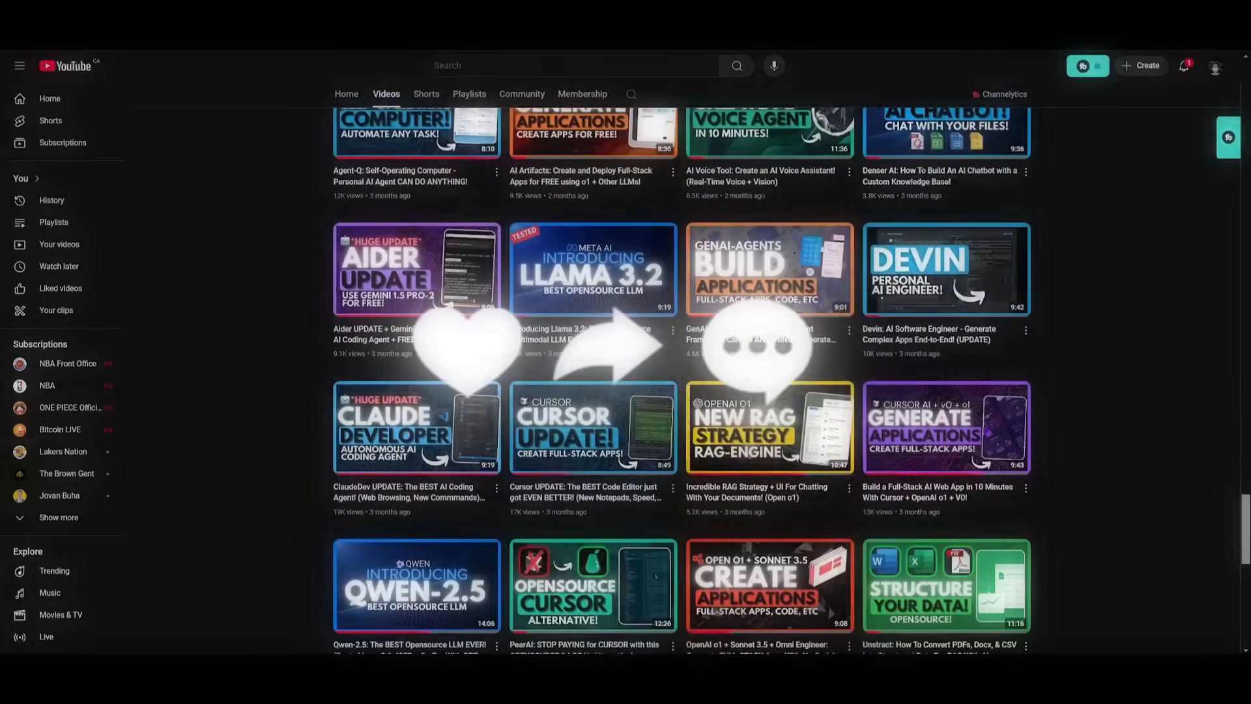